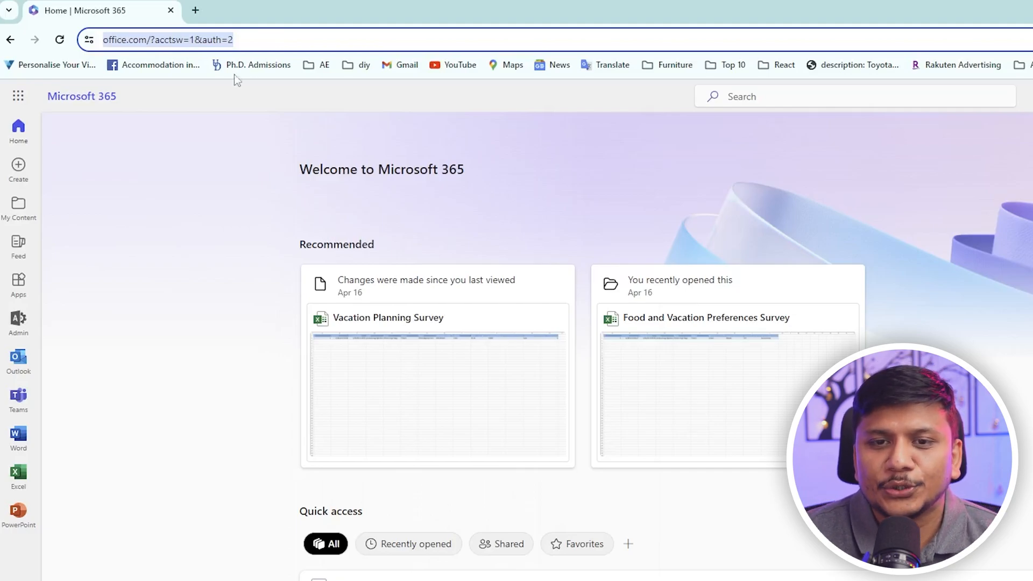
- Launch Forms from the Microsoft 365 app launcher by searching 'form'
{"action": "left_click", "coordinate": [17, 96]}
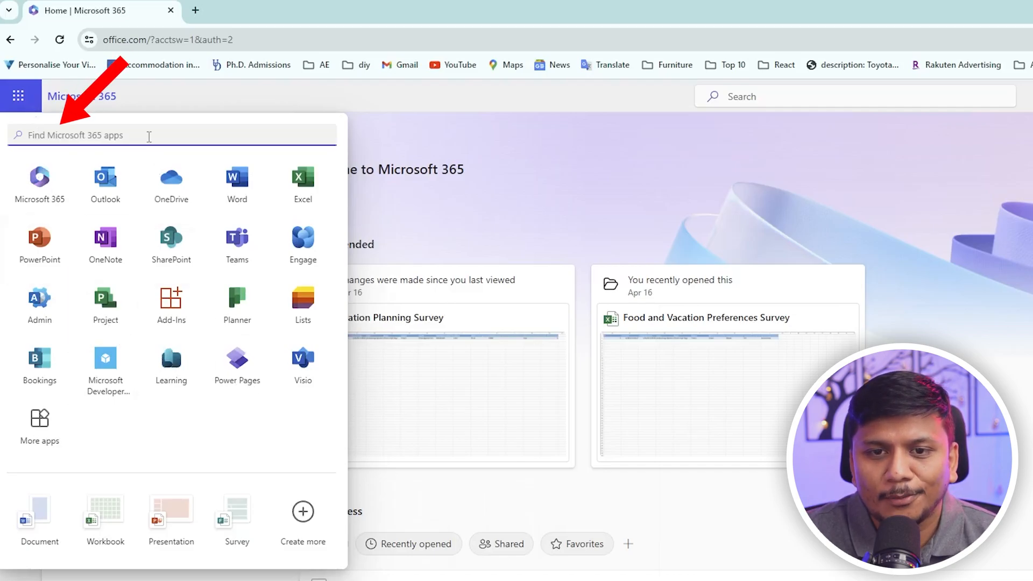
{"action": "type", "text": "form"}
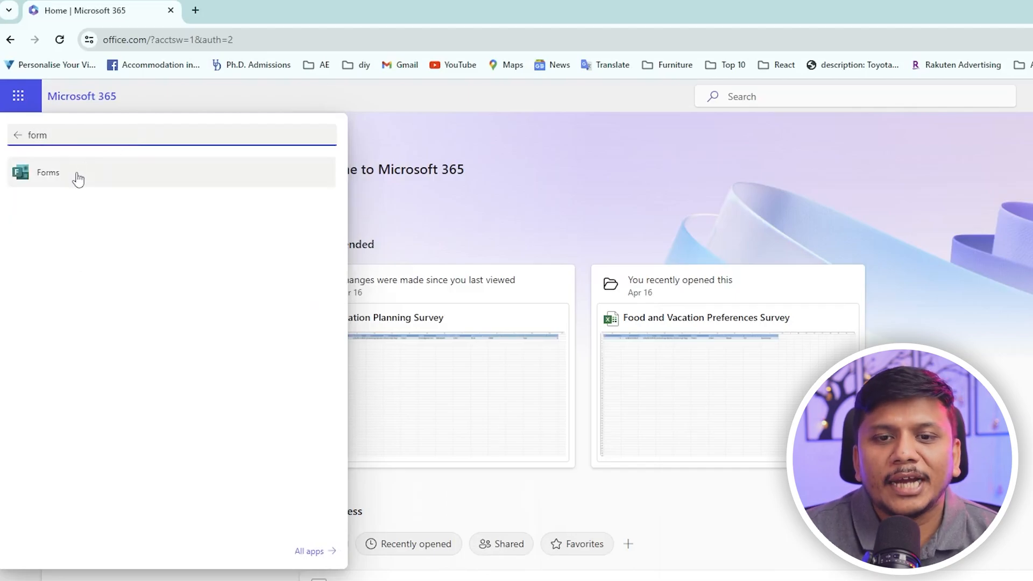
{"action": "left_click", "coordinate": [47, 172]}
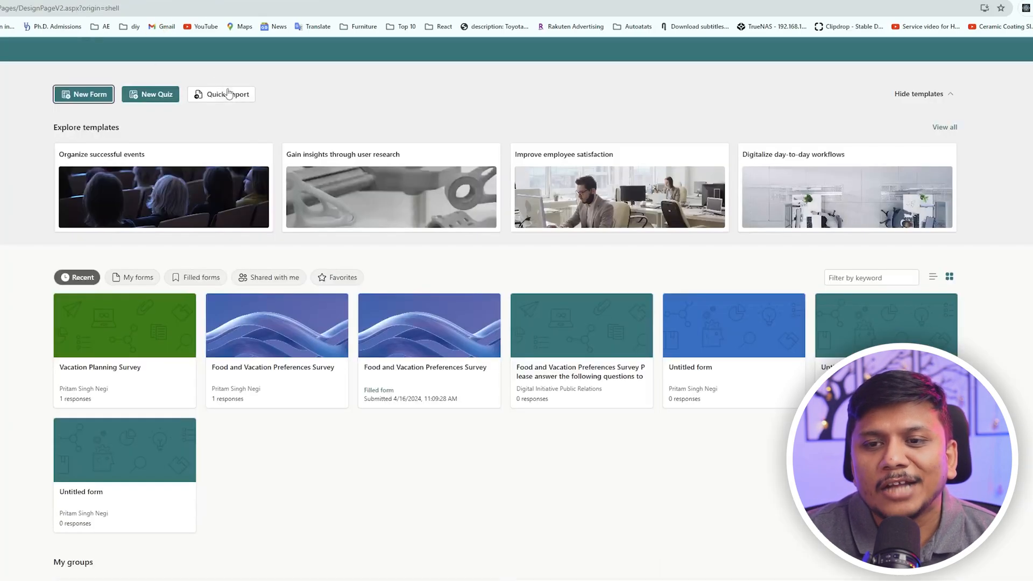
- Dismiss the Quick import dialog and switch to the new Untitled form
{"action": "left_click", "coordinate": [222, 95]}
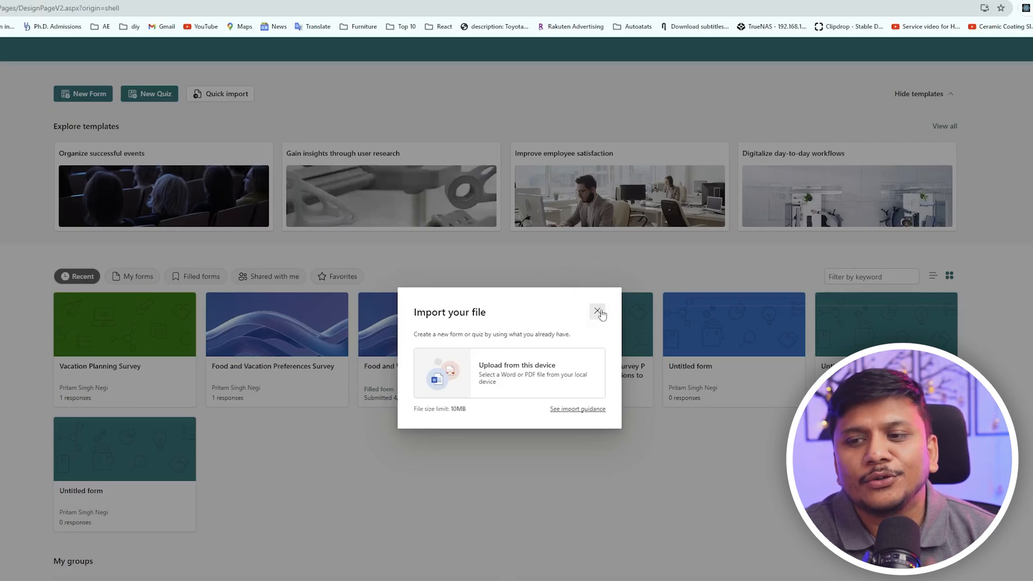
{"action": "left_click", "coordinate": [596, 310]}
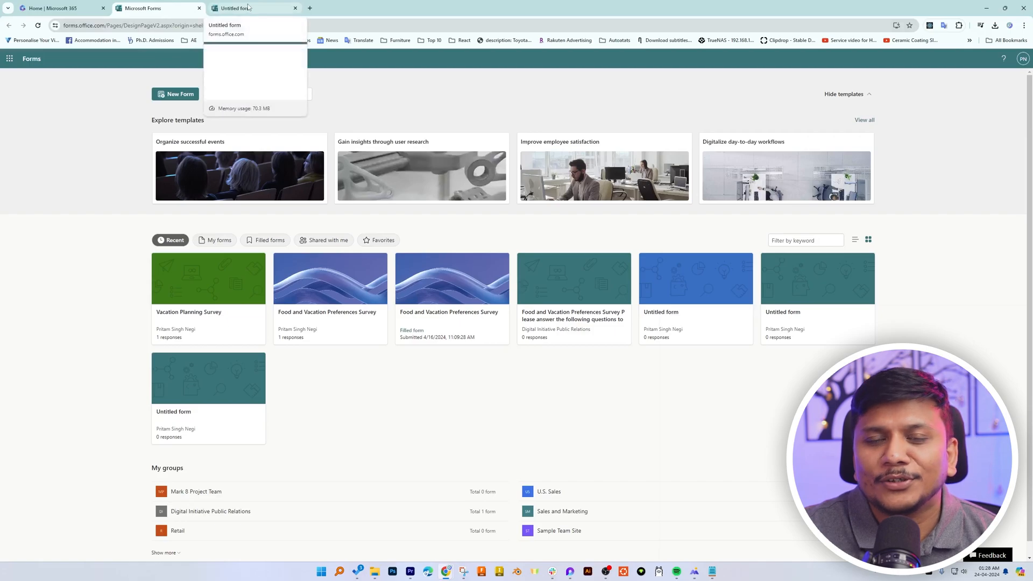
{"action": "left_click", "coordinate": [245, 8]}
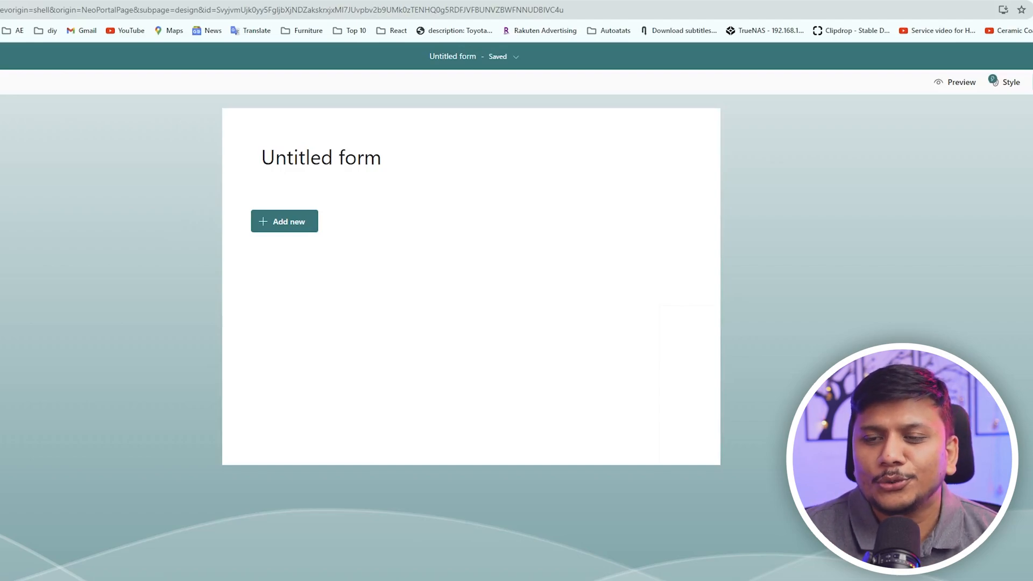
- Title the form 'Travel Diary'
{"action": "left_click", "coordinate": [320, 157]}
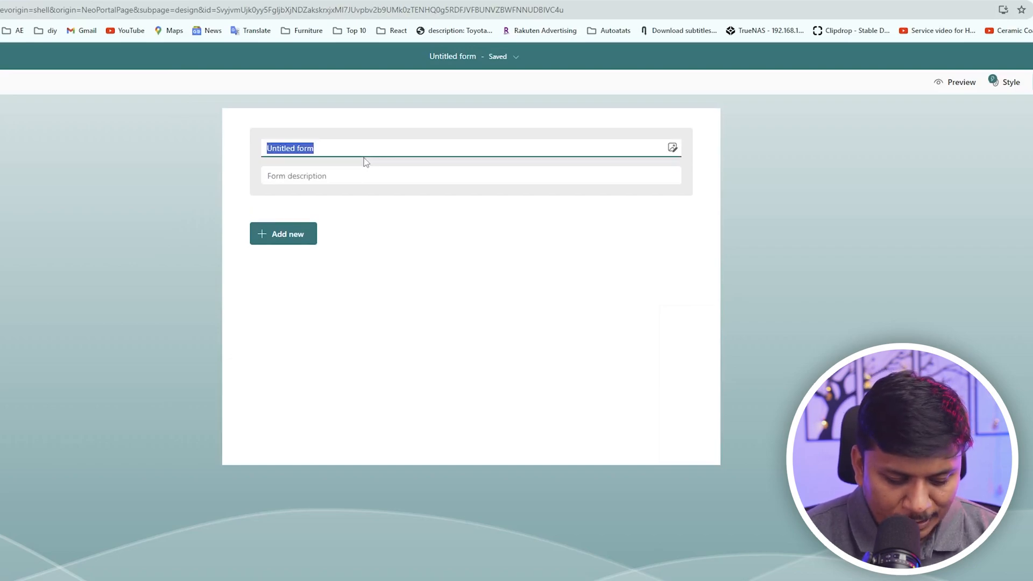
{"action": "type", "text": "Travel D"}
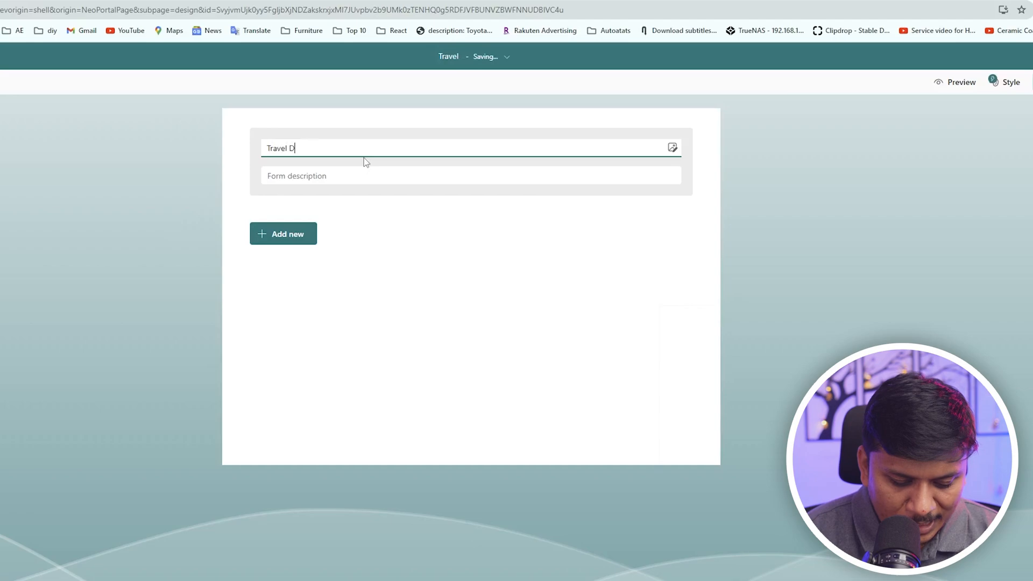
{"action": "type", "text": "iary"}
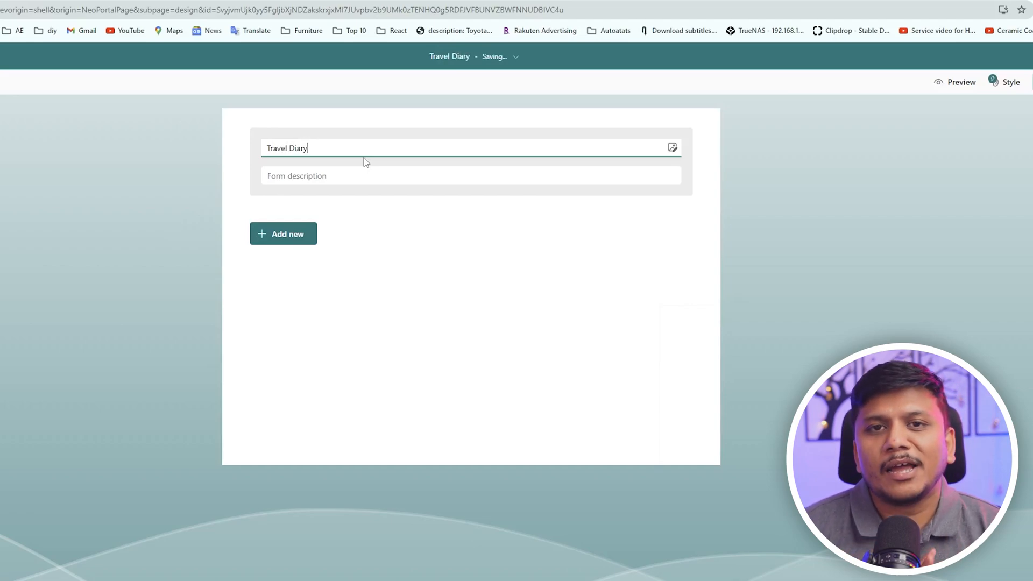
{"action": "left_click", "coordinate": [283, 233]}
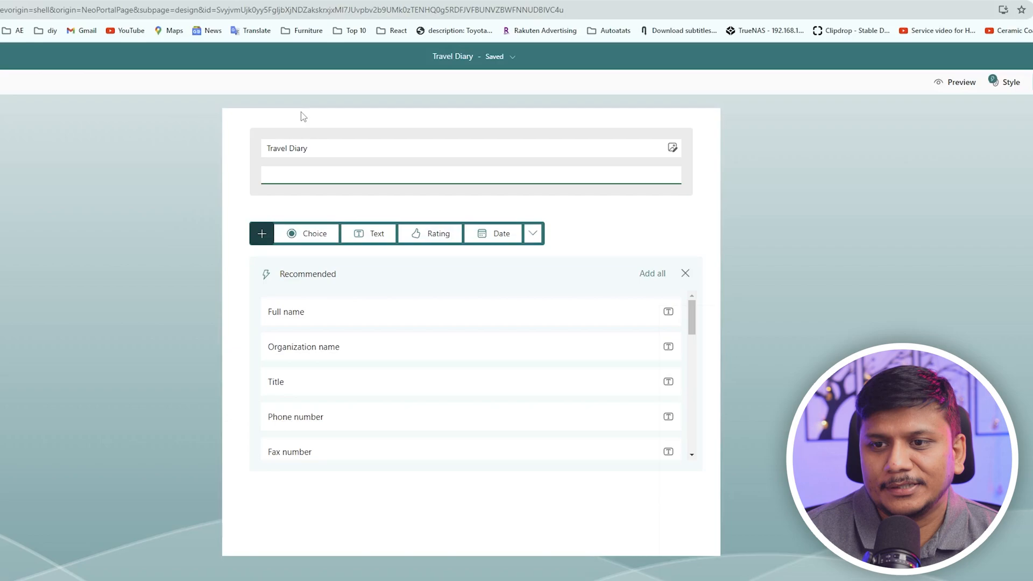
{"action": "double_click", "coordinate": [286, 147]}
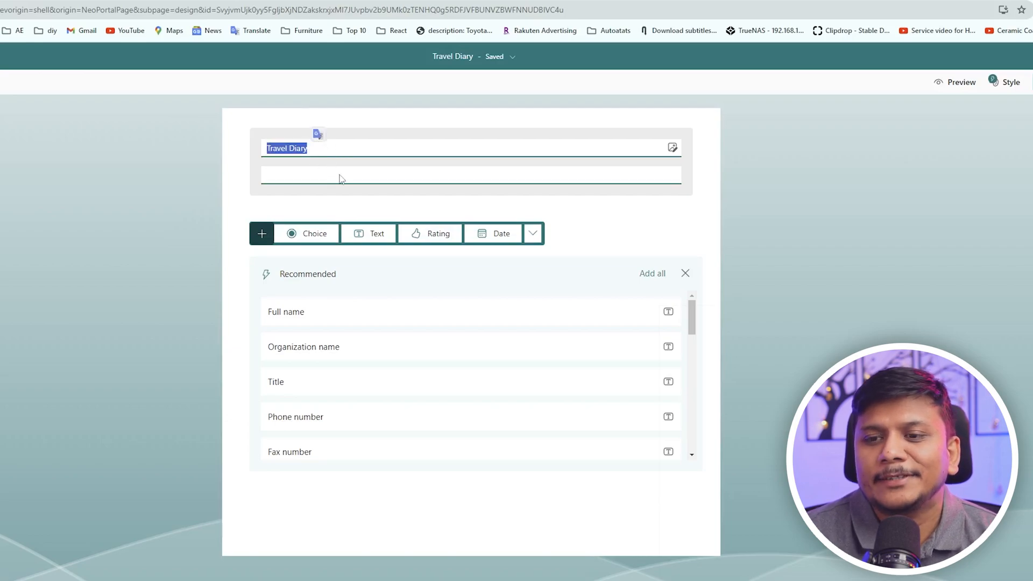
- Write the description that this form collects recommendations for our trip
{"action": "left_click", "coordinate": [537, 164]}
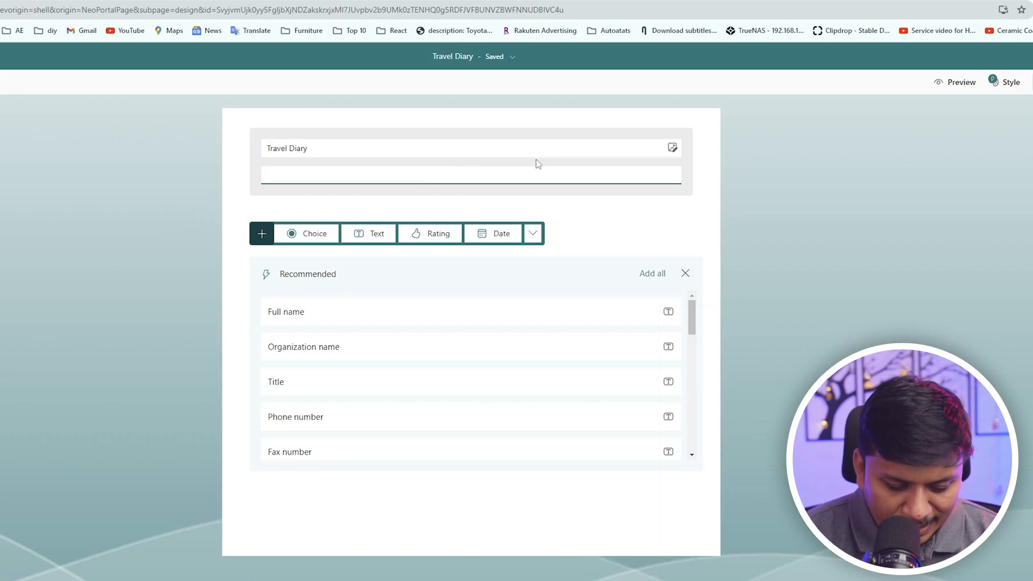
{"action": "type", "text": "This is"}
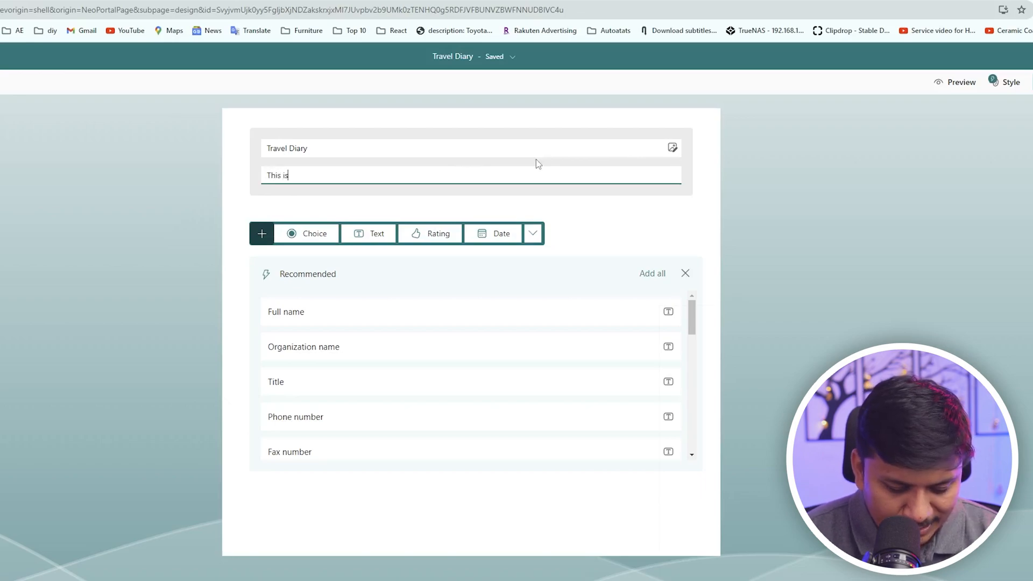
{"action": "type", "text": "form t"}
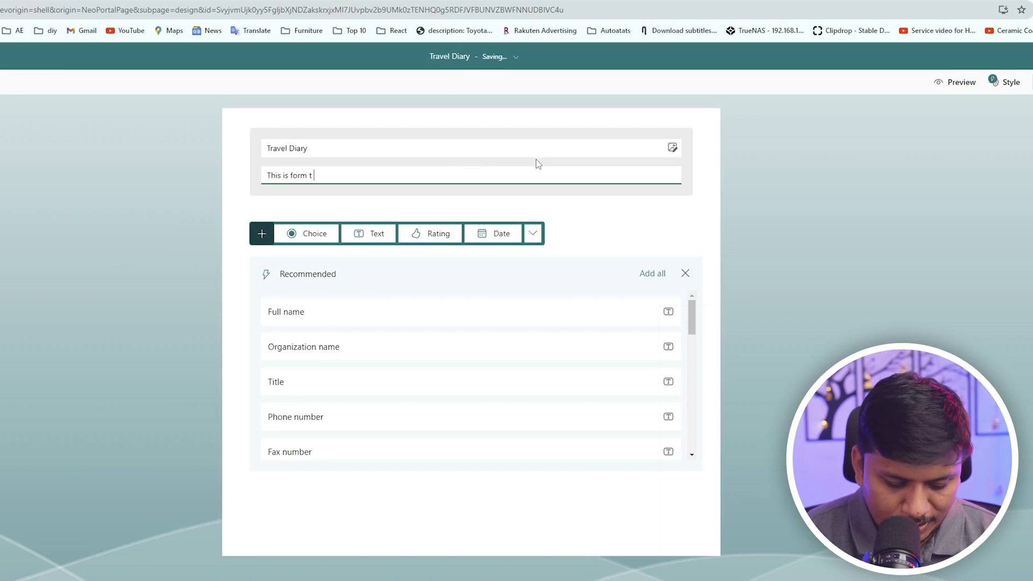
{"action": "type", "text": "collect recom"}
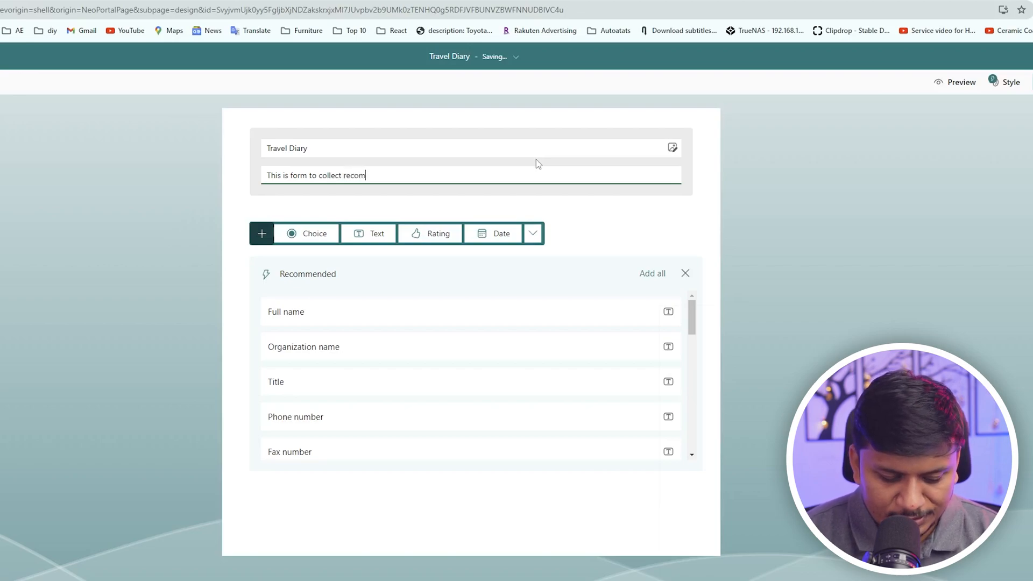
{"action": "type", "text": "enda"}
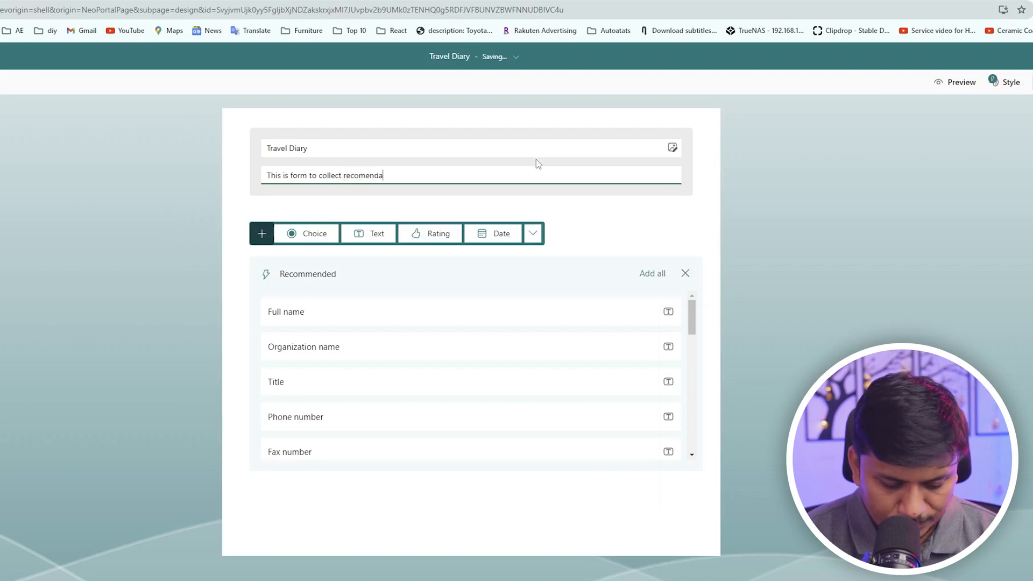
{"action": "type", "text": "tion fo r"}
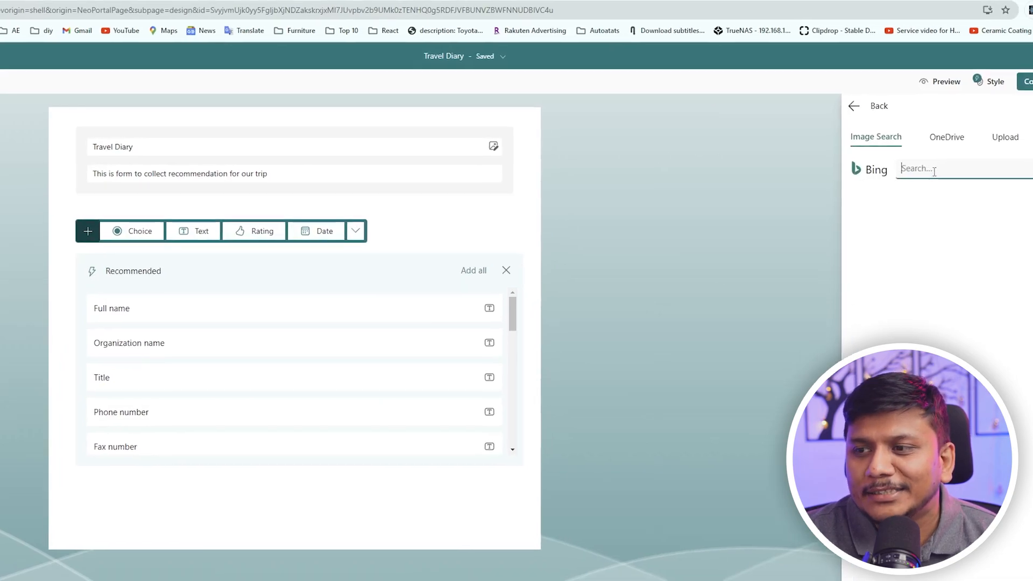
- Search Bing for 'travel' images and browse the results for a globe-and-plane picture
{"action": "type", "text": "travel"}
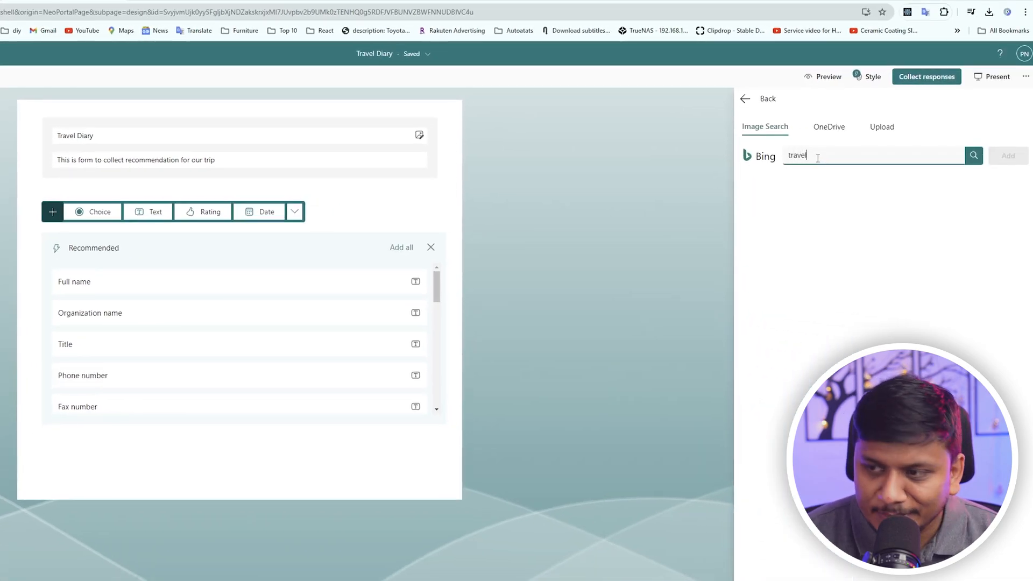
{"action": "left_click", "coordinate": [972, 155]}
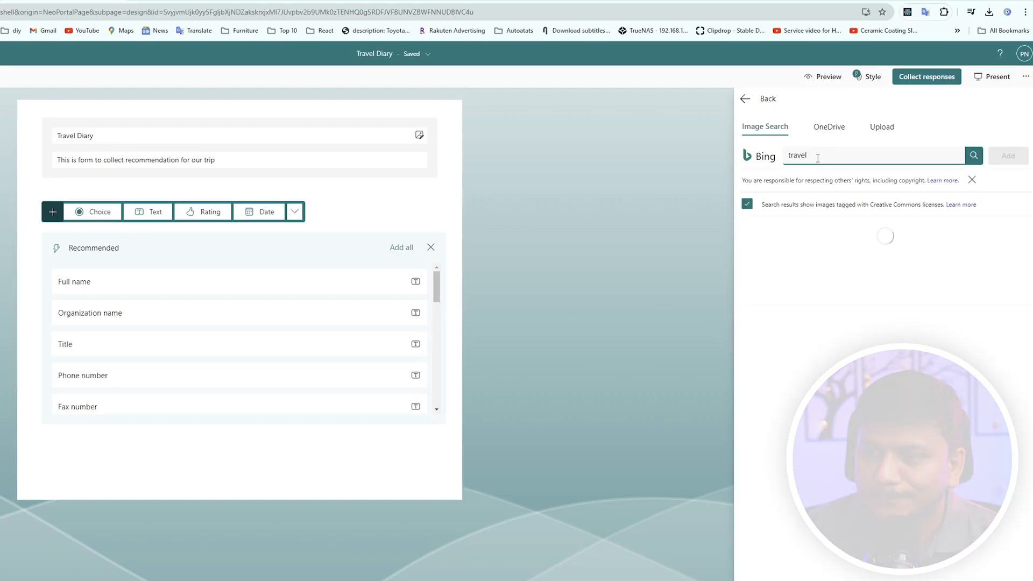
{"action": "left_click", "coordinate": [974, 155]}
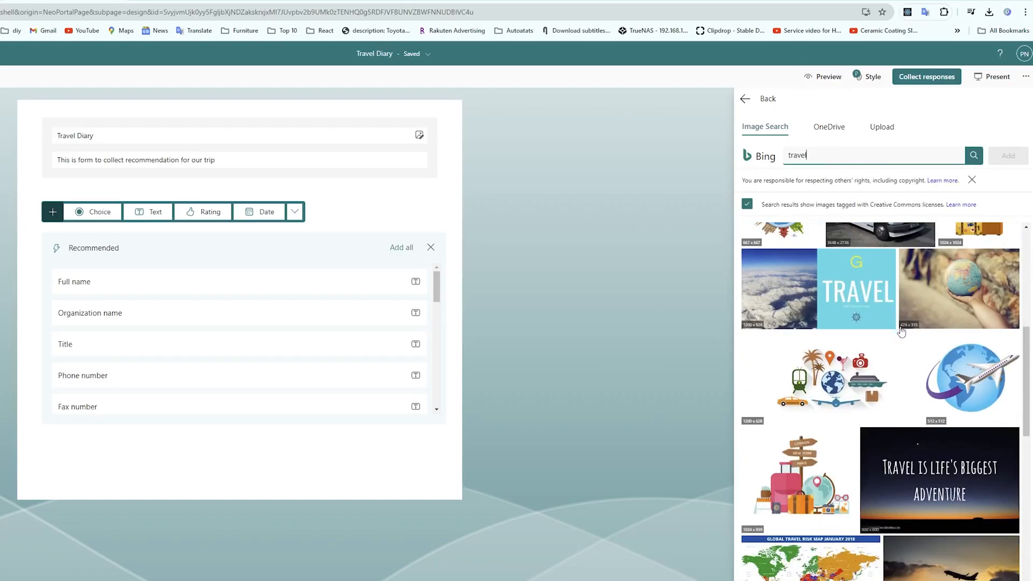
{"action": "scroll", "scroll_direction": "down", "scroll_amount": 3}
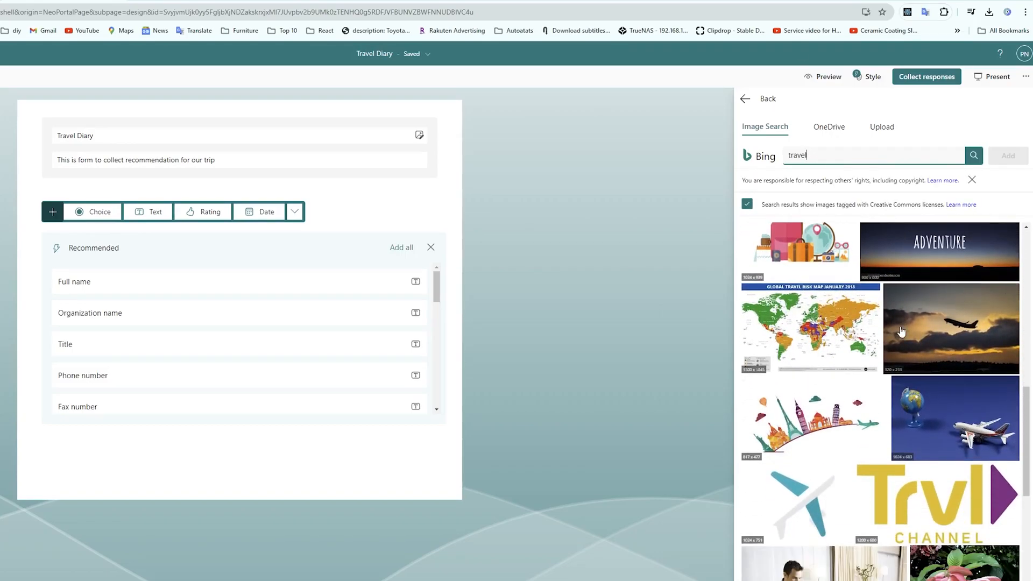
{"action": "scroll", "scroll_direction": "down", "scroll_amount": 3}
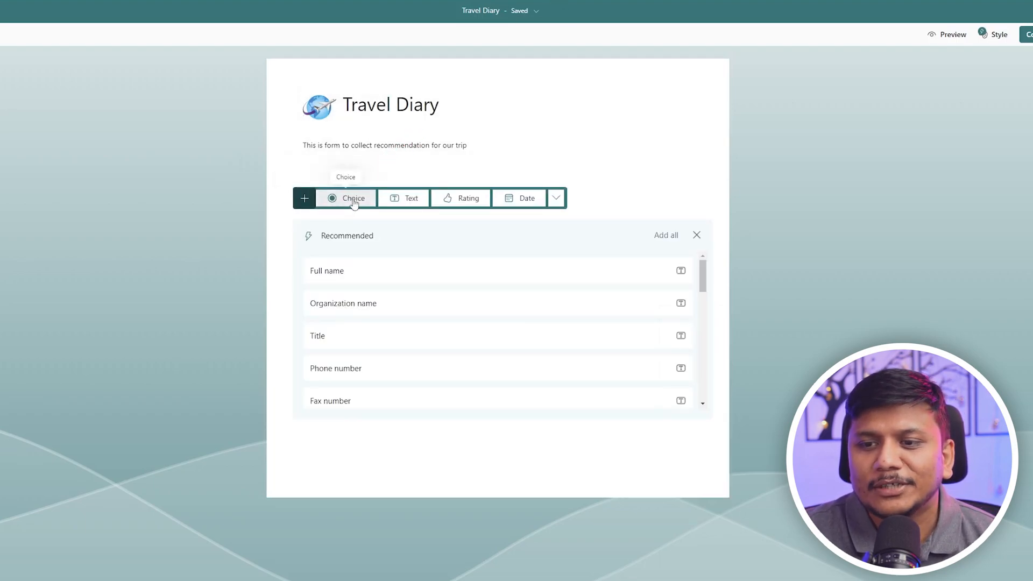
- Add the suggested Full name and Phone number questions to the form
{"action": "left_click", "coordinate": [353, 198]}
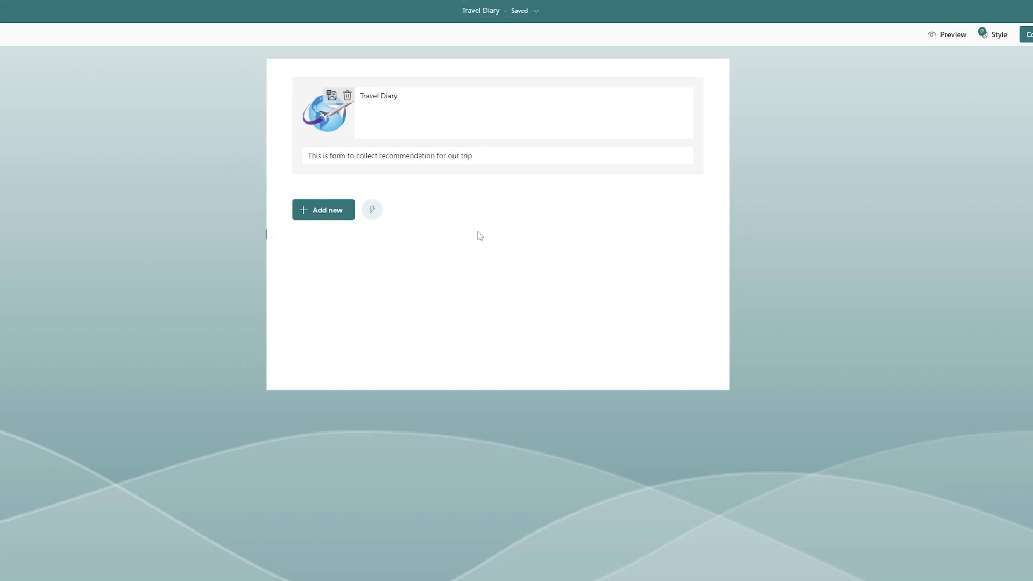
{"action": "mouse_move", "coordinate": [373, 209]}
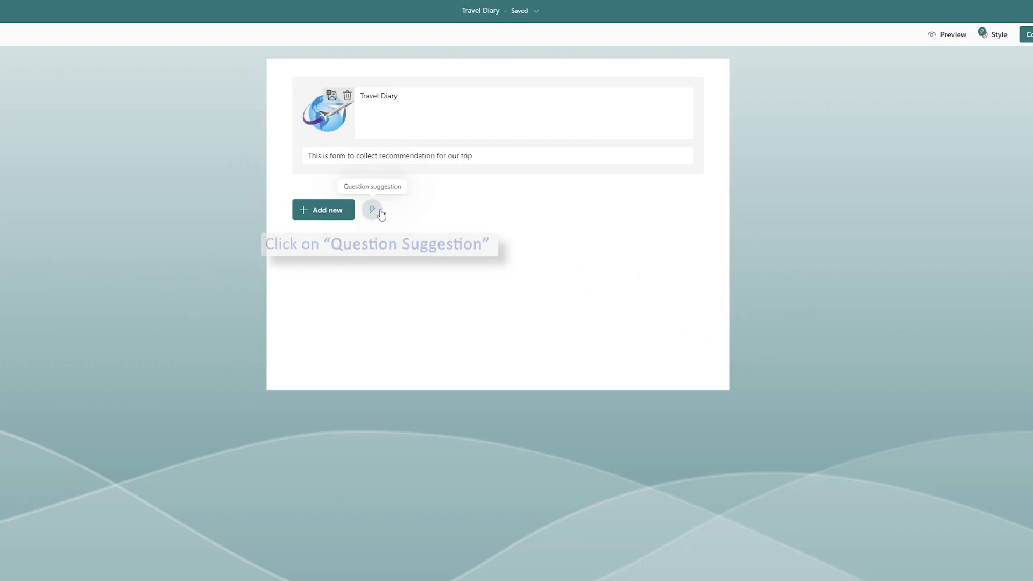
{"action": "left_click", "coordinate": [372, 210]}
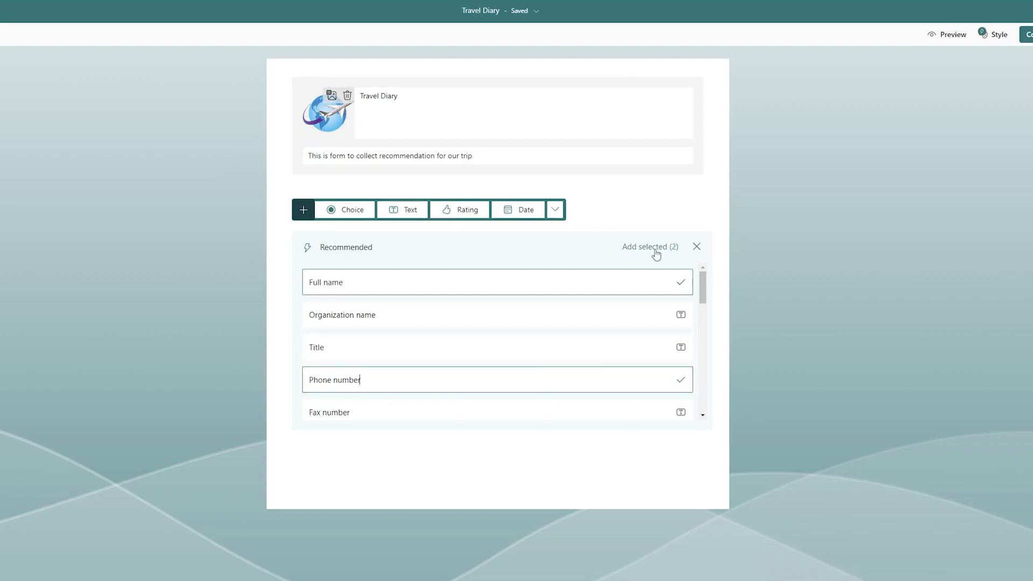
{"action": "left_click", "coordinate": [650, 246]}
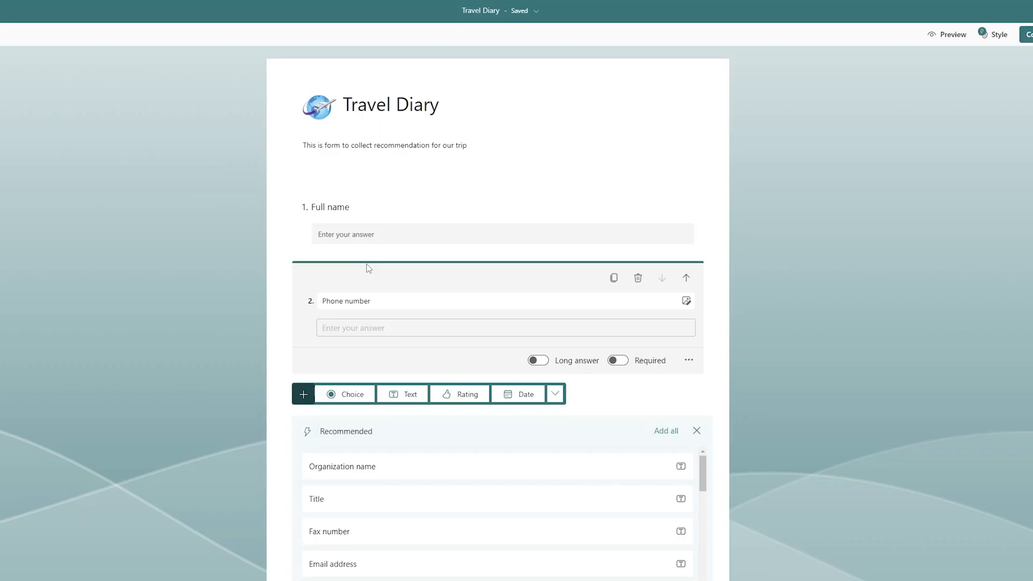
{"action": "scroll", "scroll_direction": "down", "scroll_amount": 3}
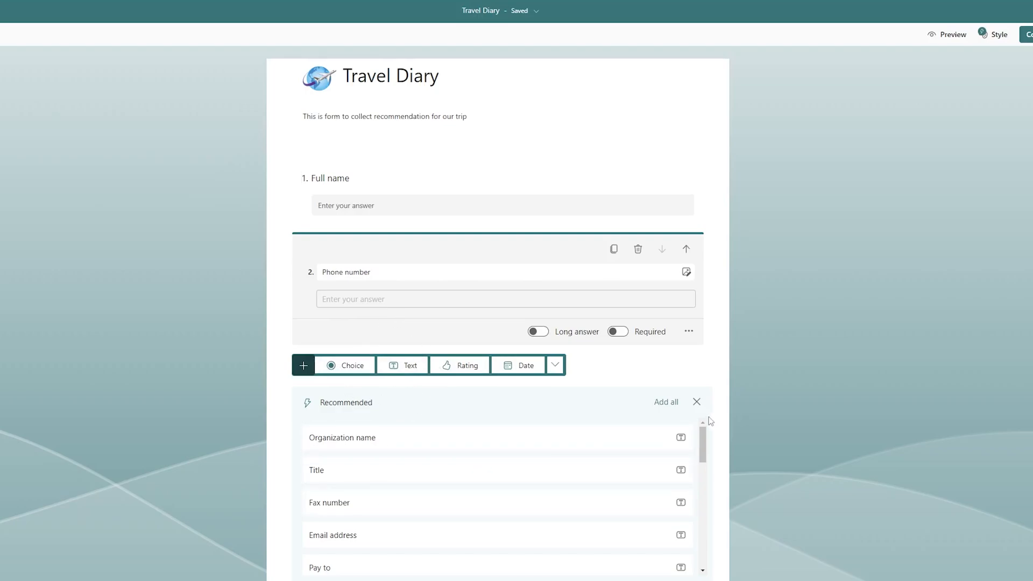
- Close the Recommended panel and make the Phone number question required
{"action": "left_click", "coordinate": [697, 403]}
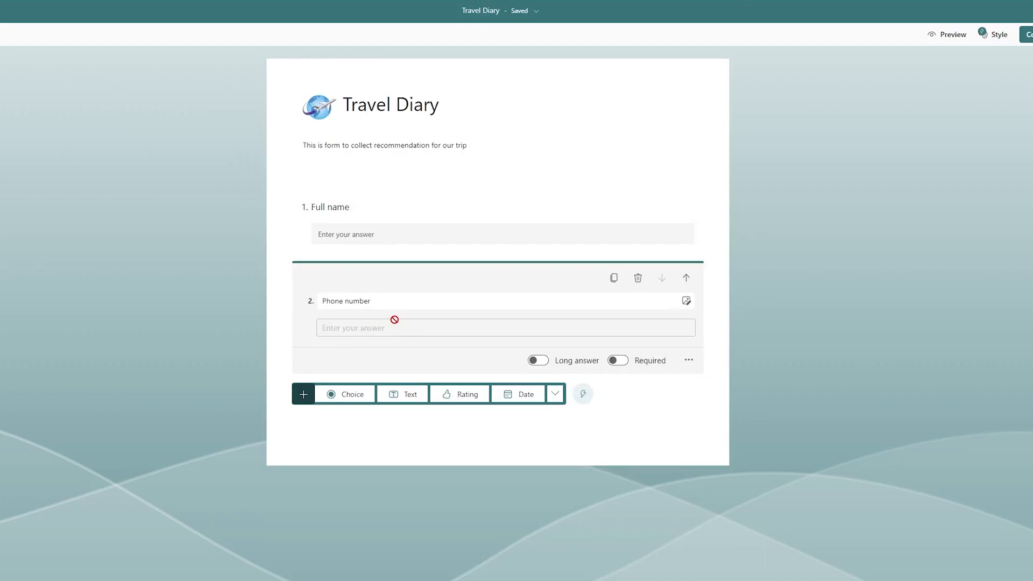
{"action": "mouse_move", "coordinate": [549, 377]}
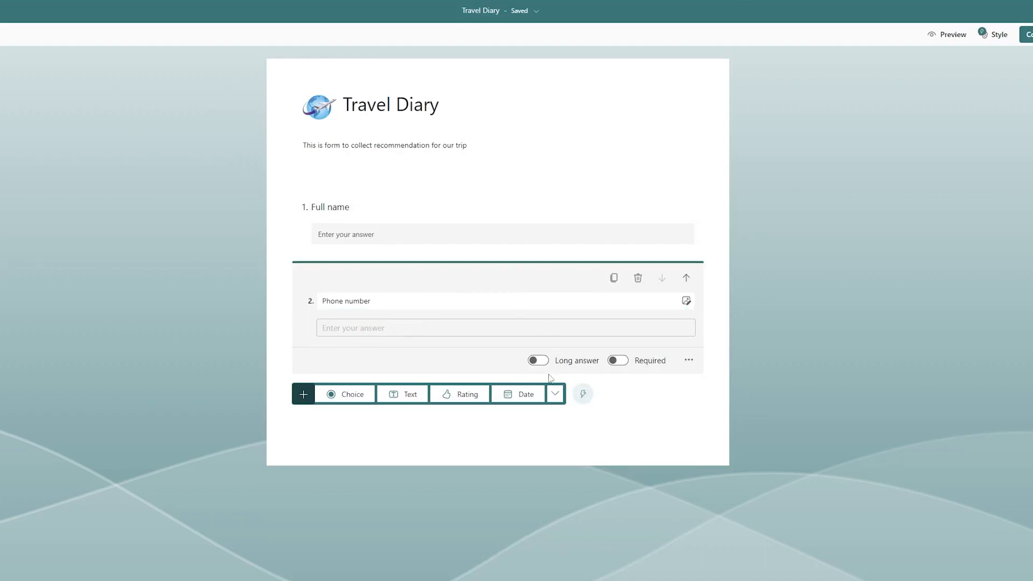
{"action": "mouse_move", "coordinate": [429, 361]}
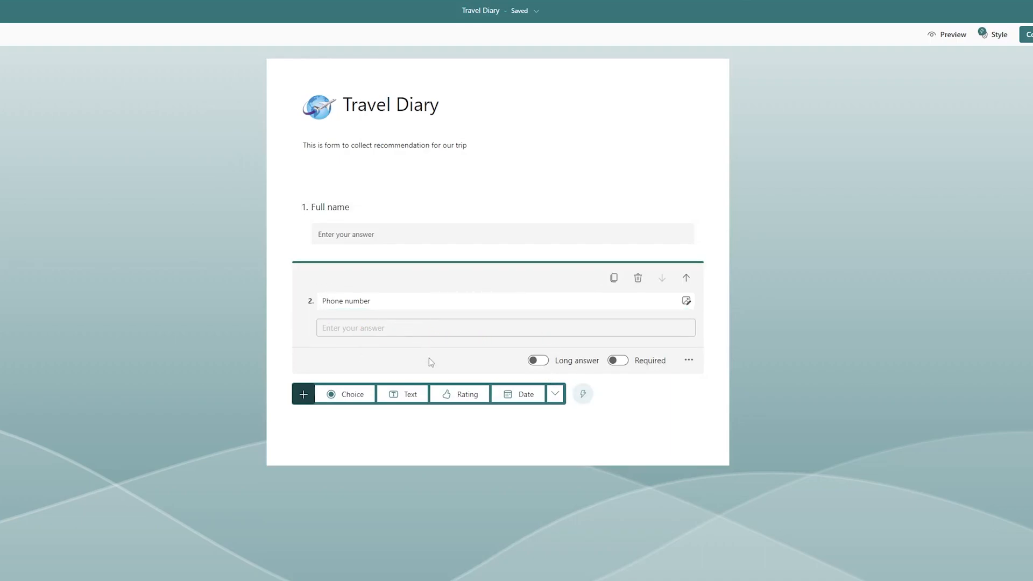
{"action": "left_click", "coordinate": [618, 360]}
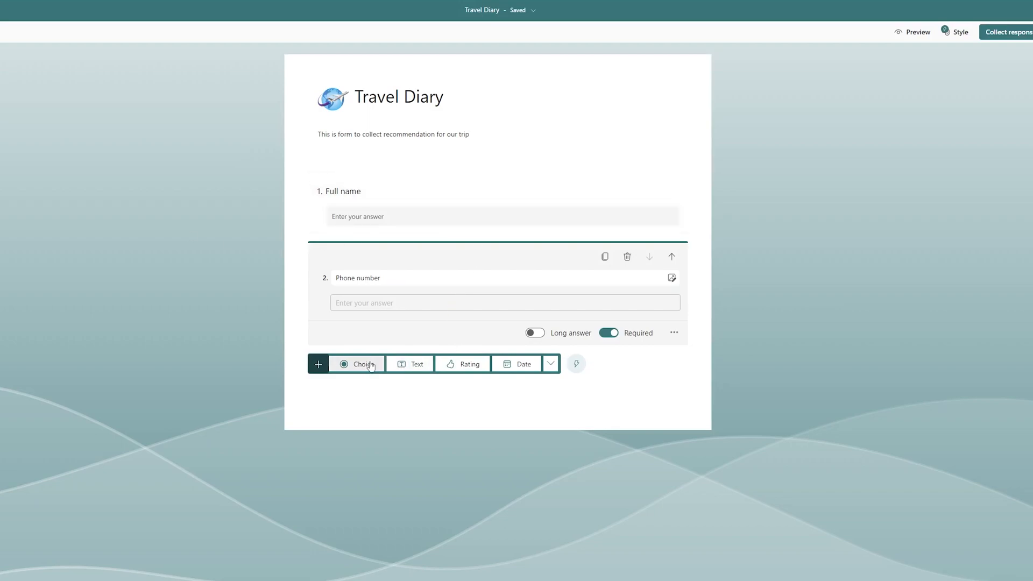
- Create 'Best Time to Visit?' with options Spring, Fall, Winter and Summer
{"action": "left_click", "coordinate": [363, 364]}
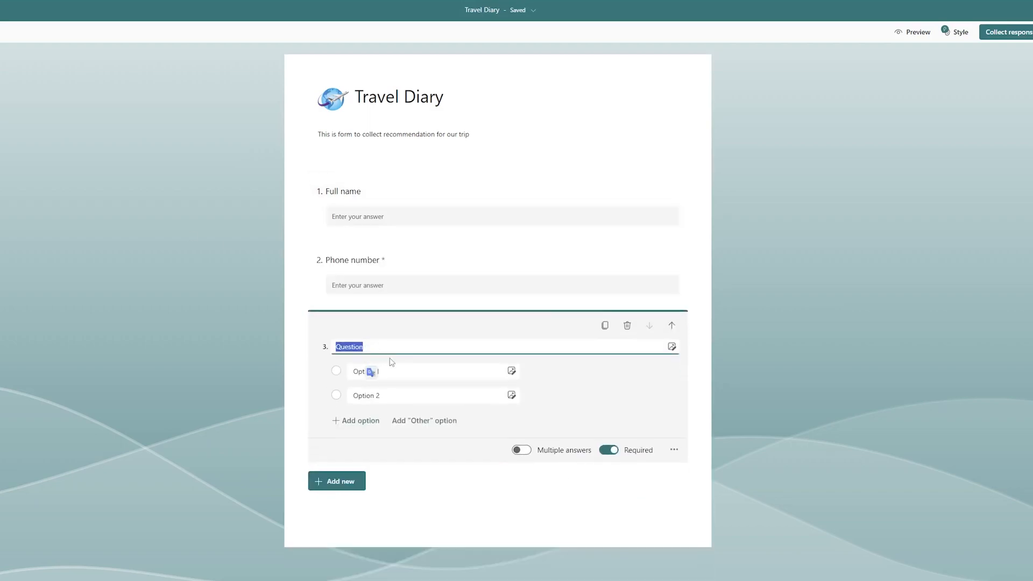
{"action": "type", "text": "Best Time to Visit"}
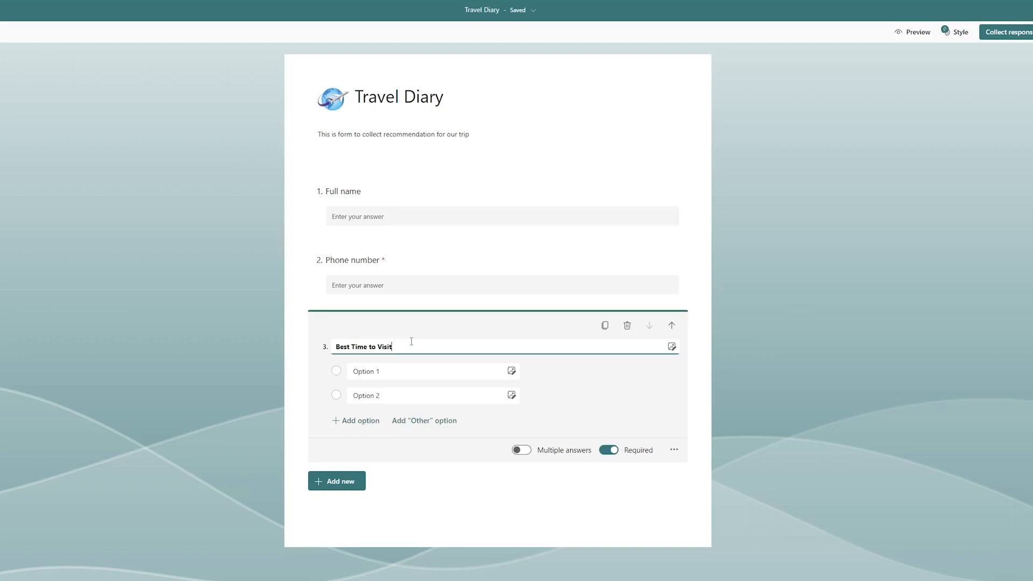
{"action": "type", "text": "?"}
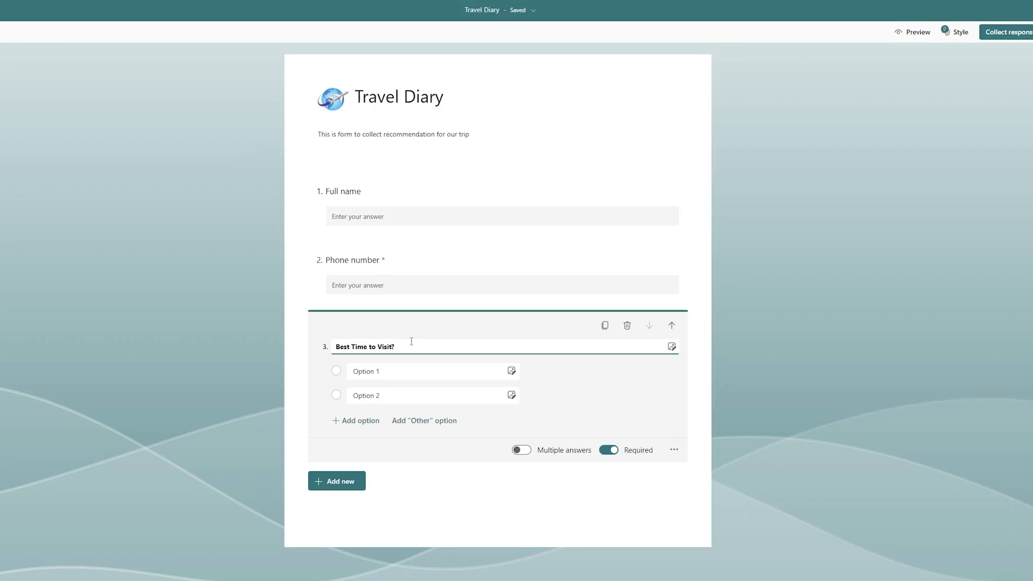
{"action": "type", "text": "Spring"}
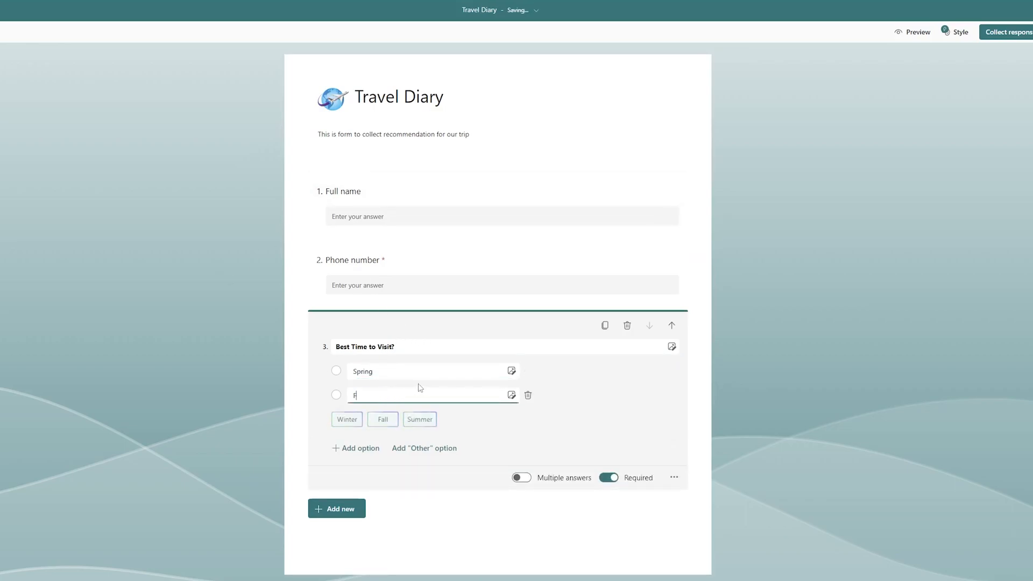
{"action": "type", "text": "all"}
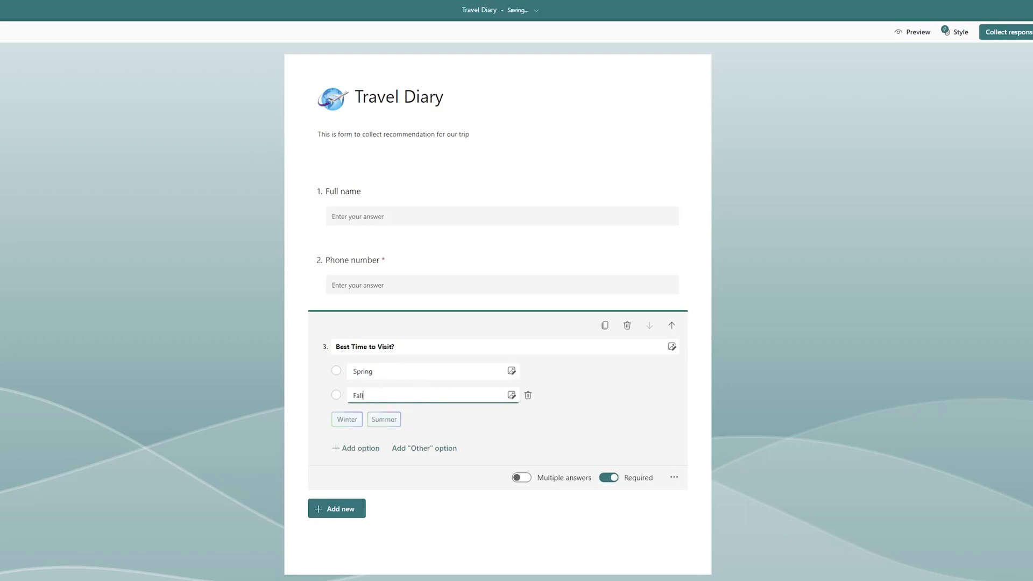
{"action": "scroll", "scroll_direction": "down", "scroll_amount": 3}
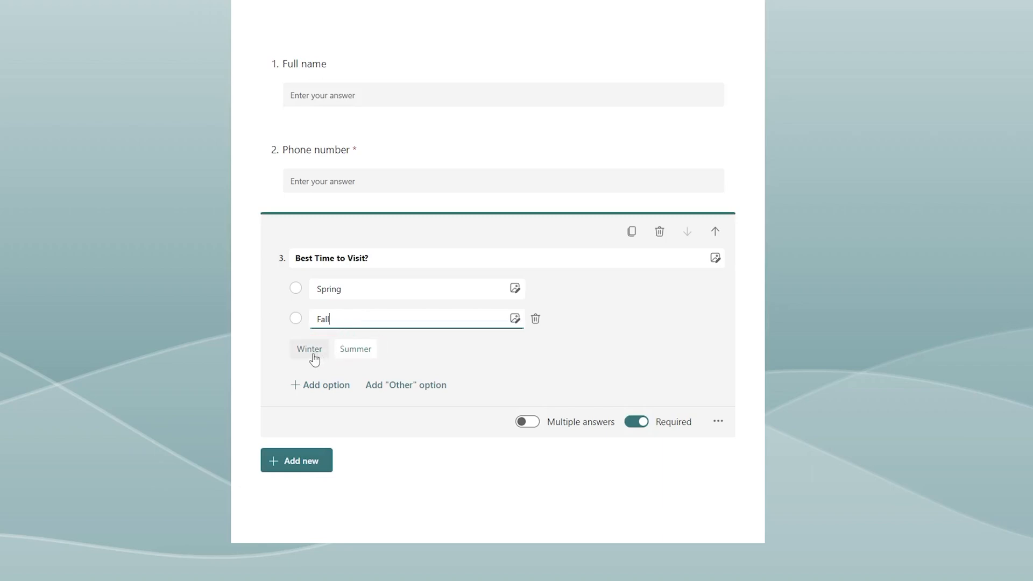
{"action": "left_click", "coordinate": [309, 349]}
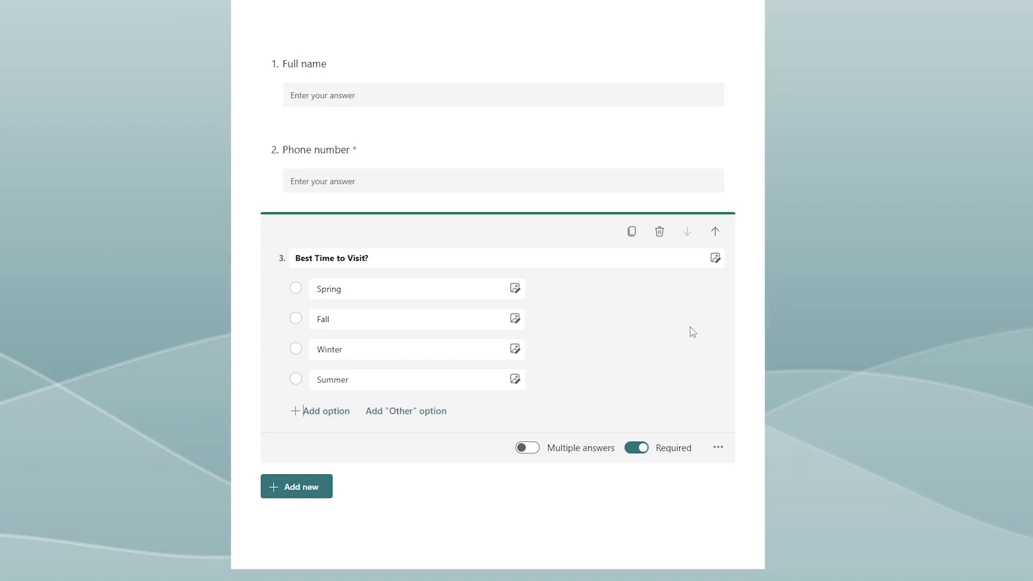
{"action": "mouse_move", "coordinate": [558, 394]}
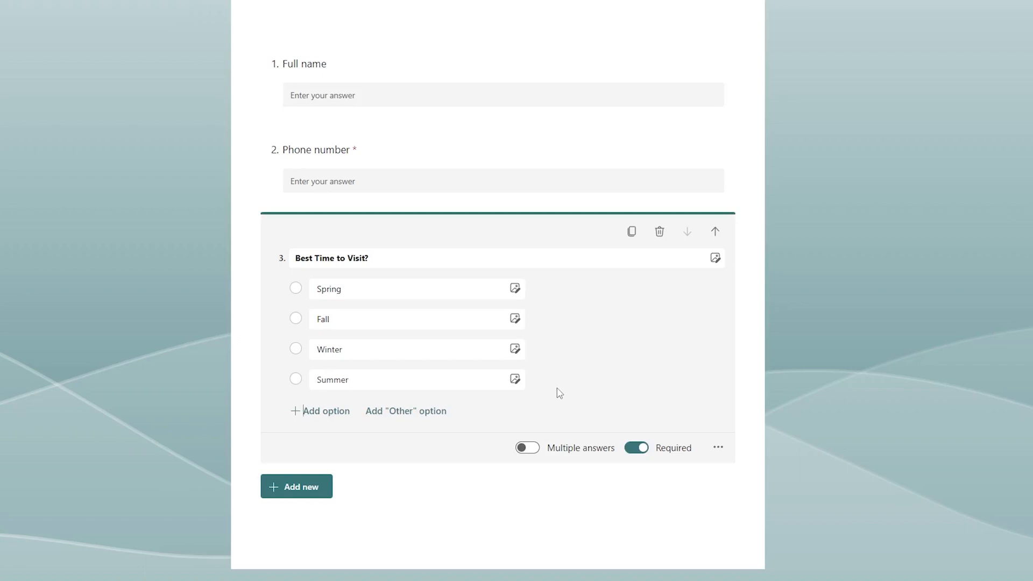
- Allow multiple answers limited to exactly 2 selections
{"action": "left_click", "coordinate": [527, 448]}
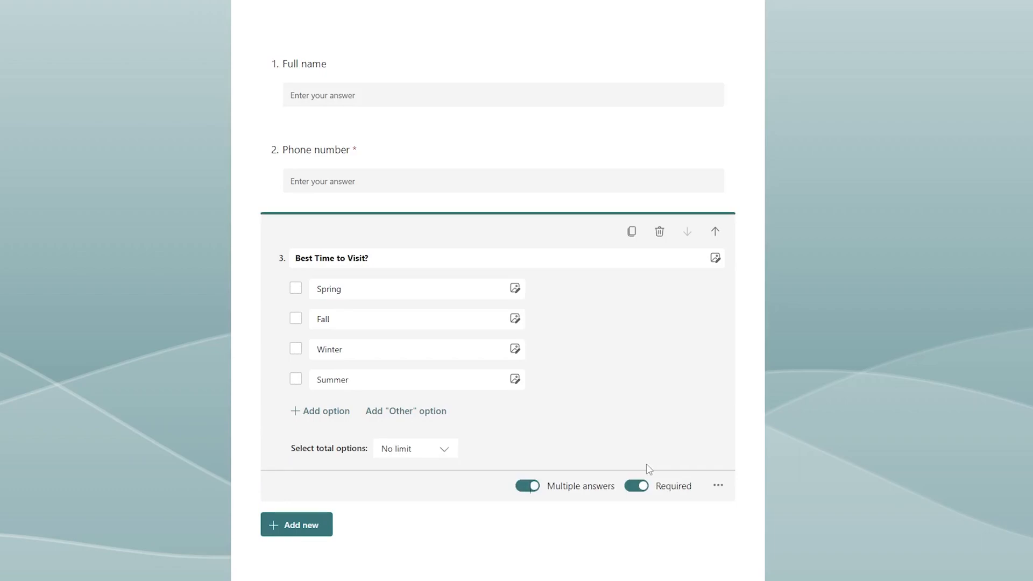
{"action": "left_click", "coordinate": [416, 448]}
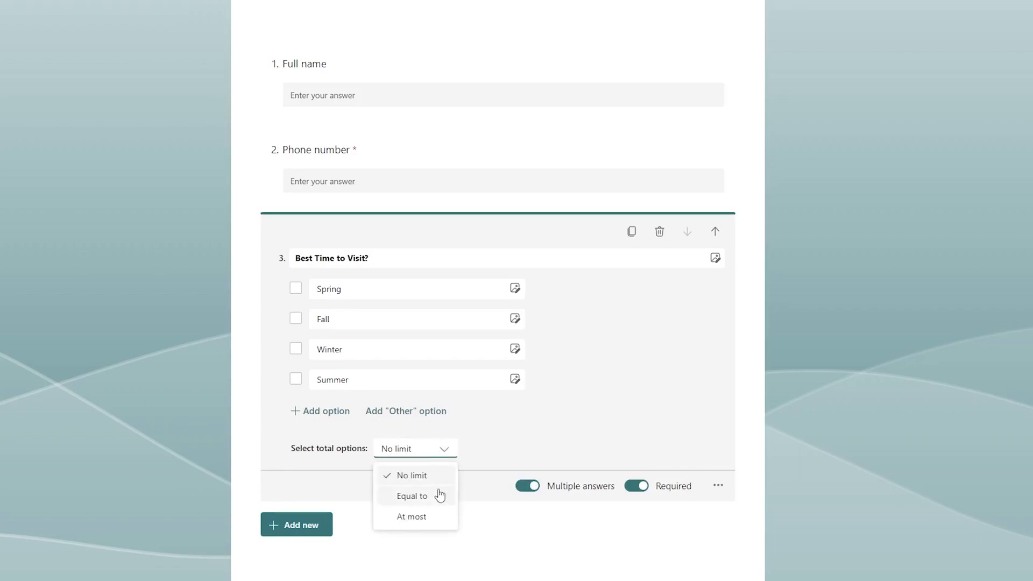
{"action": "left_click", "coordinate": [411, 495]}
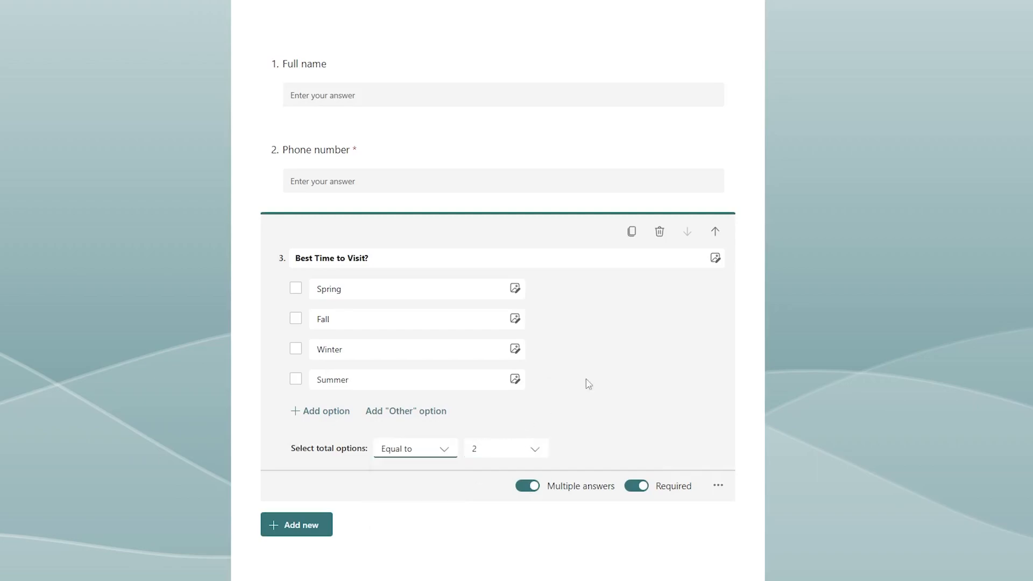
{"action": "mouse_move", "coordinate": [637, 340]}
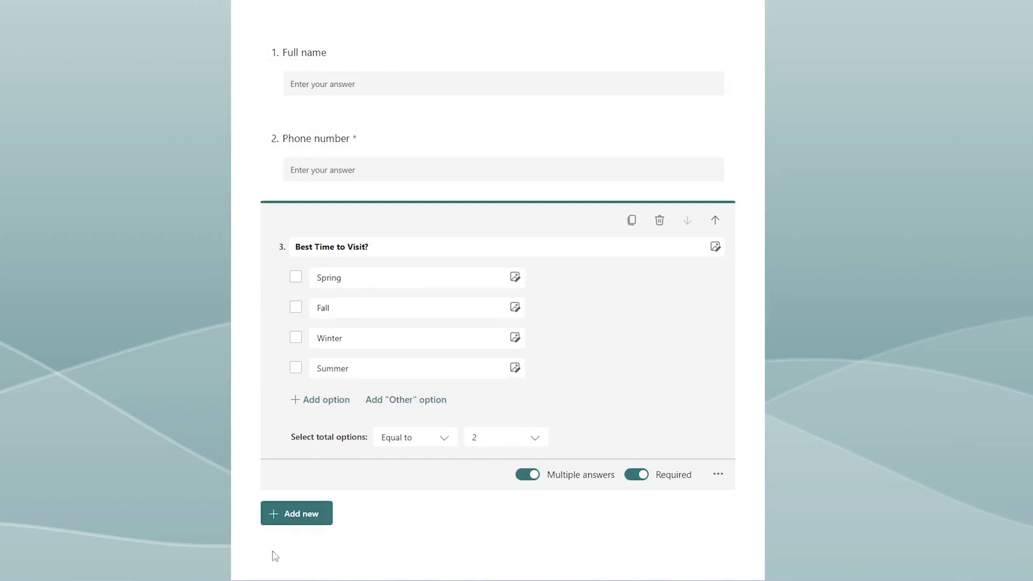
- Add a choice question 'What activities do you suggest for this destination?'
{"action": "left_click", "coordinate": [296, 513]}
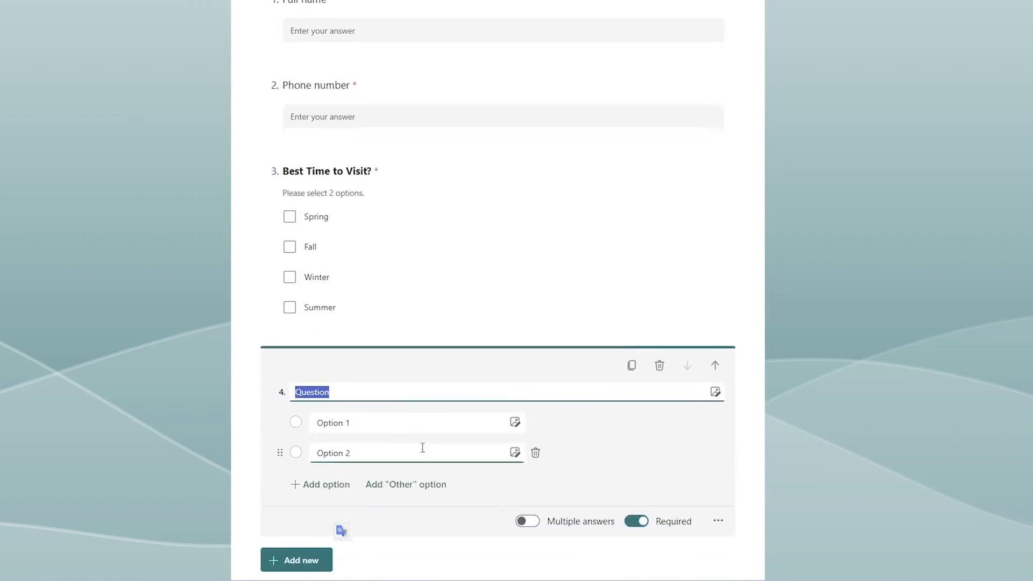
{"action": "type", "text": "What activities do you suggest for this destination?"}
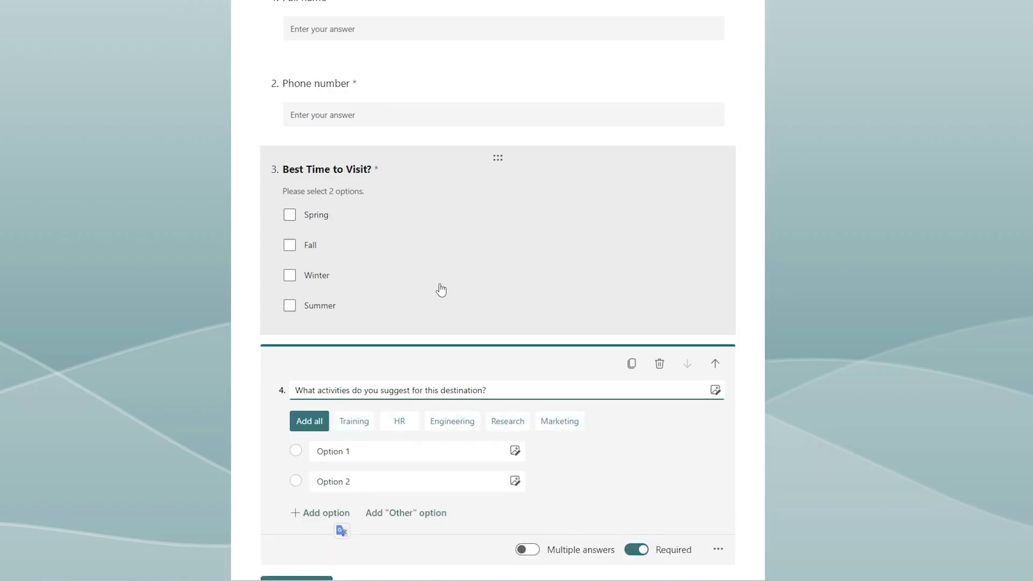
{"action": "mouse_move", "coordinate": [431, 281]}
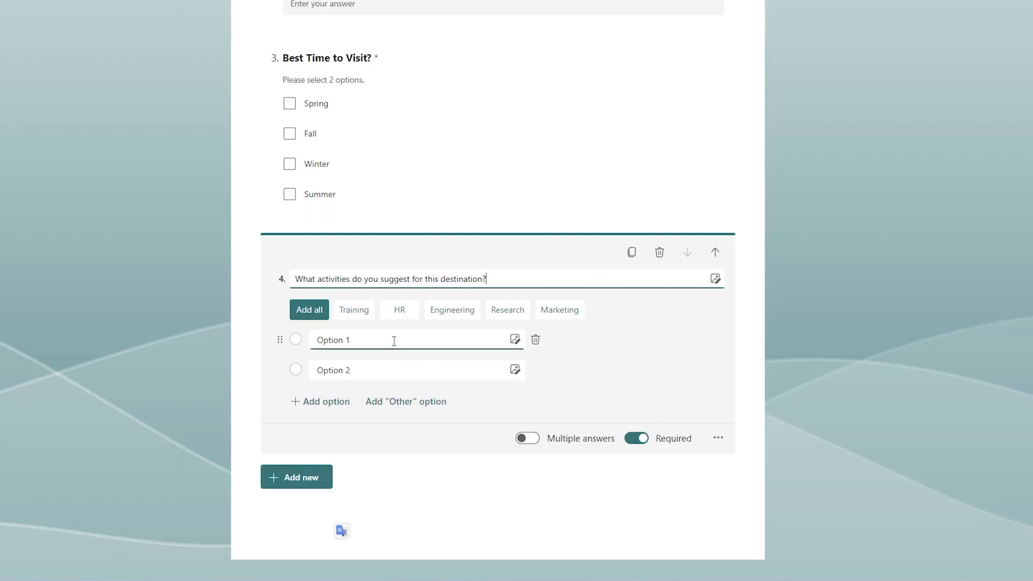
- List options Hiking, Swimming, Sightseeing, Shopping and Trekking
{"action": "type", "text": "Hiking"}
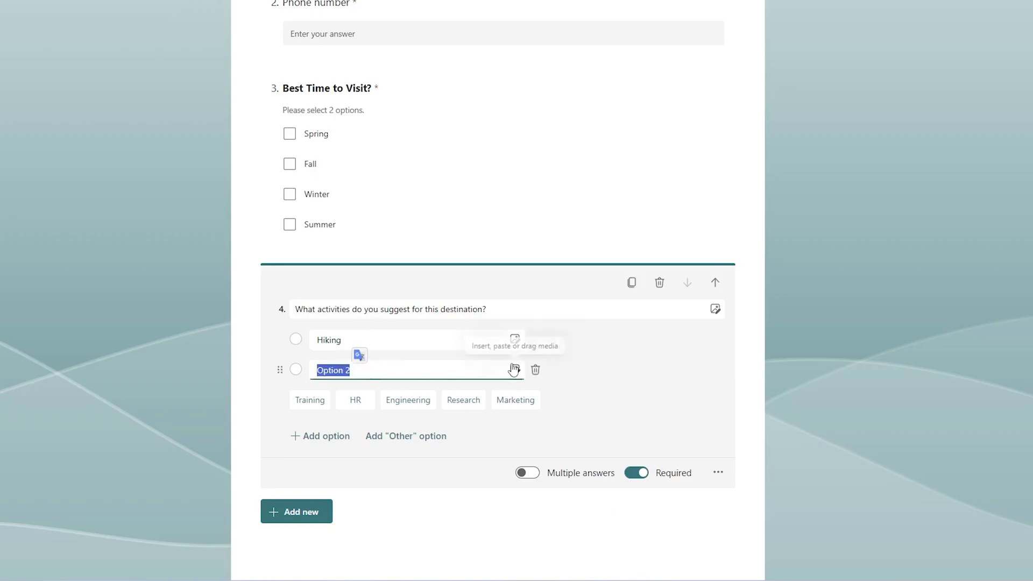
{"action": "type", "text": "Swimming"}
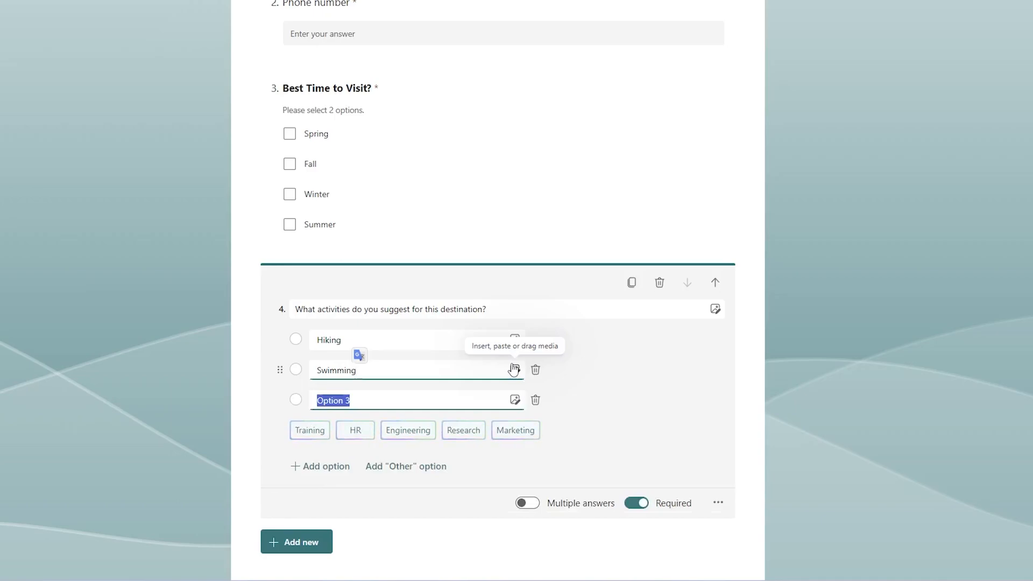
{"action": "type", "text": "Sightseeing"}
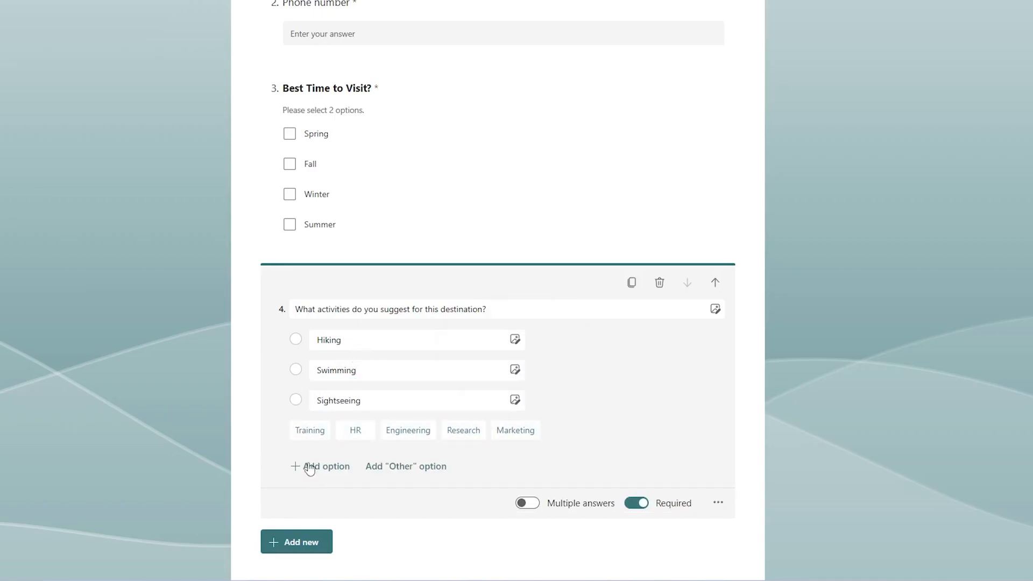
{"action": "type", "text": "Shopping"}
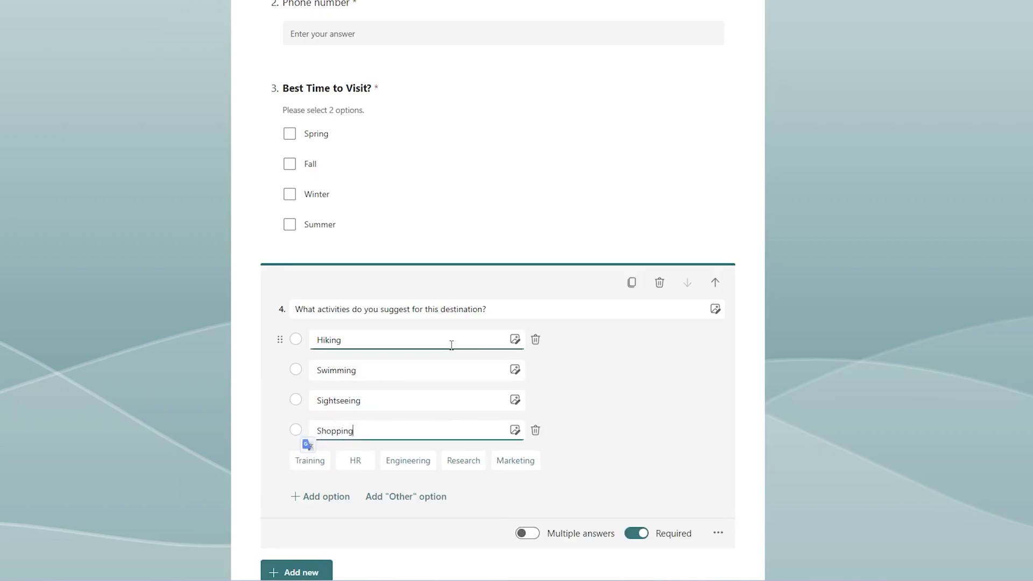
{"action": "left_click", "coordinate": [321, 497]}
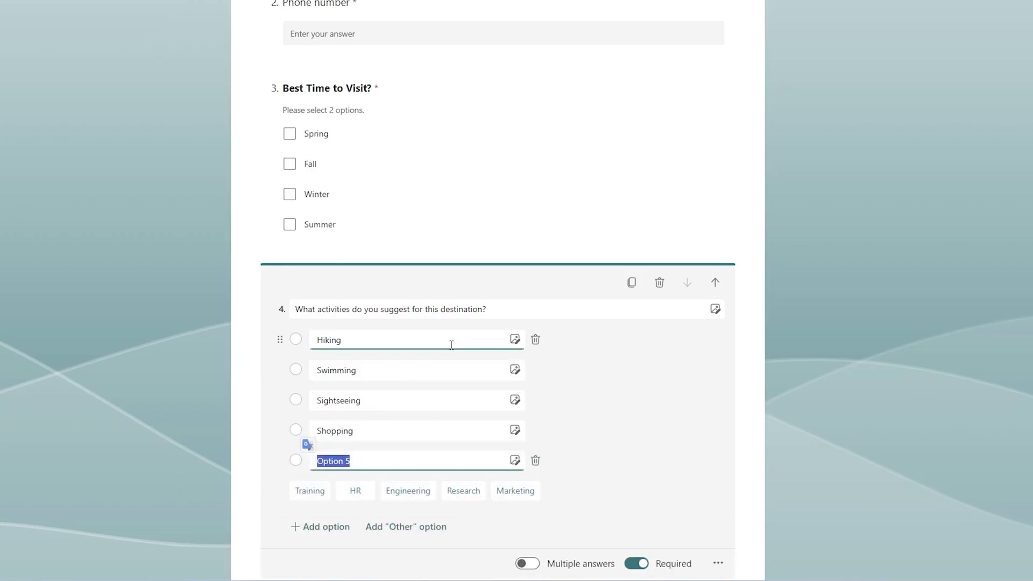
{"action": "type", "text": "Trekking"}
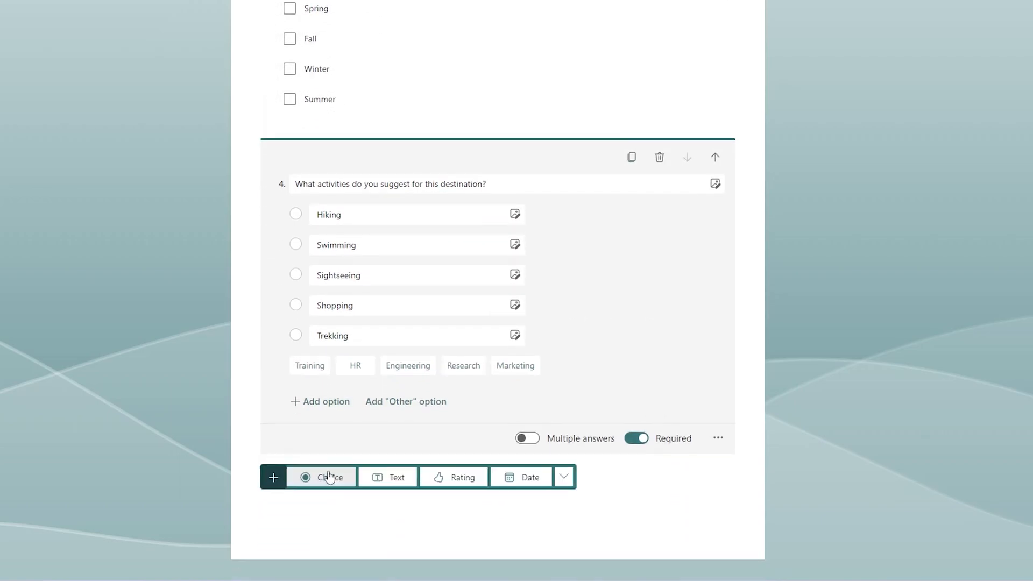
{"action": "mouse_move", "coordinate": [471, 494]}
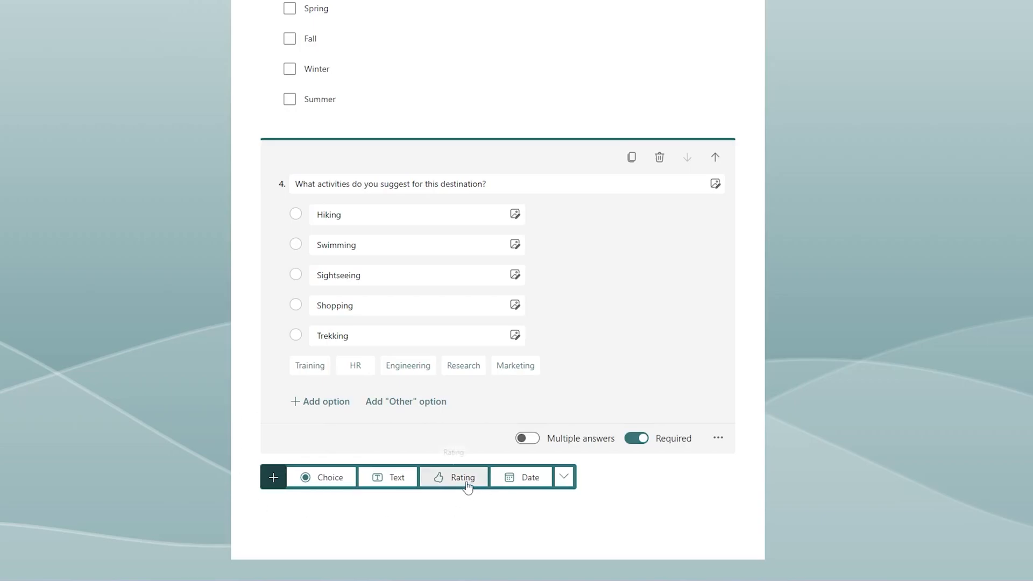
- Add a star rating question 'How important is accommodation comfort to you?'
{"action": "left_click", "coordinate": [462, 478]}
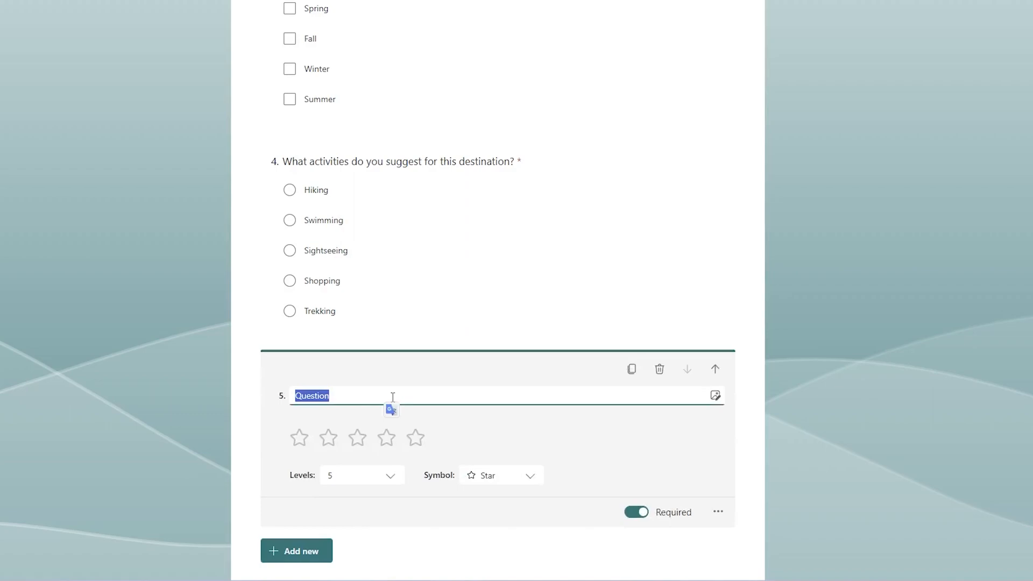
{"action": "type", "text": "How important is accommodation comfort to you?"}
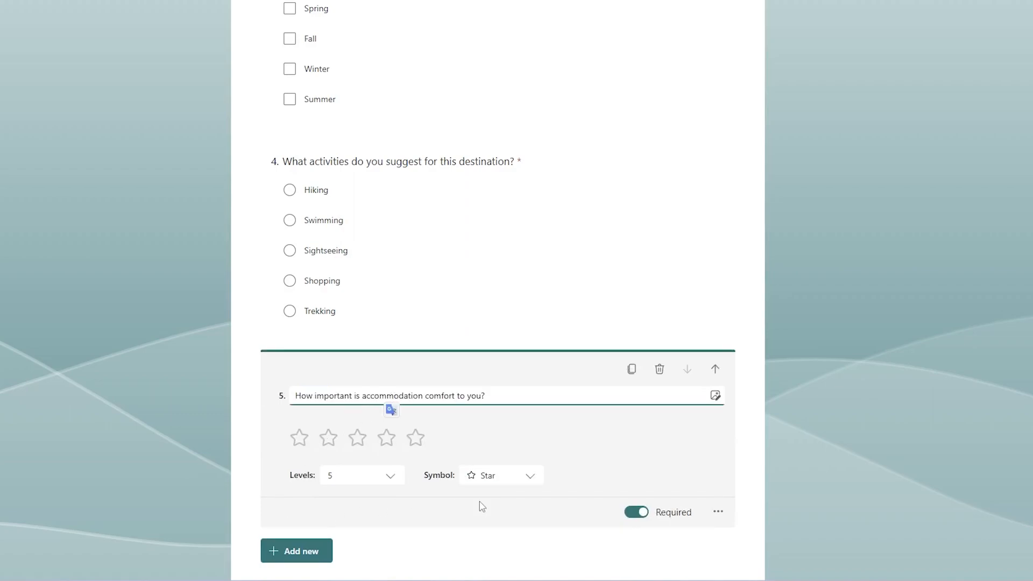
{"action": "left_click", "coordinate": [484, 396]}
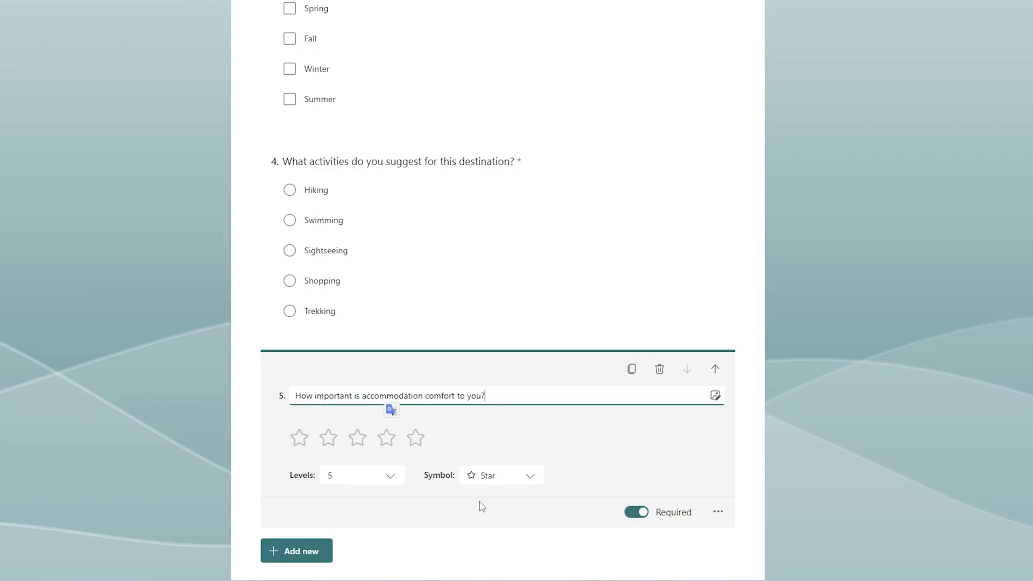
{"action": "left_click", "coordinate": [296, 550]}
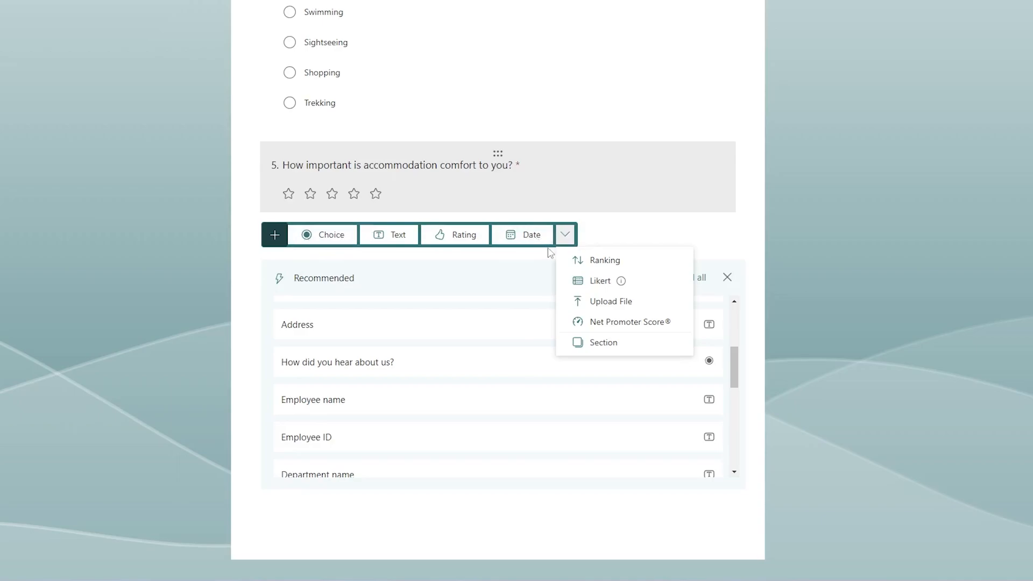
{"action": "mouse_move", "coordinate": [430, 246]}
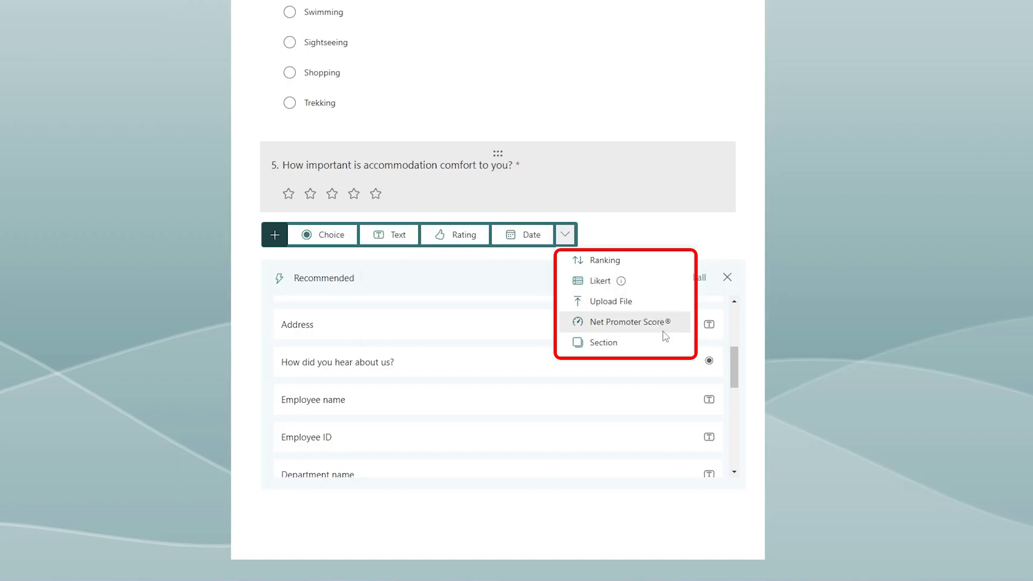
{"action": "mouse_move", "coordinate": [642, 338]}
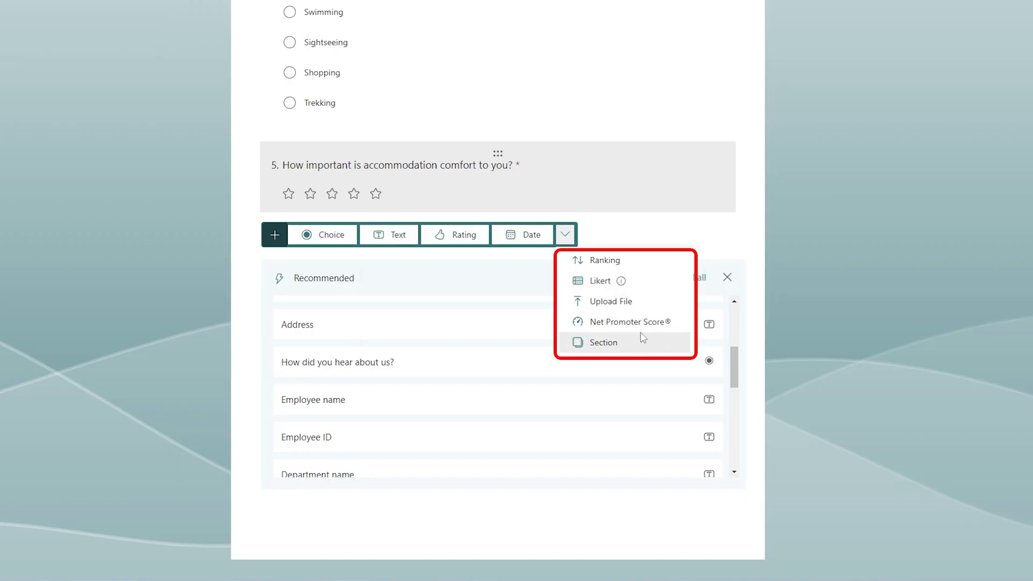
- Insert a new section titled 'Budget' after question 5
{"action": "left_click", "coordinate": [602, 342]}
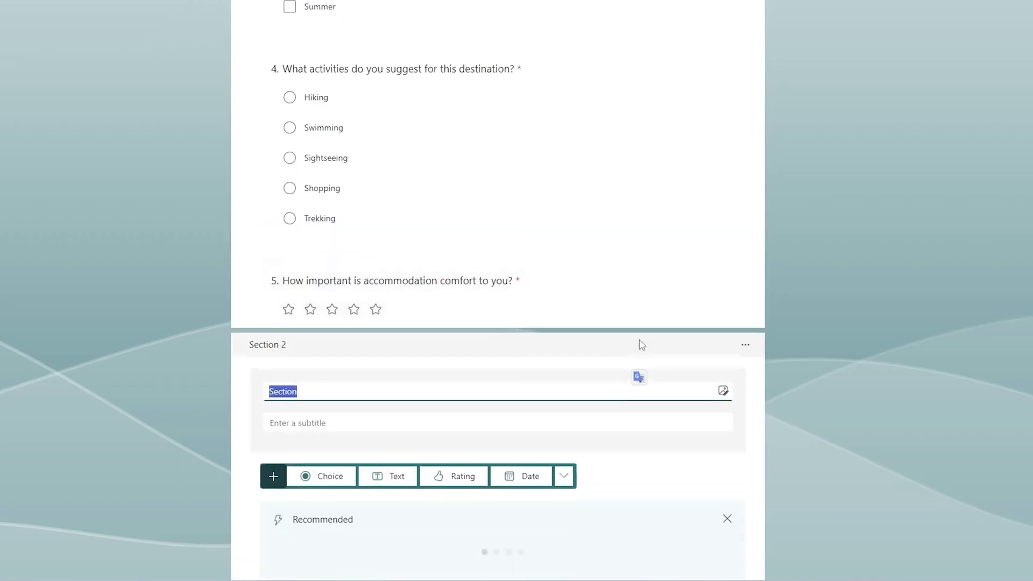
{"action": "scroll", "scroll_direction": "down", "scroll_amount": 3}
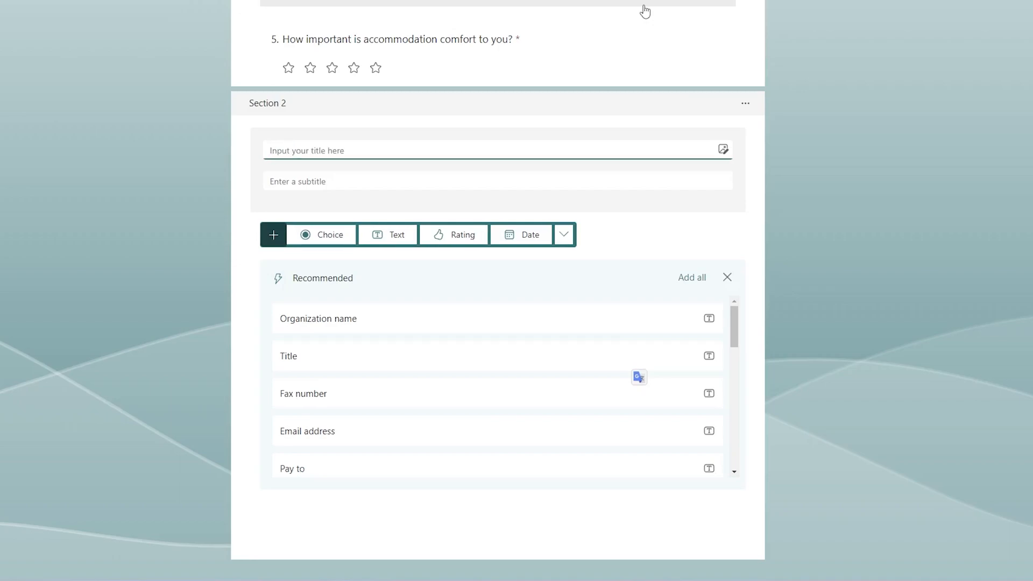
{"action": "type", "text": "Budget"}
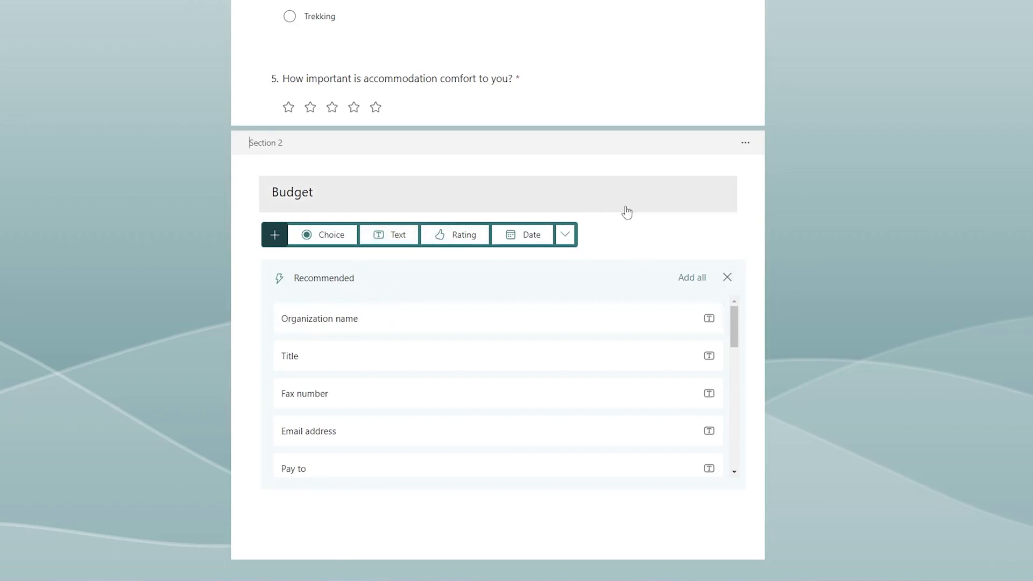
- Add choice question 6 'What Should Our Budget for the Trip' with options $ 2000 and $ 1500
{"action": "left_click", "coordinate": [322, 235]}
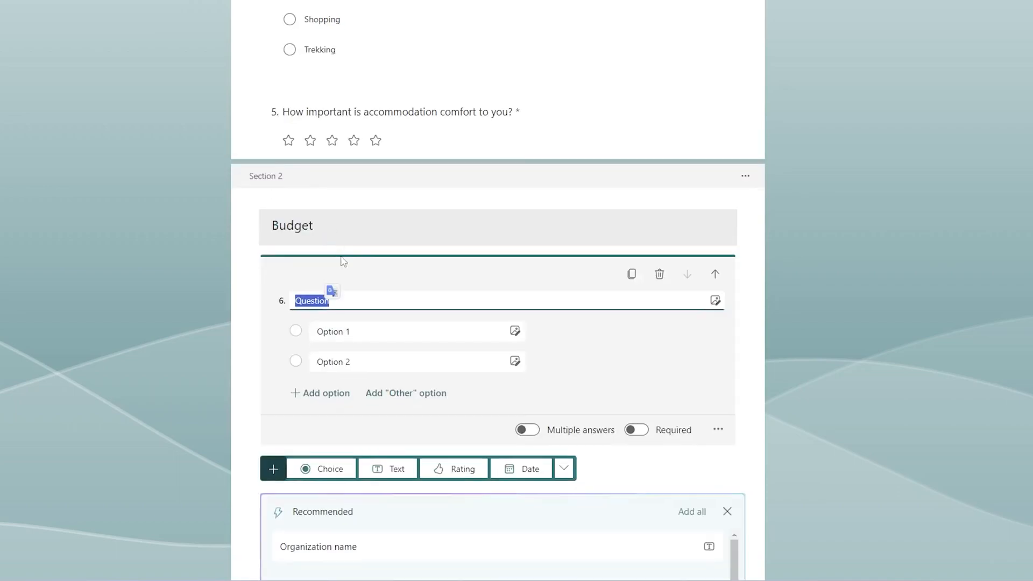
{"action": "type", "text": "What"}
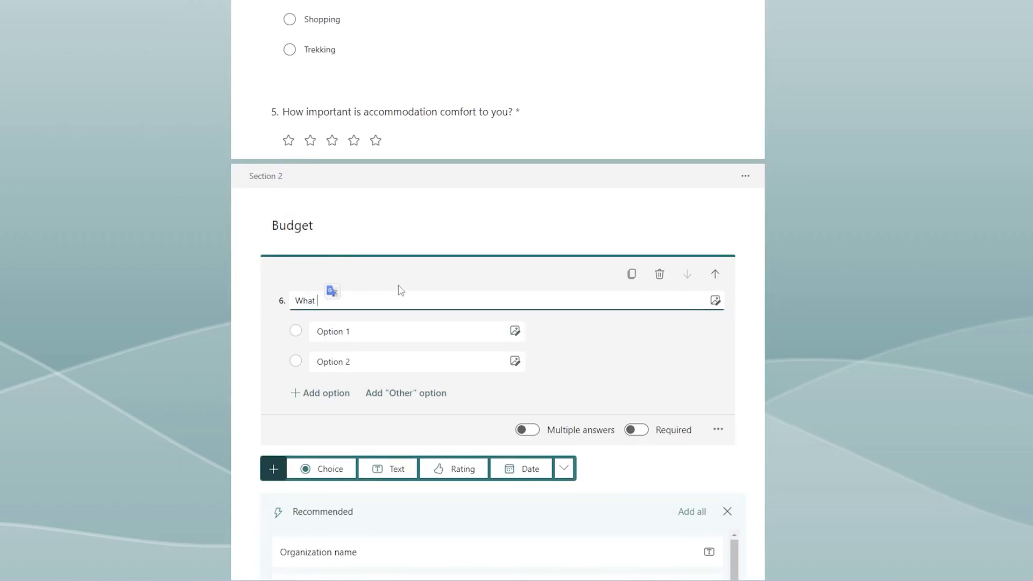
{"action": "type", "text": "Should Our Budget for the Trip"}
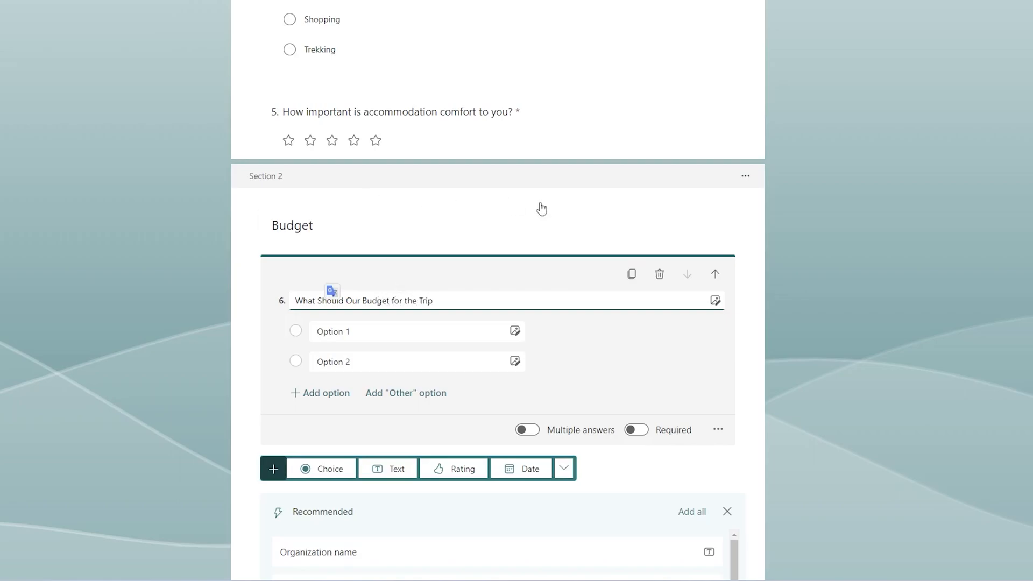
{"action": "mouse_move", "coordinate": [865, 238]}
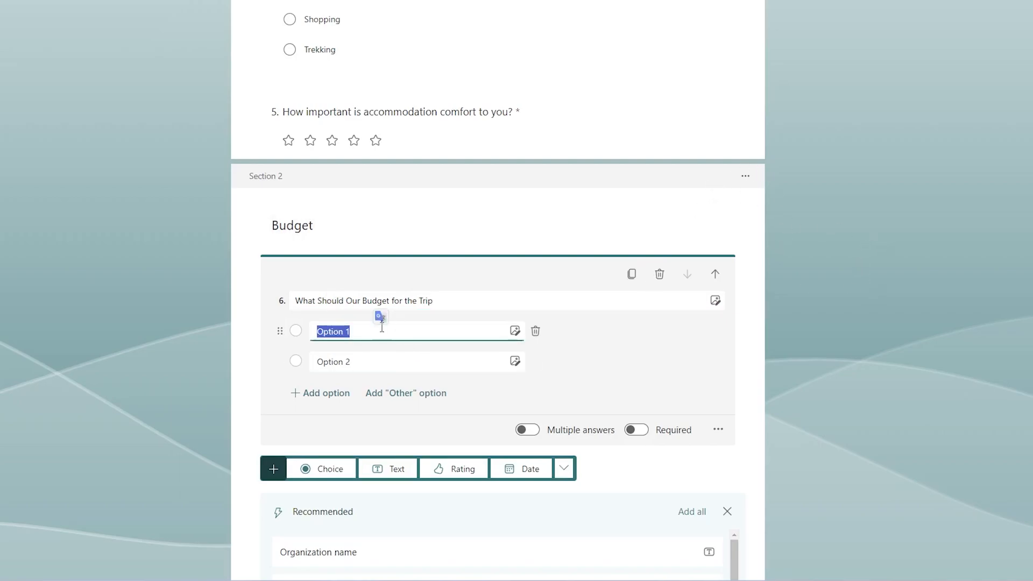
{"action": "type", "text": "2000"}
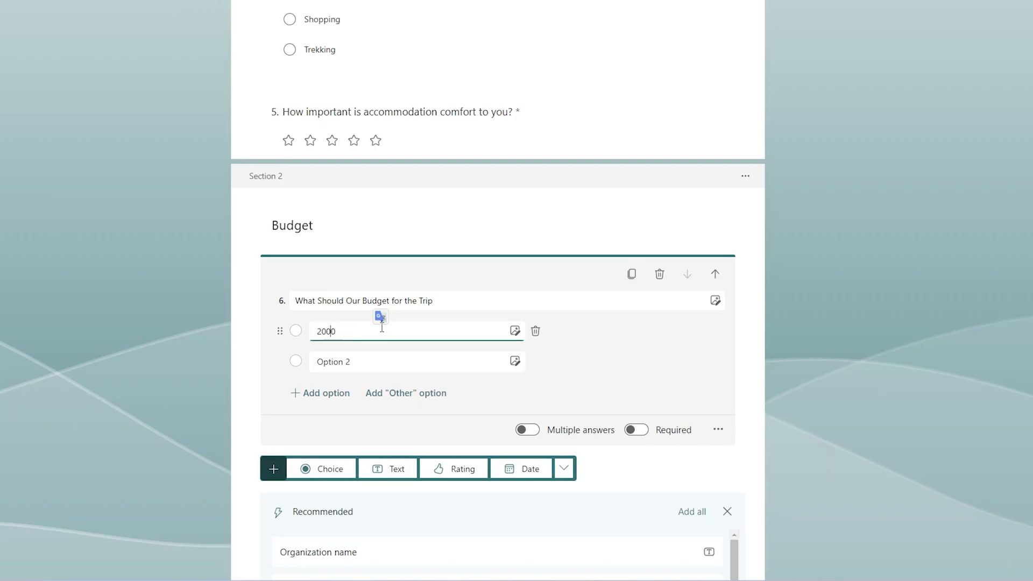
{"action": "type", "text": "$"}
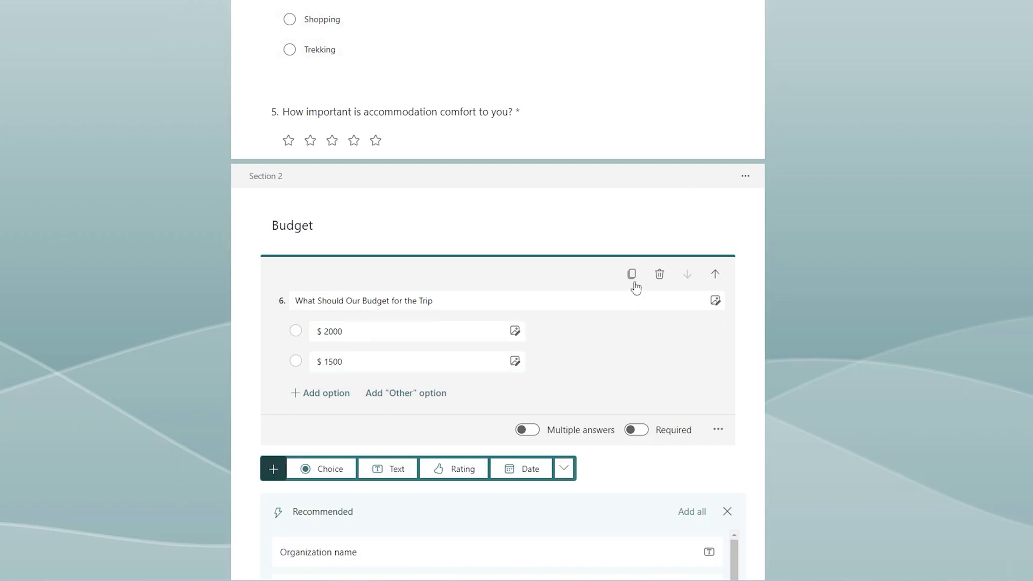
{"action": "scroll", "scroll_direction": "down", "scroll_amount": 3}
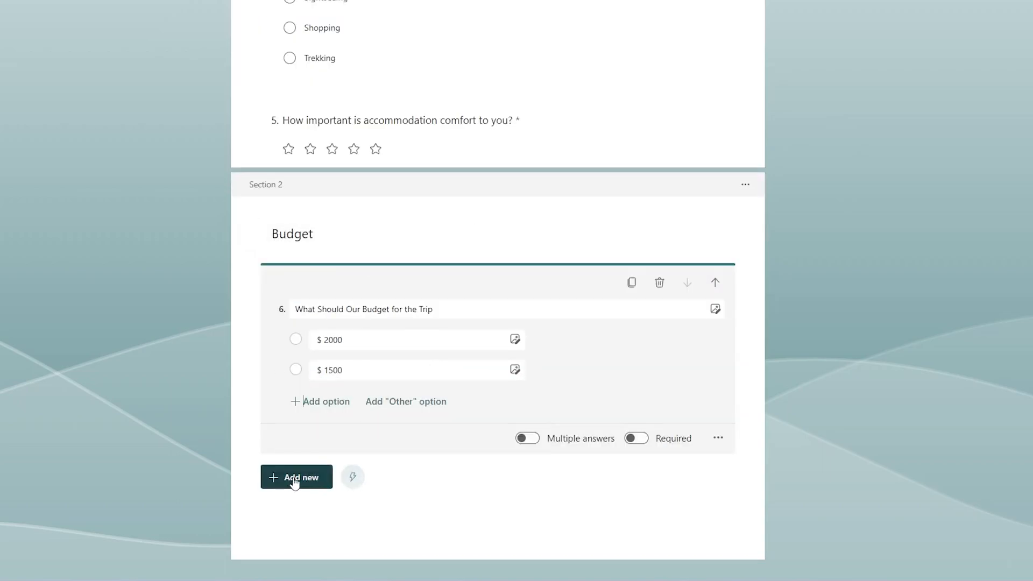
- Add choice question 7 titled 'Choose the place to visit under $ 1500'
{"action": "left_click", "coordinate": [297, 477]}
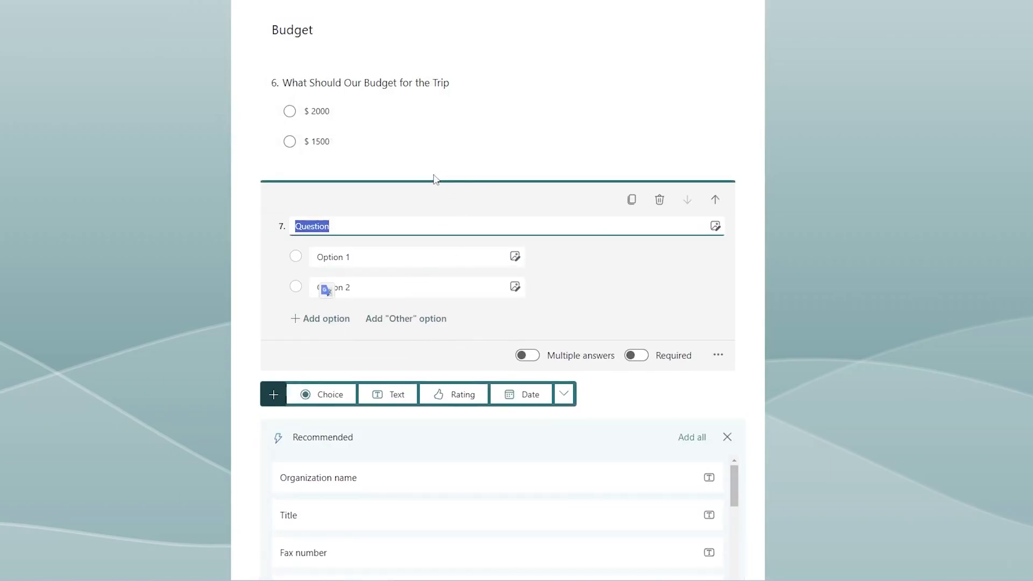
{"action": "type", "text": "Choose the"}
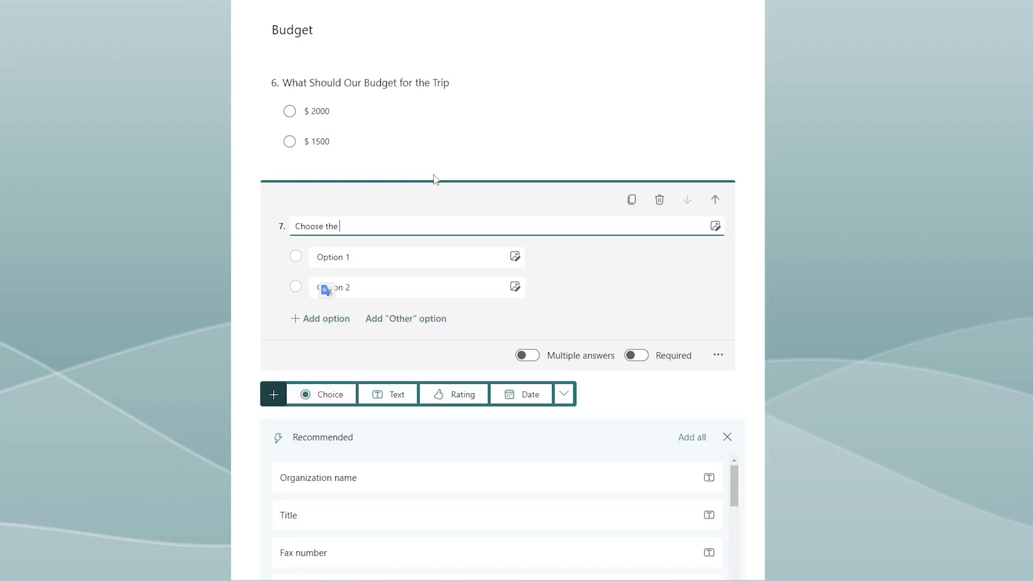
{"action": "type", "text": "place to"}
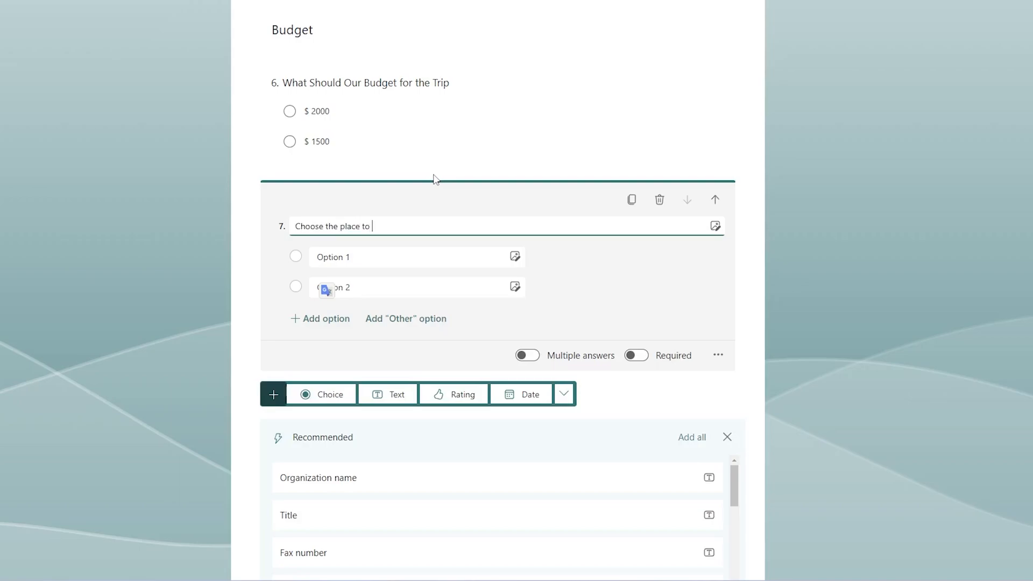
{"action": "type", "text": "visit under"}
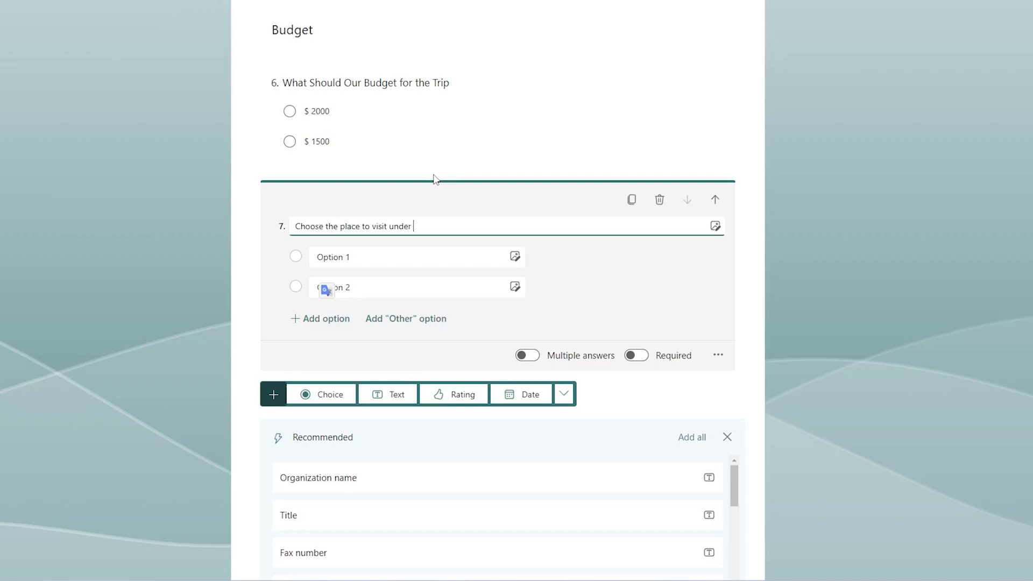
{"action": "type", "text": "150"}
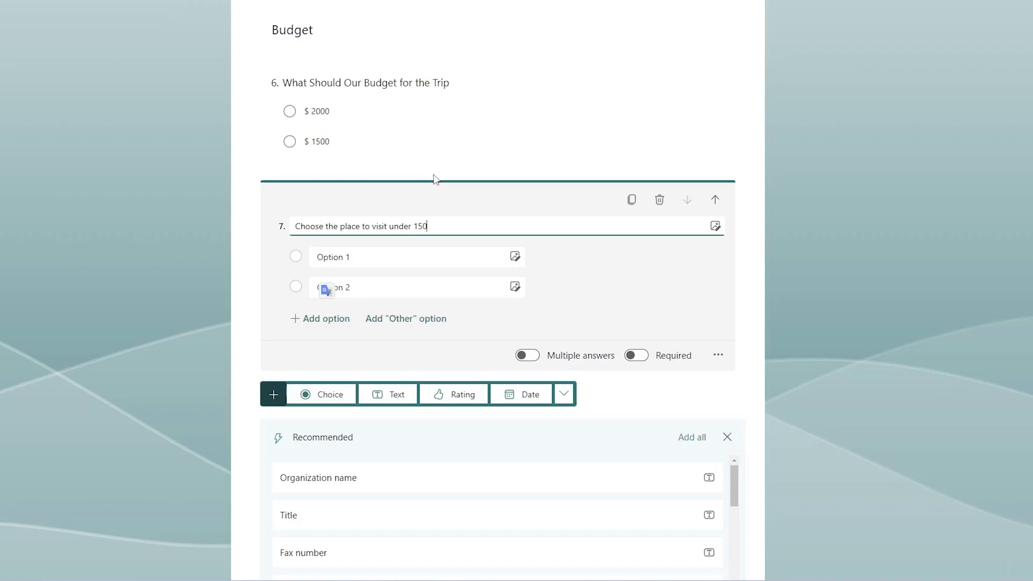
- Fill question 7's options with China, Japan, India and a fourth choice, Australia
{"action": "left_click", "coordinate": [333, 256]}
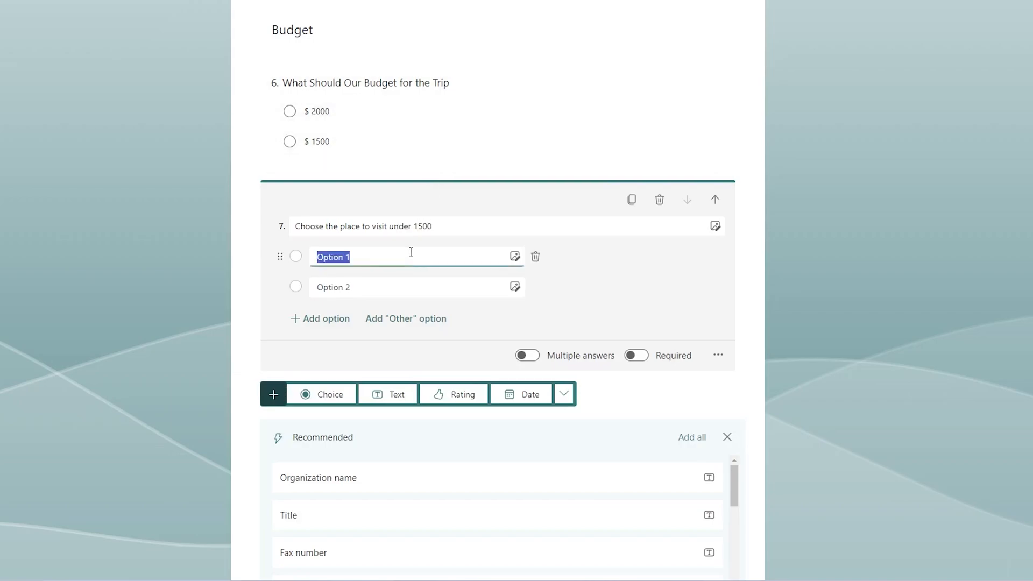
{"action": "mouse_move", "coordinate": [515, 256]}
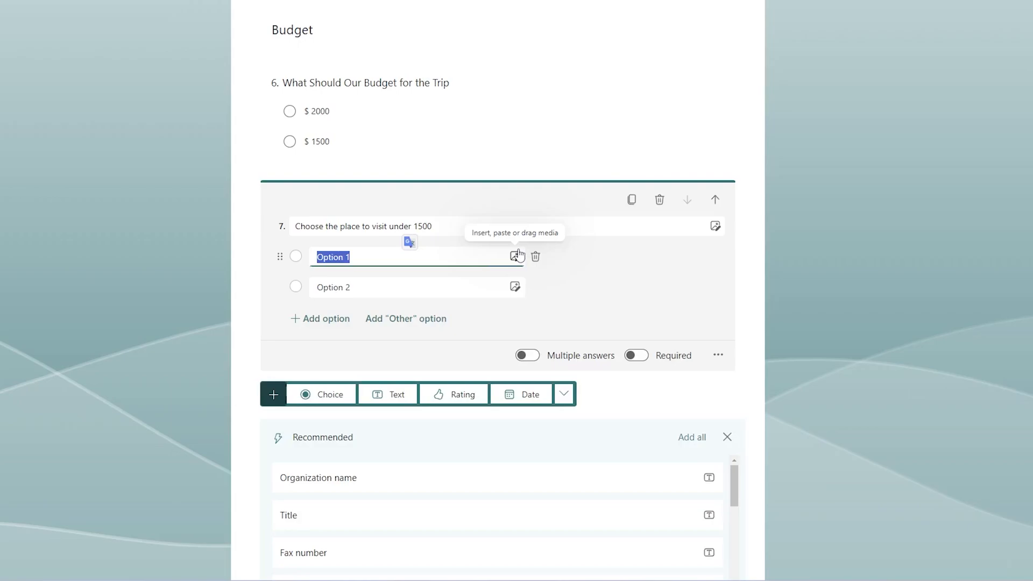
{"action": "type", "text": "China"}
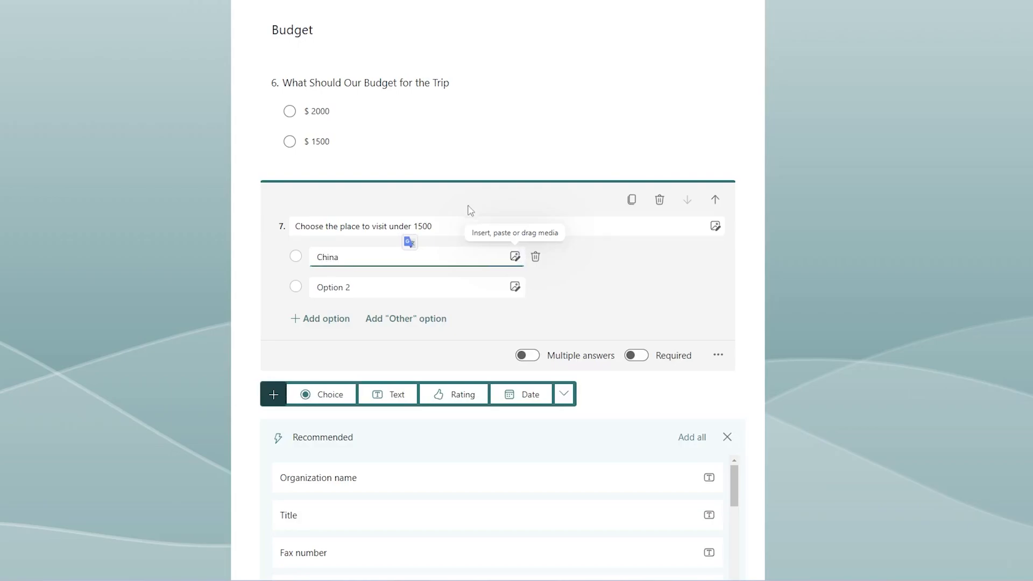
{"action": "type", "text": "Japa"}
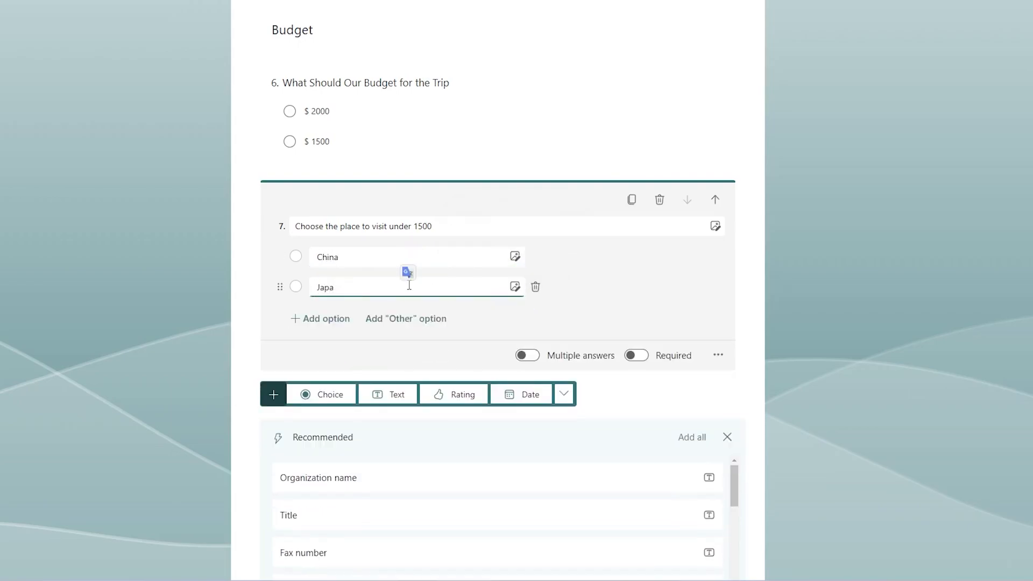
{"action": "type", "text": "n"}
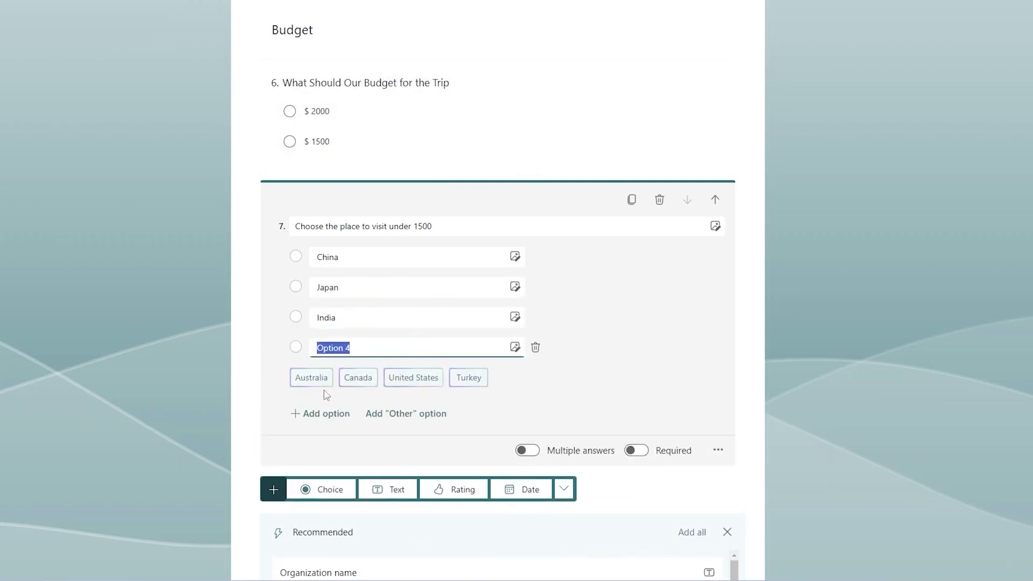
{"action": "left_click", "coordinate": [311, 378]}
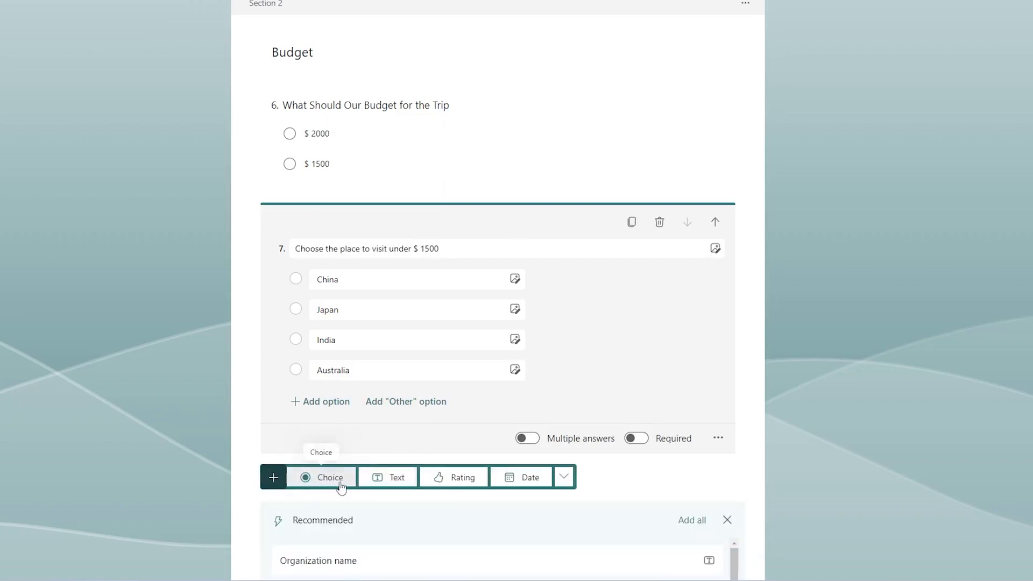
- Add choice question 8 'Choose the place to visit under $ 2000' with first option USA
{"action": "left_click", "coordinate": [329, 478]}
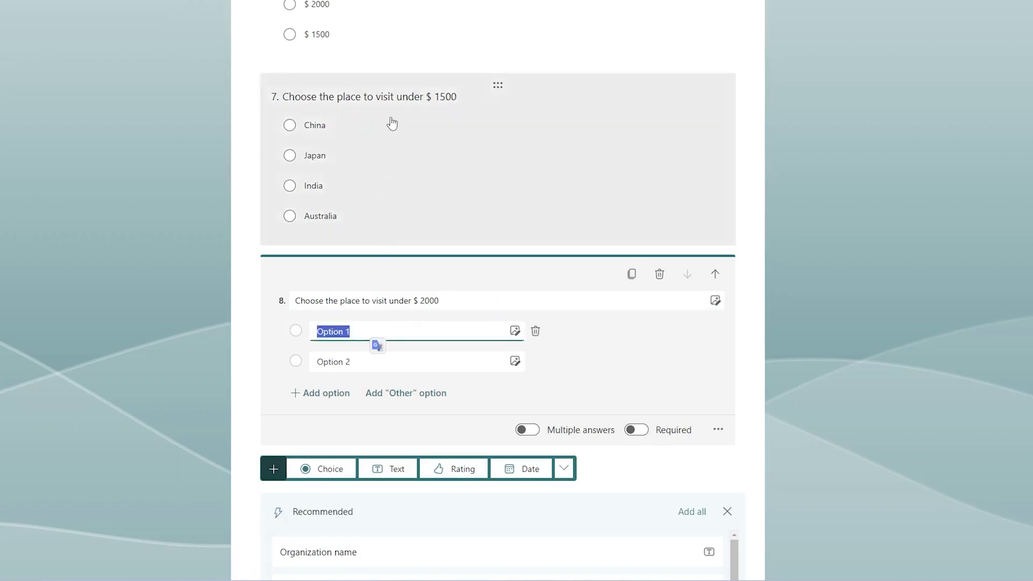
{"action": "right_click", "coordinate": [382, 89]}
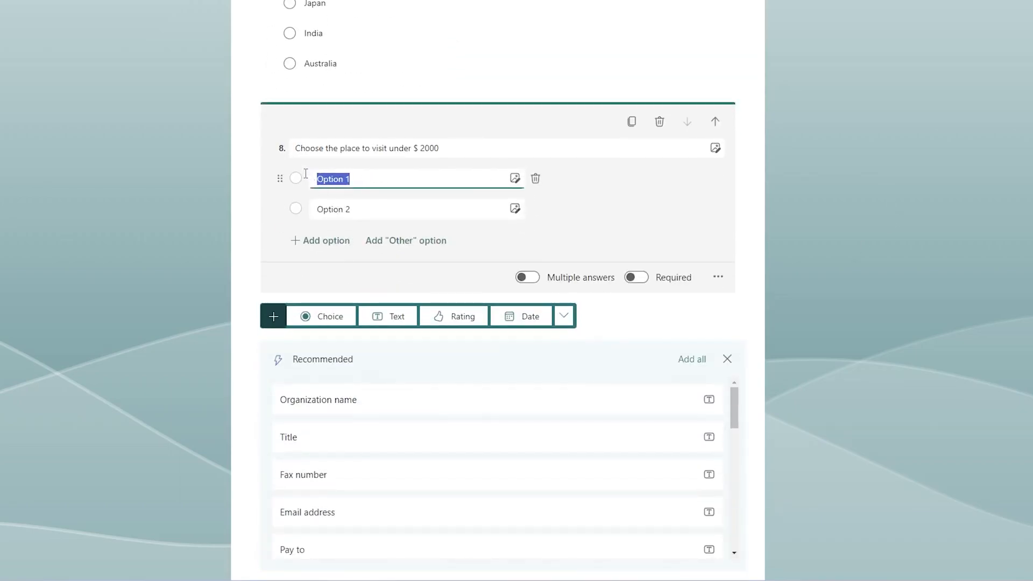
{"action": "type", "text": "USA"}
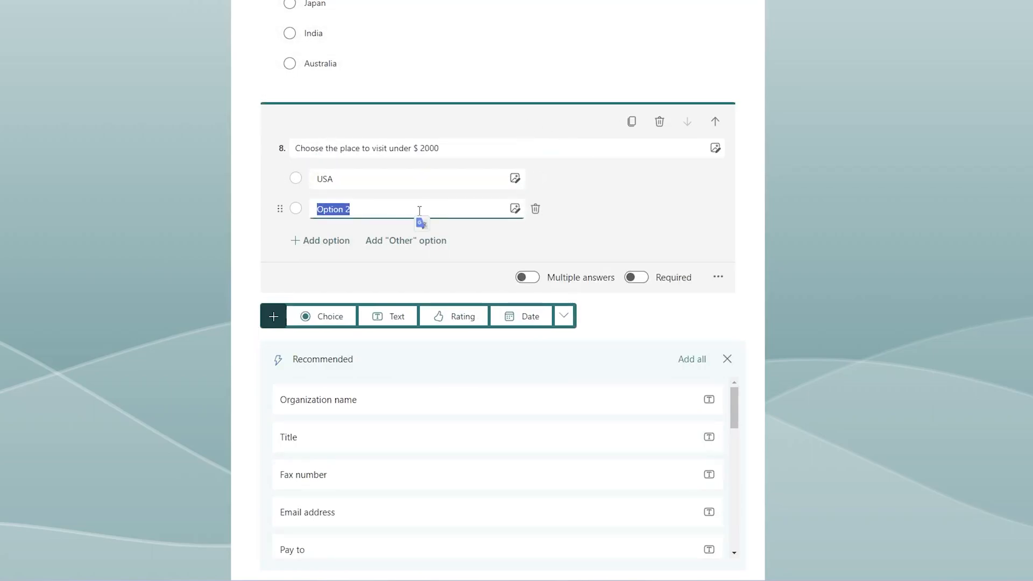
- Complete question 8's choices with Germany, South Korea and a fourth option, UAE
{"action": "type", "text": "Germany"}
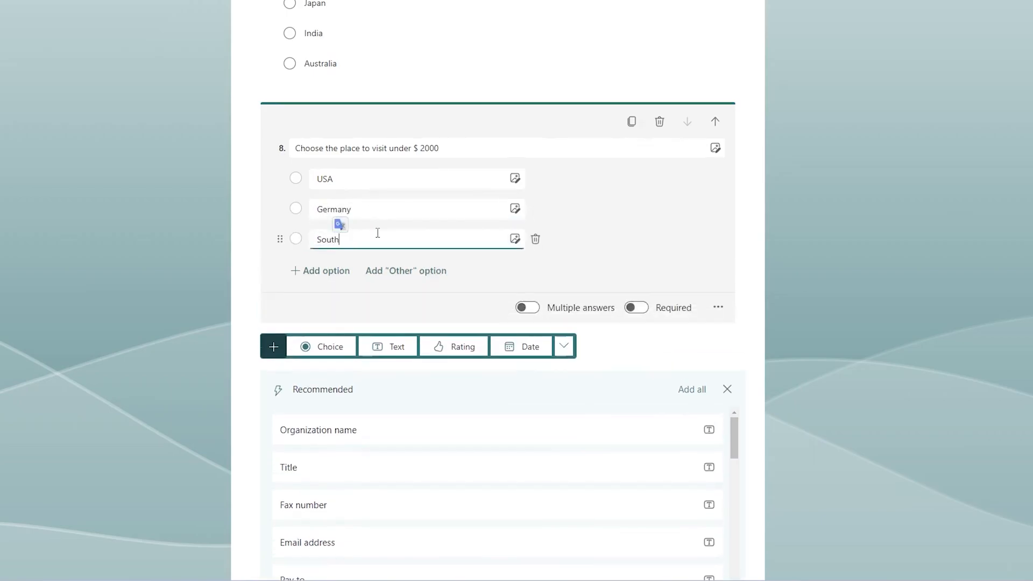
{"action": "type", "text": "Korea"}
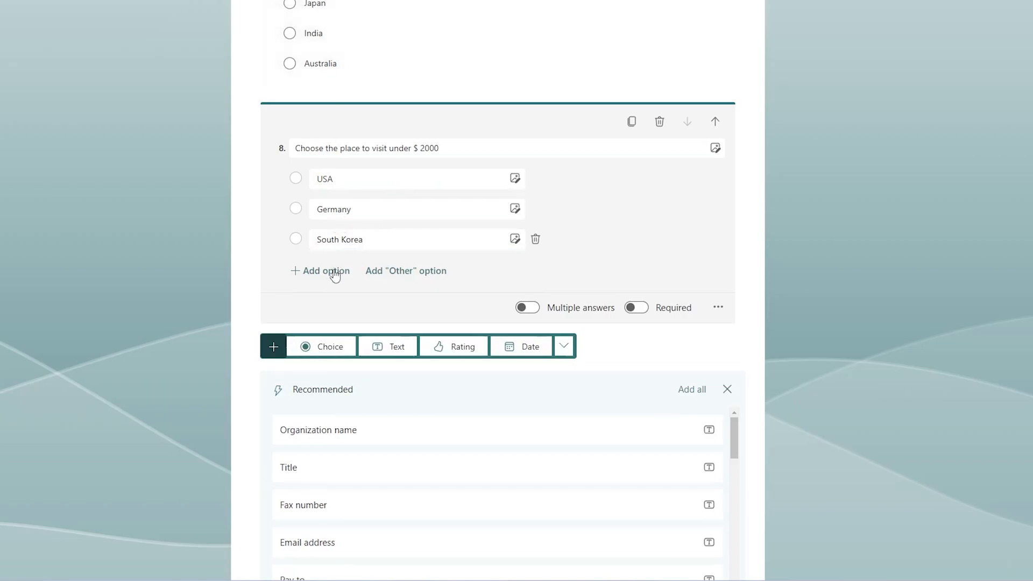
{"action": "left_click", "coordinate": [324, 271]}
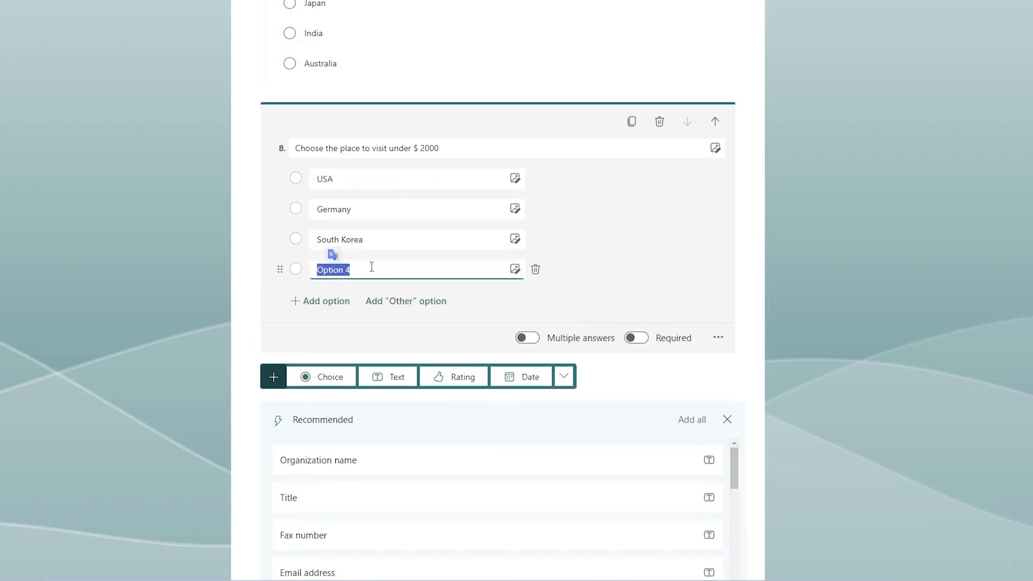
{"action": "type", "text": "UAE"}
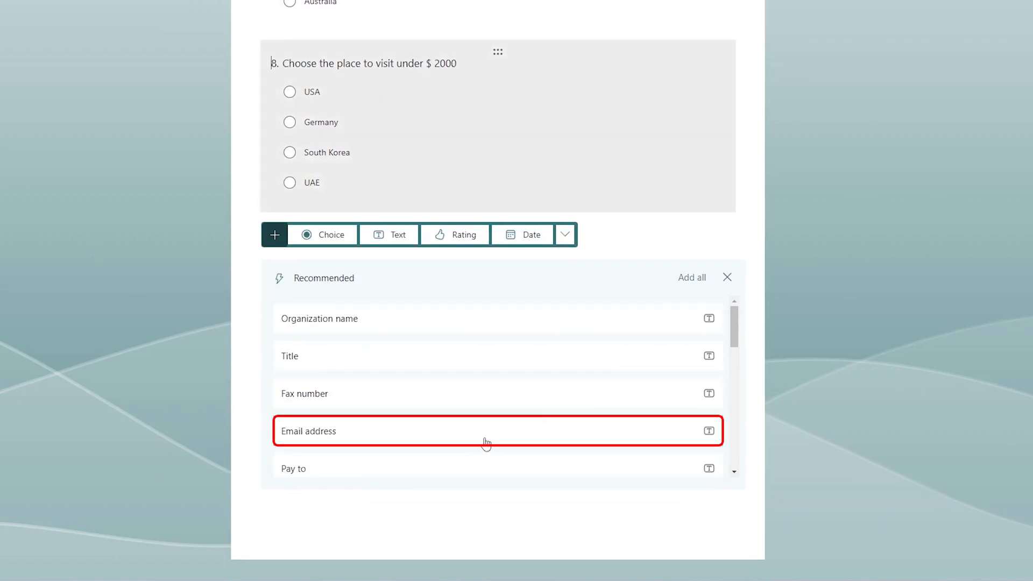
- Add an Email address question after question 8 from the Recommended list
{"action": "left_click", "coordinate": [485, 441]}
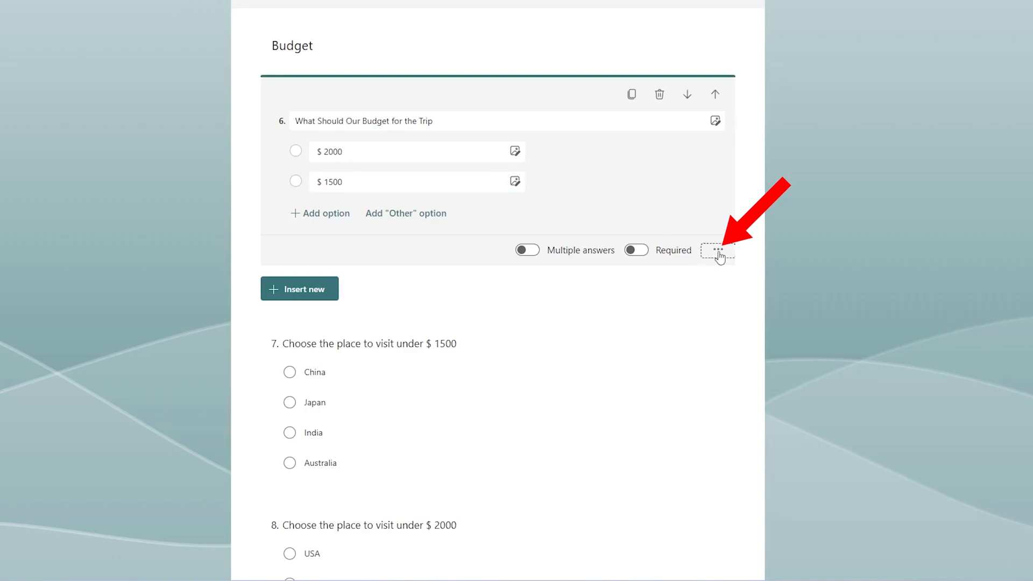
- Turn on branching for the budget question 6 from its more-settings menu
{"action": "left_click", "coordinate": [719, 250]}
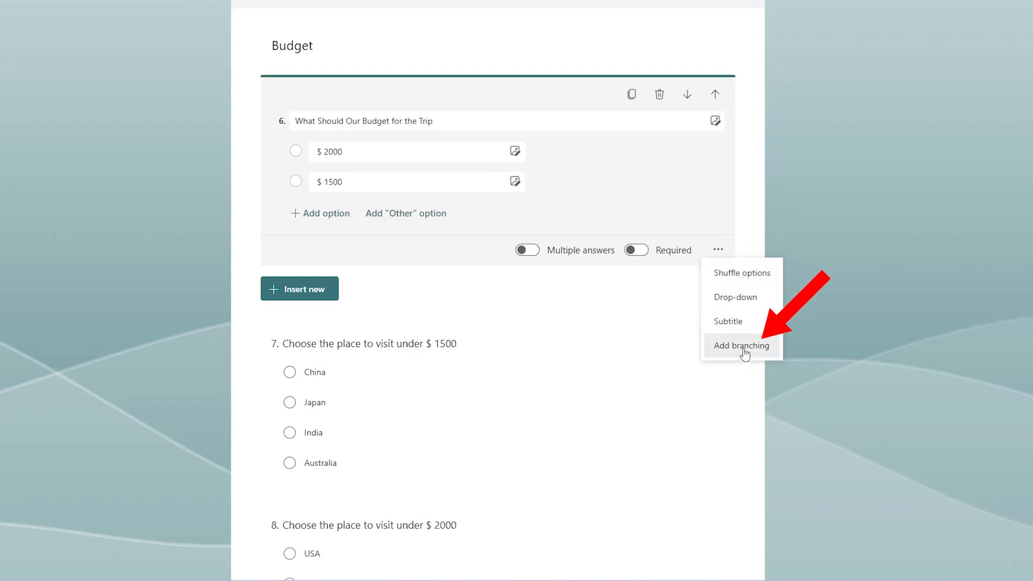
{"action": "left_click", "coordinate": [742, 346]}
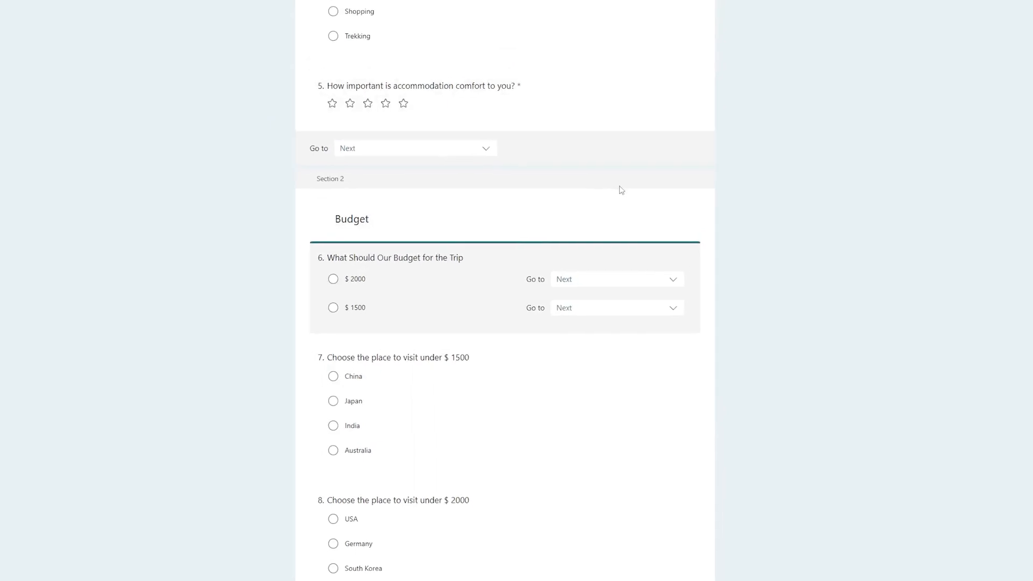
{"action": "scroll", "scroll_direction": "down", "scroll_amount": 3}
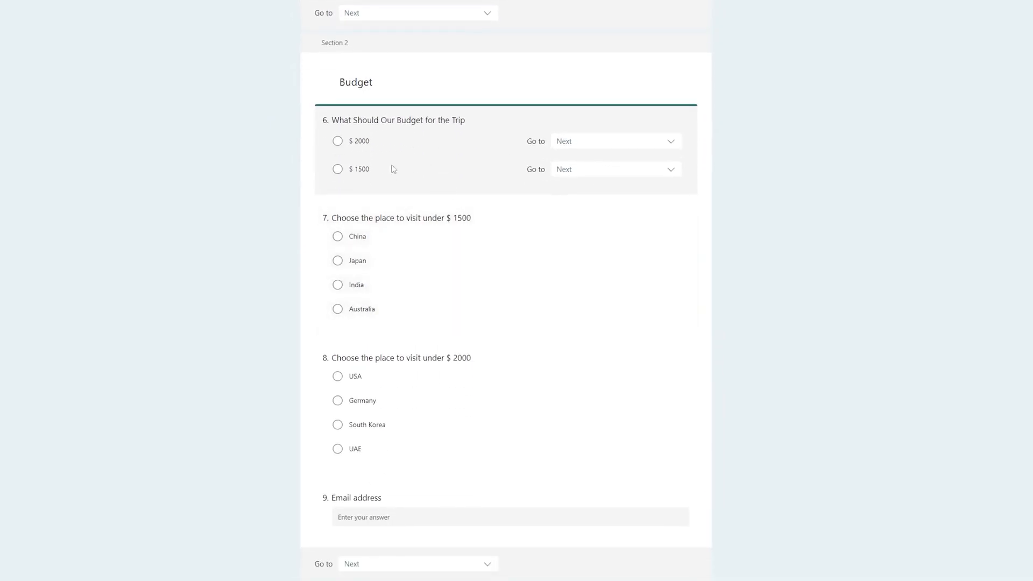
{"action": "mouse_move", "coordinate": [534, 110]}
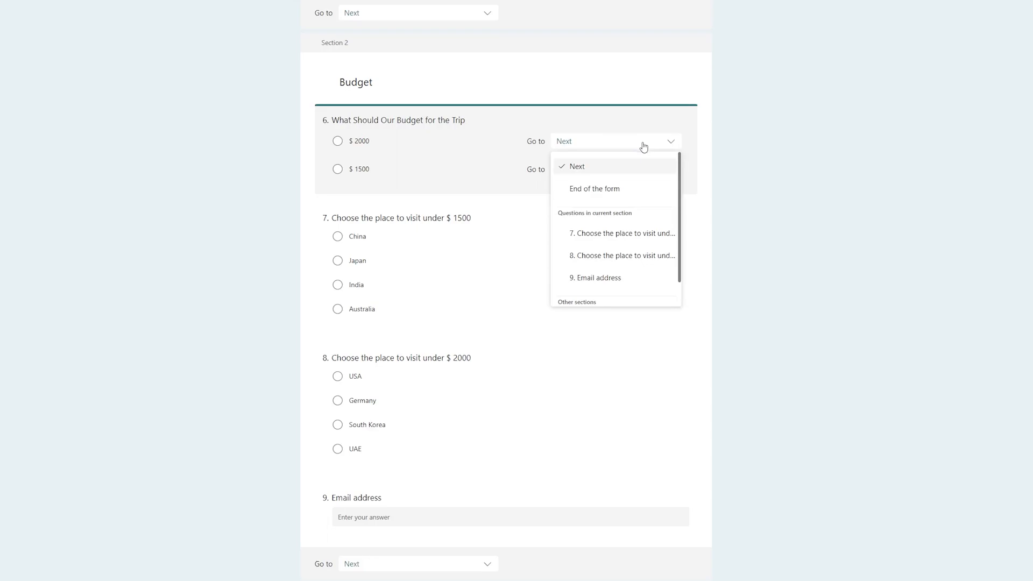
{"action": "mouse_move", "coordinate": [632, 234]}
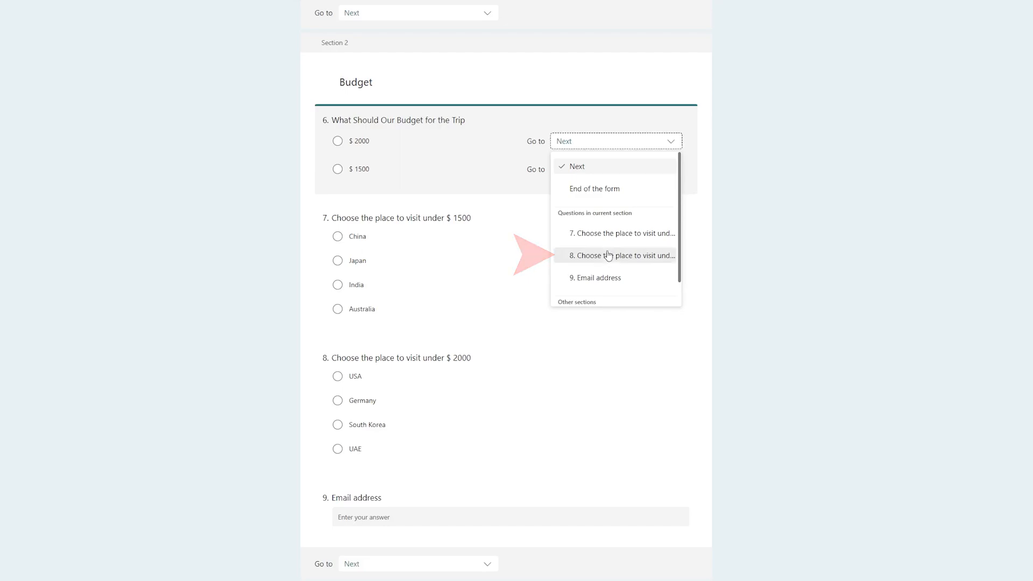
- Route $ 2000 answers to question 8 and $ 1500 answers to question 7
{"action": "left_click", "coordinate": [618, 256]}
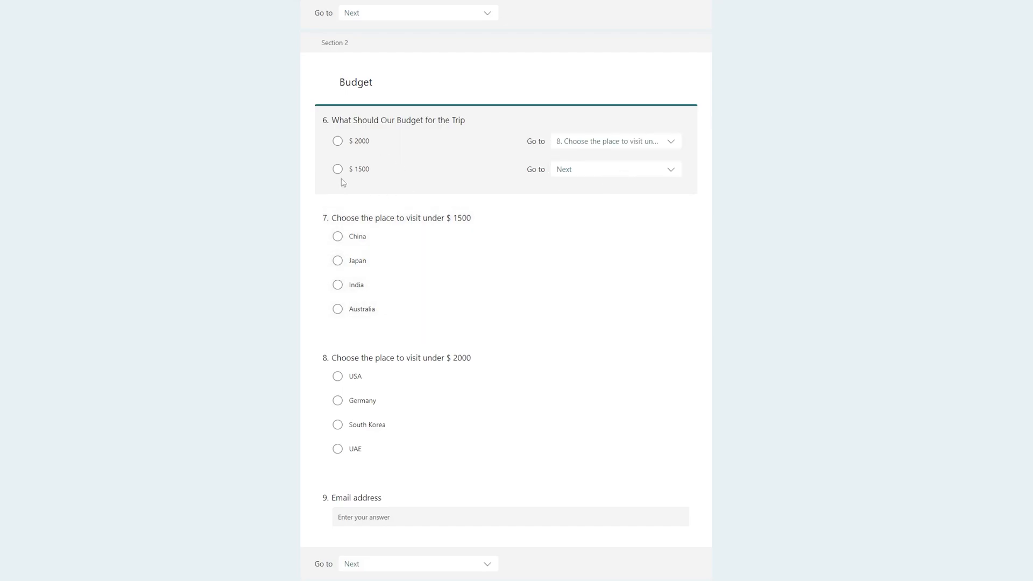
{"action": "left_click", "coordinate": [615, 168]}
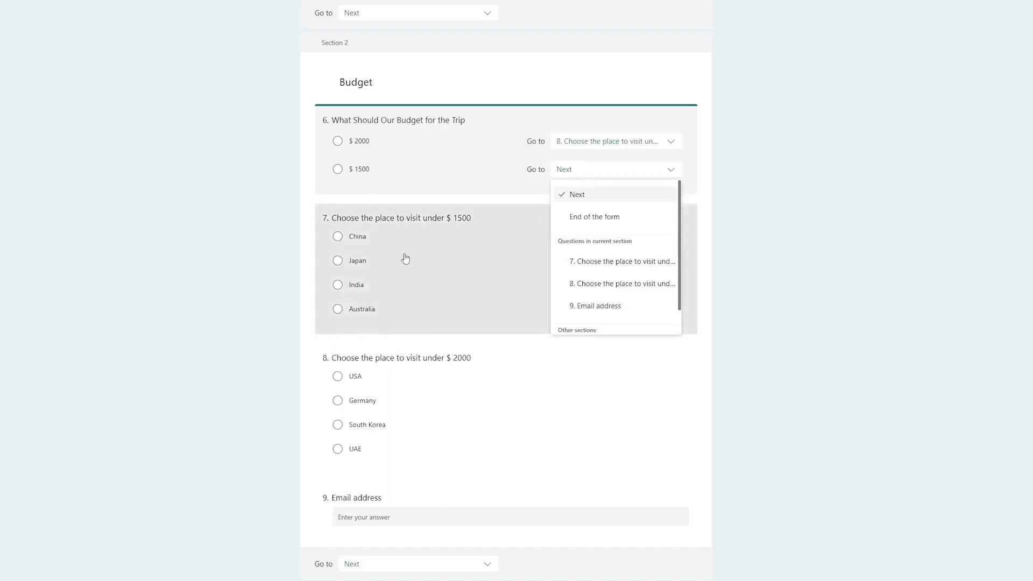
{"action": "mouse_move", "coordinate": [450, 210]}
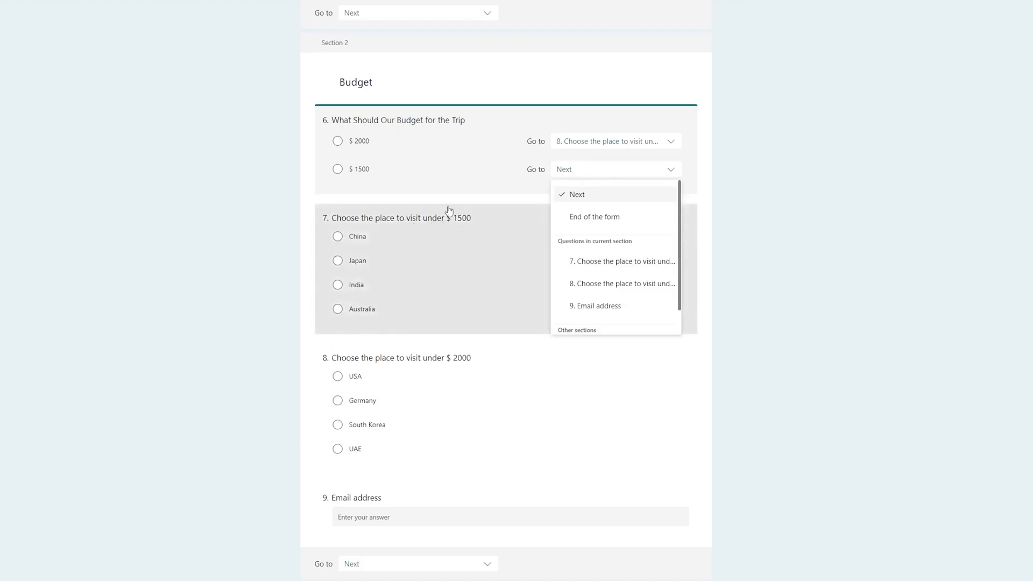
{"action": "mouse_move", "coordinate": [587, 286]}
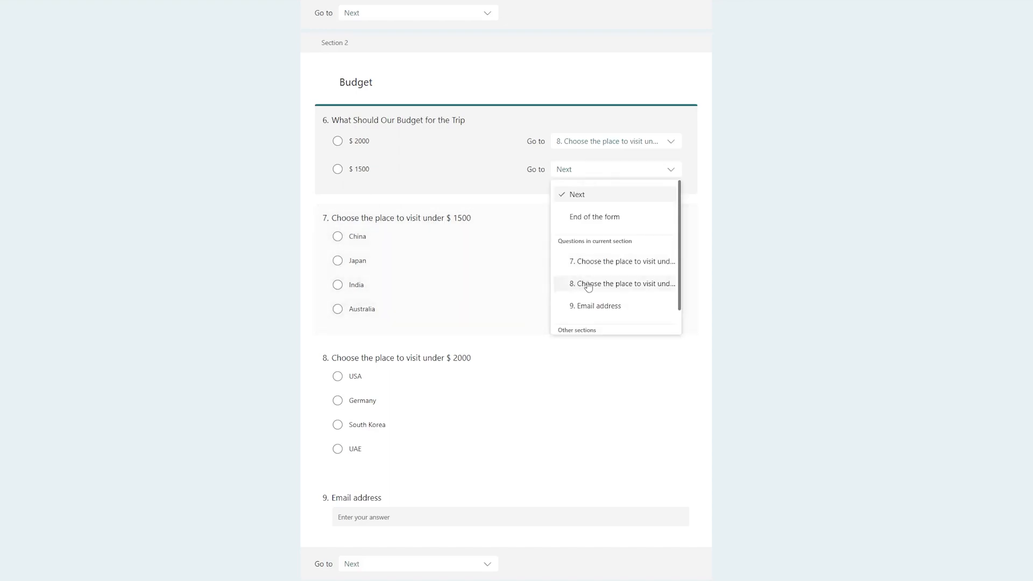
{"action": "left_click", "coordinate": [622, 261]}
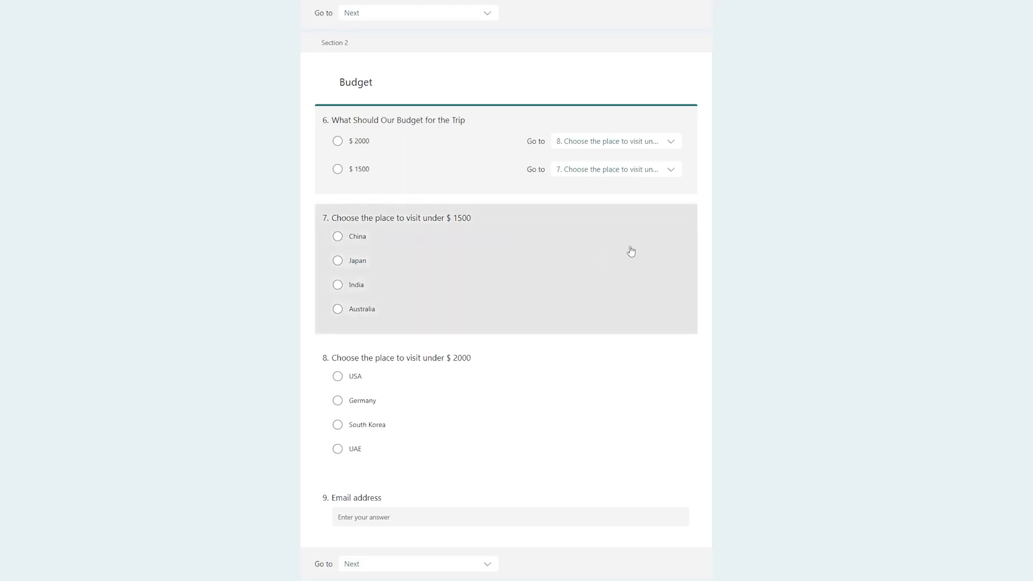
{"action": "scroll", "scroll_direction": "down", "scroll_amount": 3}
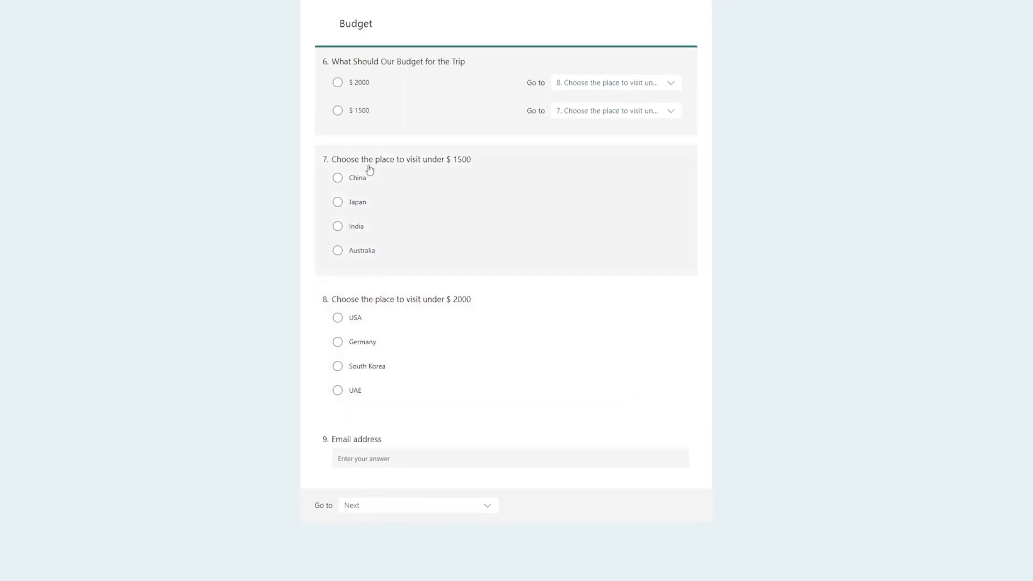
{"action": "mouse_move", "coordinate": [487, 201]}
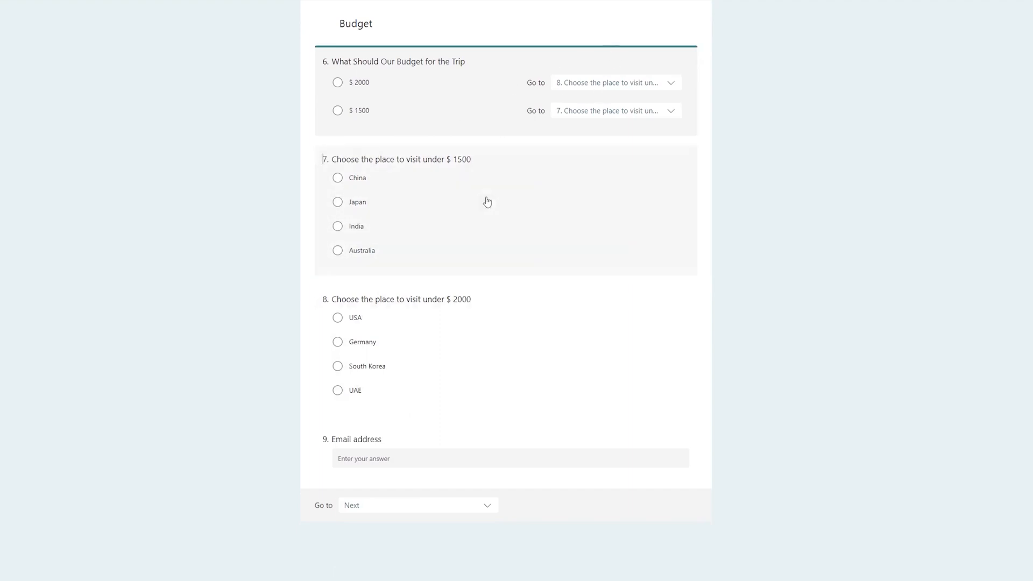
- Branch China, Japan, India and Australia in question 7 to '9. Email address', then leave branching
{"action": "left_click", "coordinate": [615, 175]}
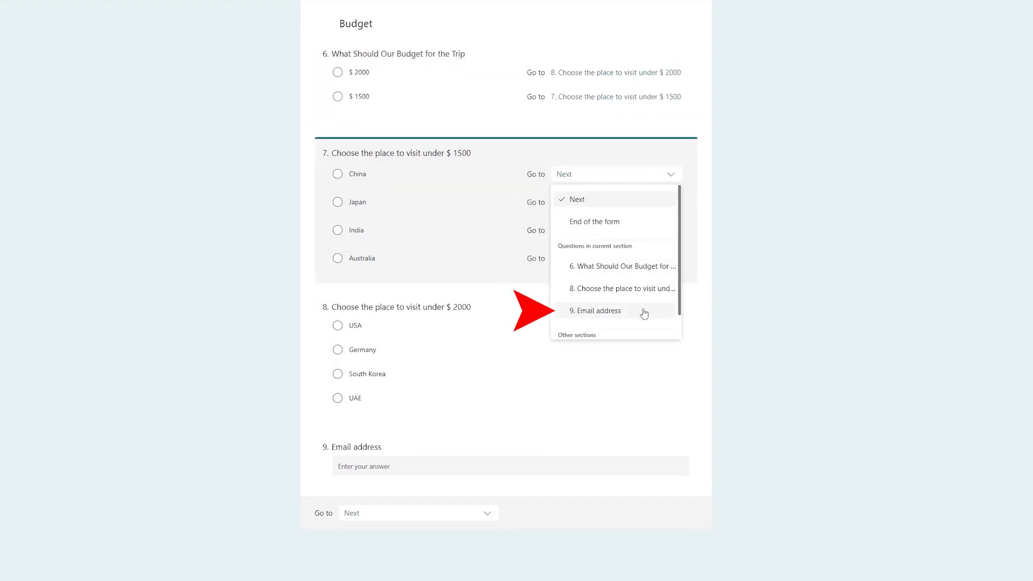
{"action": "left_click", "coordinate": [596, 310]}
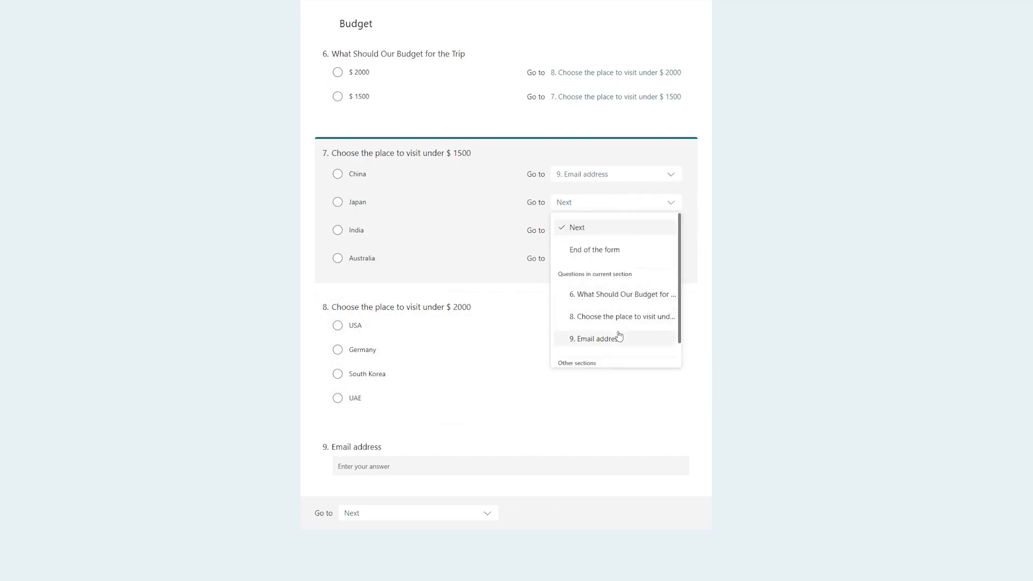
{"action": "left_click", "coordinate": [596, 337]}
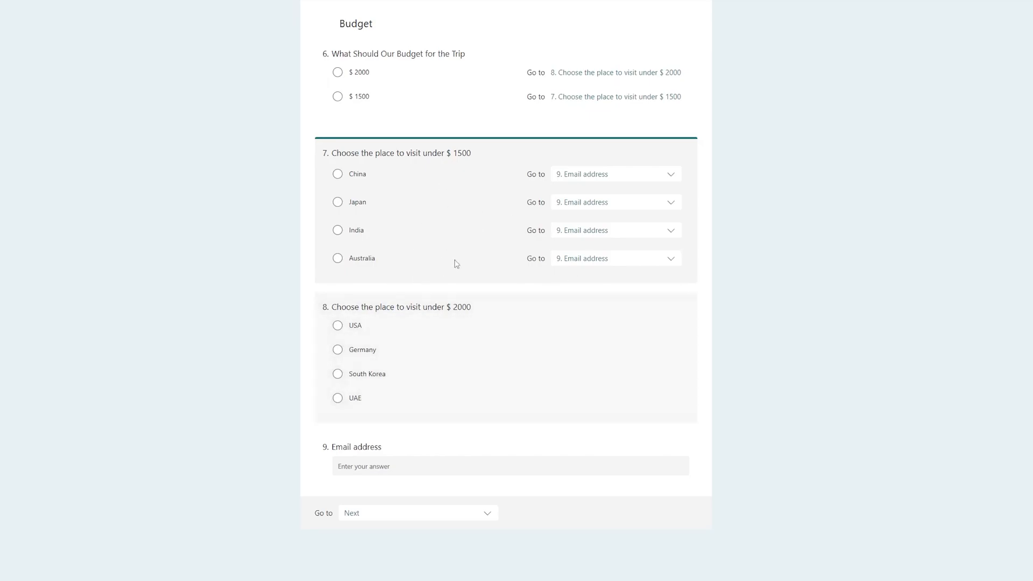
{"action": "left_click", "coordinate": [364, 465]}
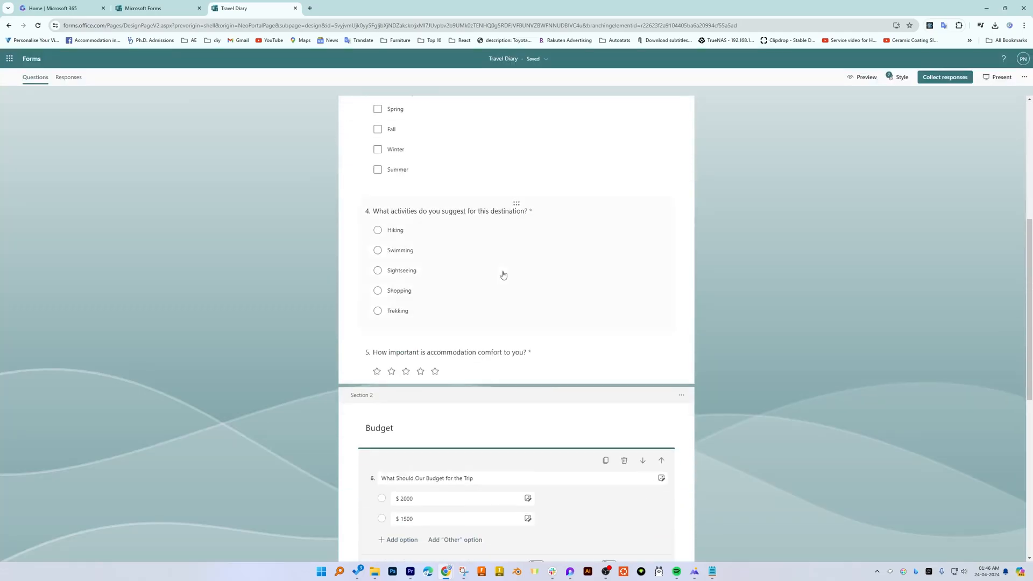
{"action": "scroll", "scroll_direction": "up", "scroll_amount": 3}
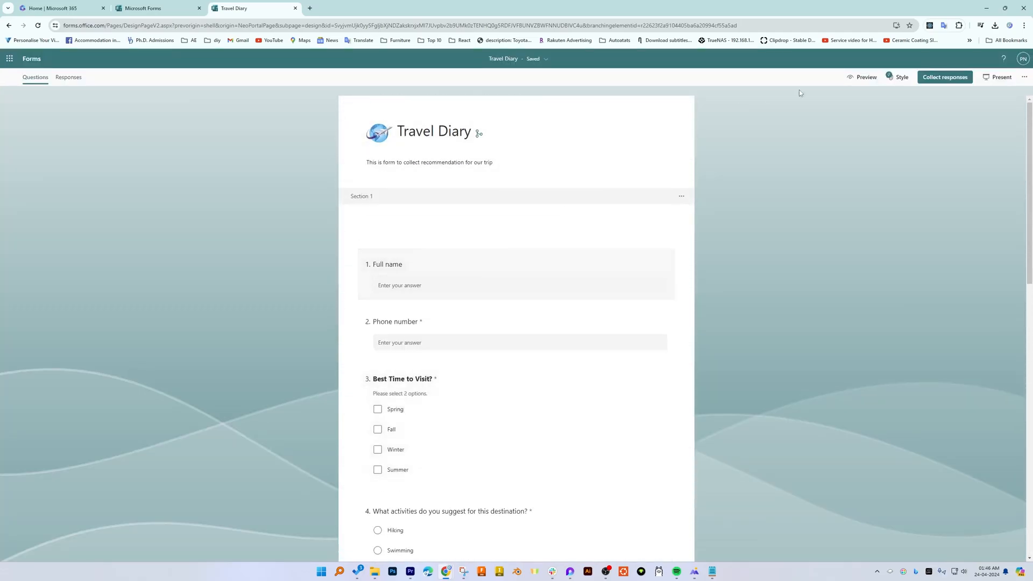
{"action": "left_click", "coordinate": [861, 78]}
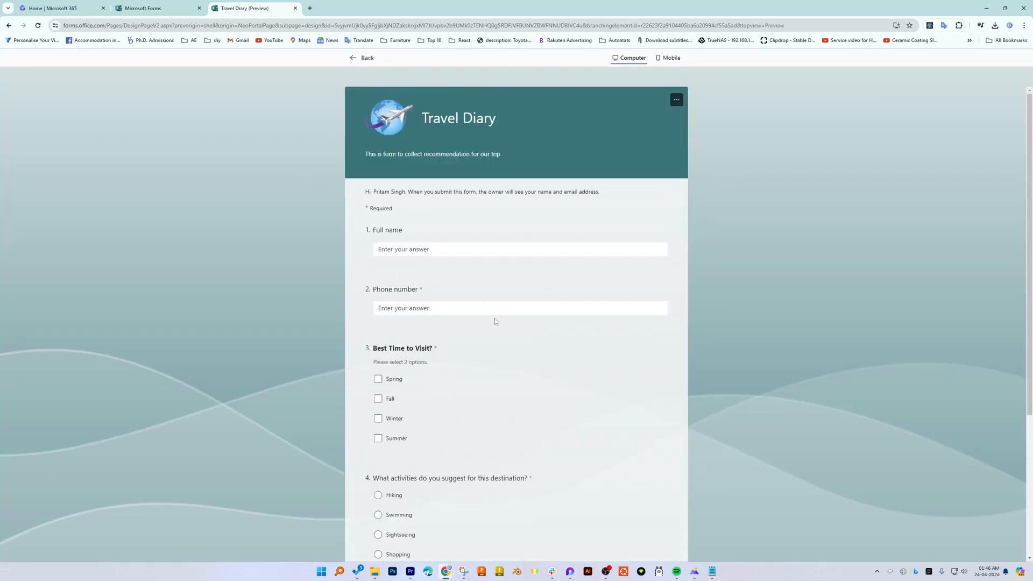
{"action": "left_click", "coordinate": [362, 57]}
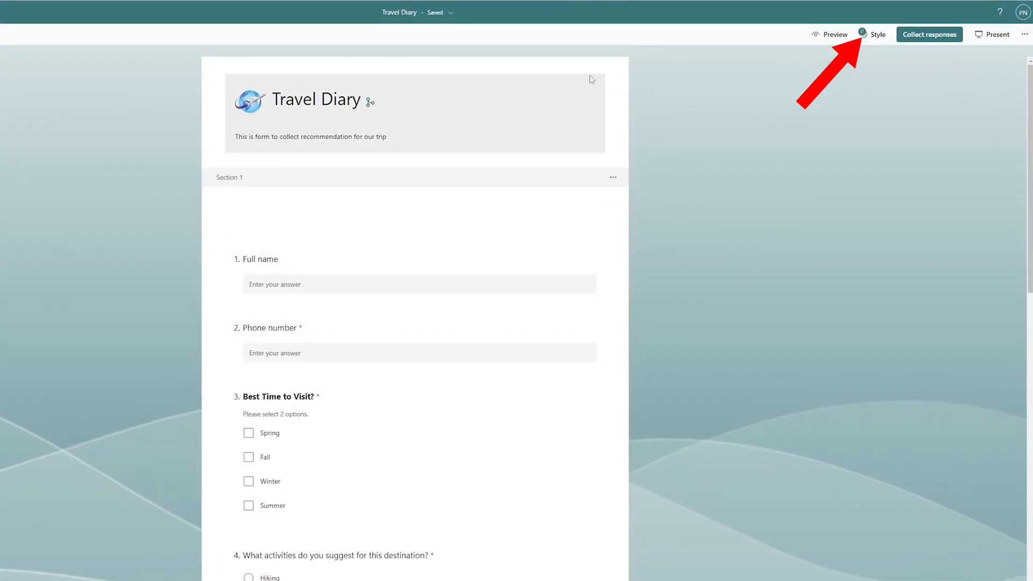
- Apply the lavender-field AI photo theme, try the Campus refresh track, and leave background music off
{"action": "left_click", "coordinate": [876, 34]}
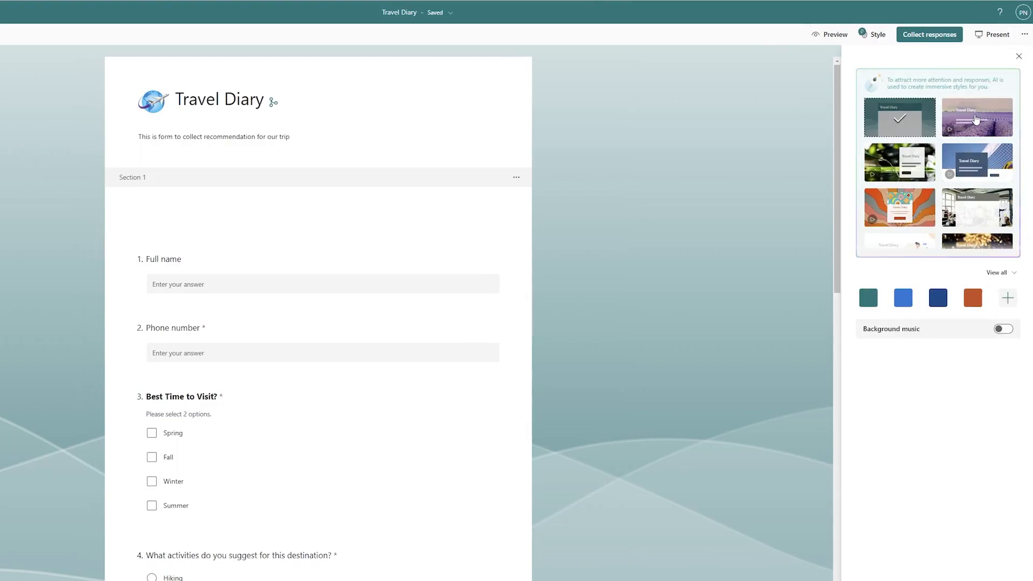
{"action": "left_click", "coordinate": [976, 116]}
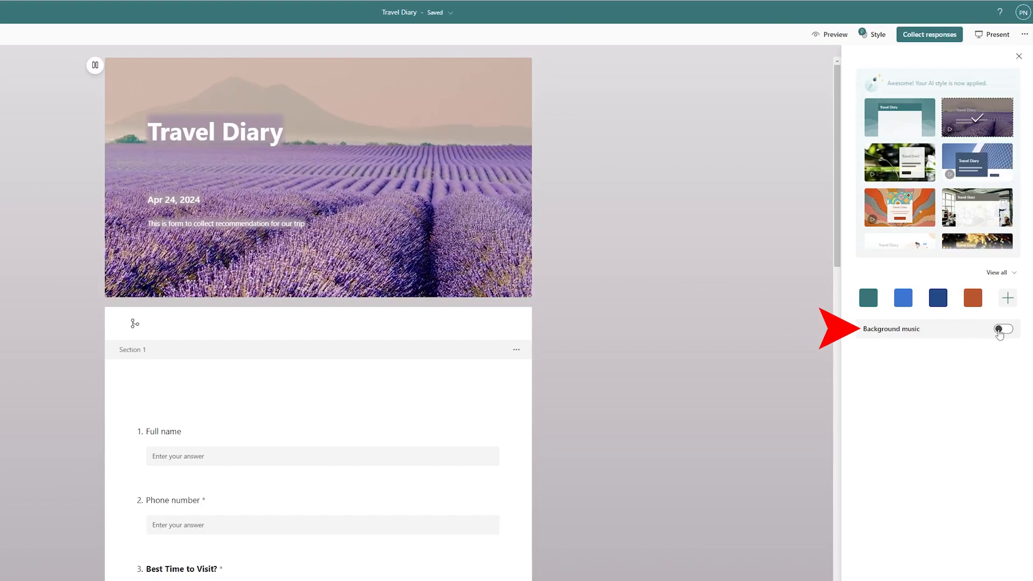
{"action": "left_click", "coordinate": [1003, 329]}
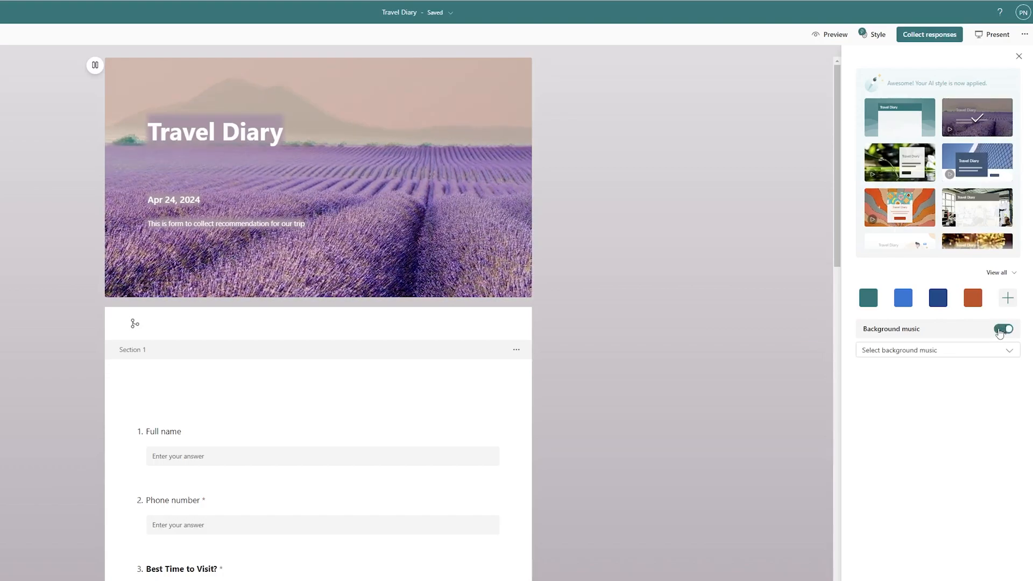
{"action": "left_click", "coordinate": [938, 350]}
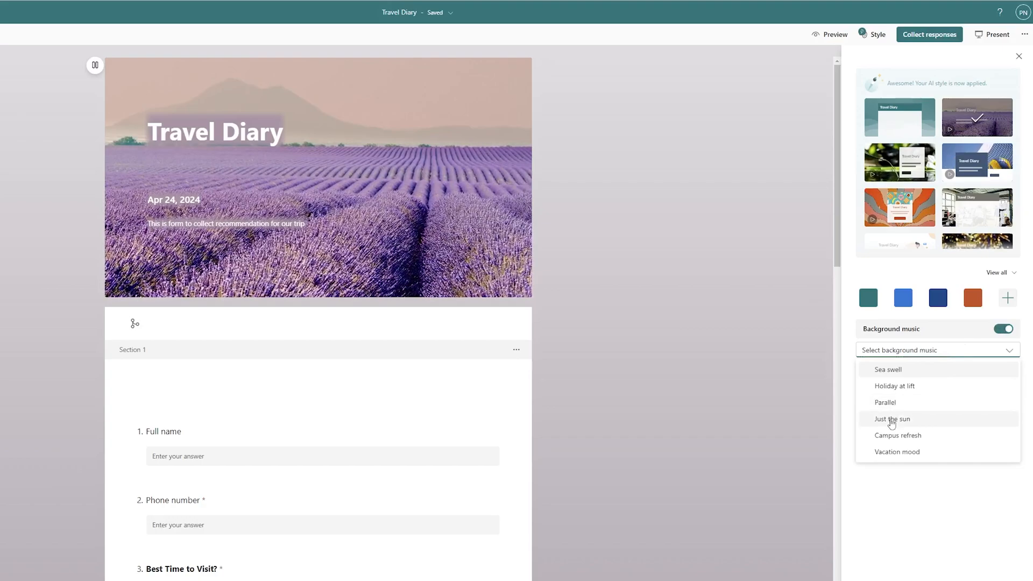
{"action": "left_click", "coordinate": [897, 435]}
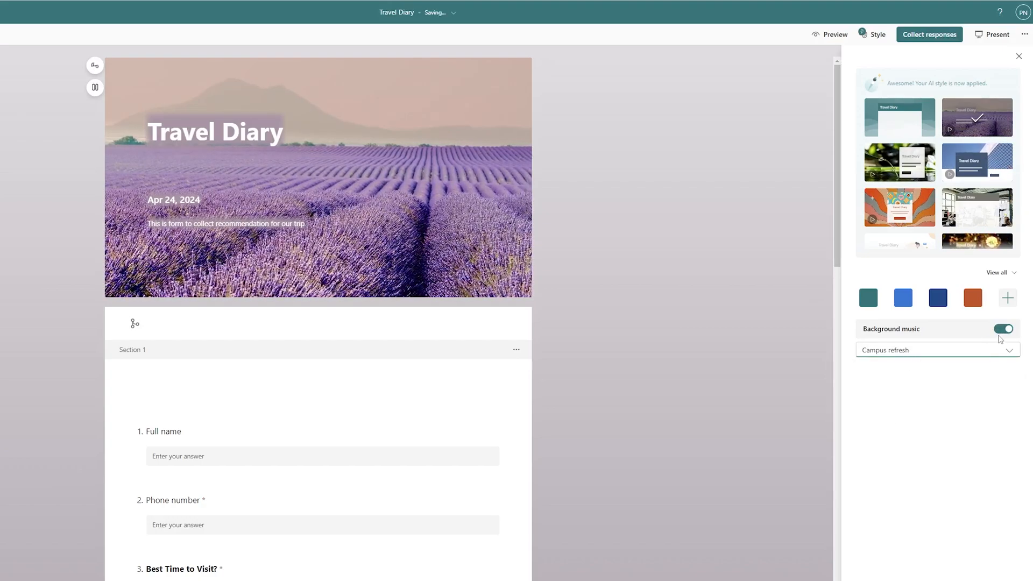
{"action": "left_click", "coordinate": [1003, 330]}
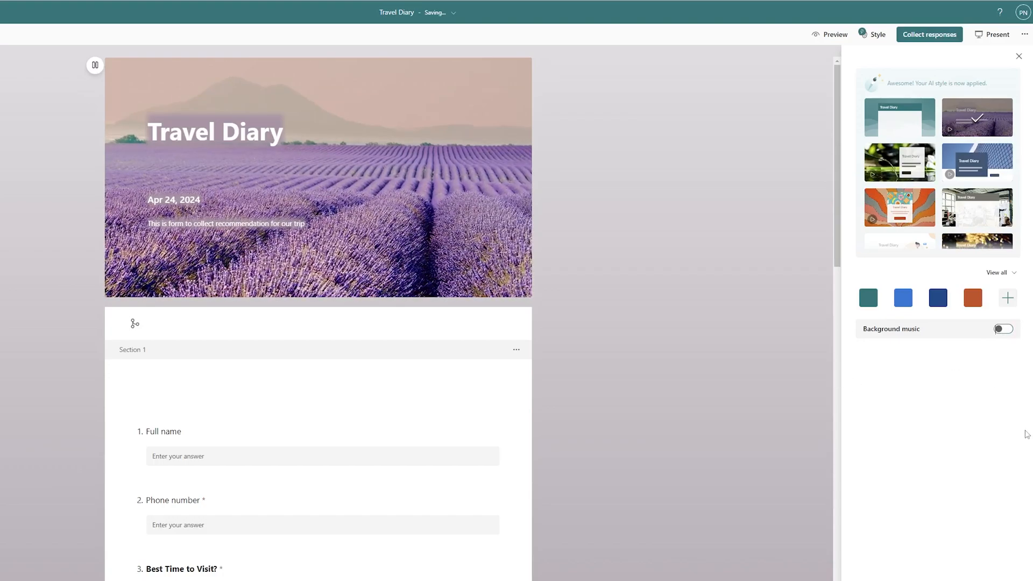
{"action": "mouse_move", "coordinate": [930, 34]}
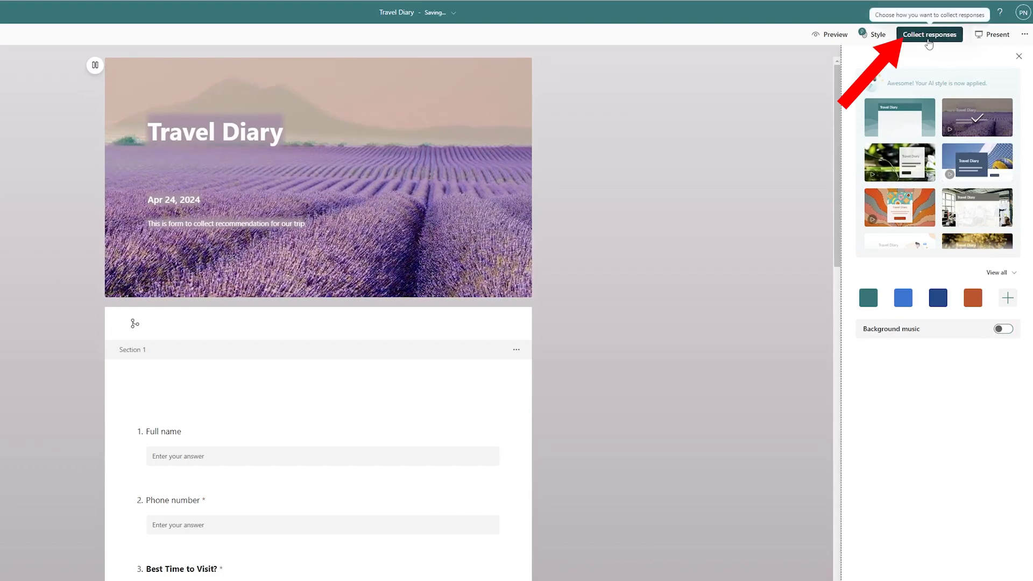
- Copy the Travel Diary response link from the Send and collect responses dialog
{"action": "left_click", "coordinate": [930, 33]}
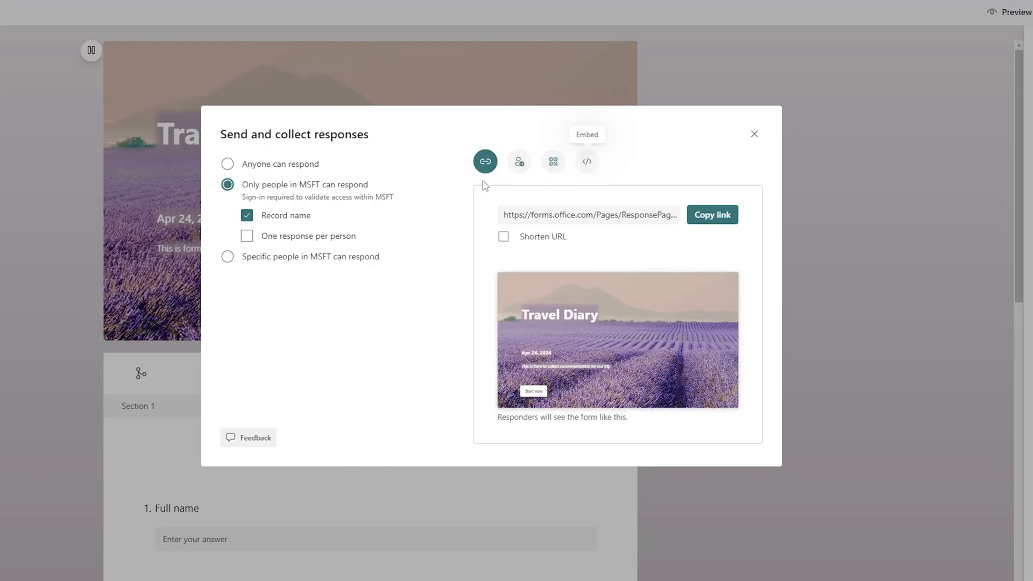
{"action": "left_click", "coordinate": [713, 214]}
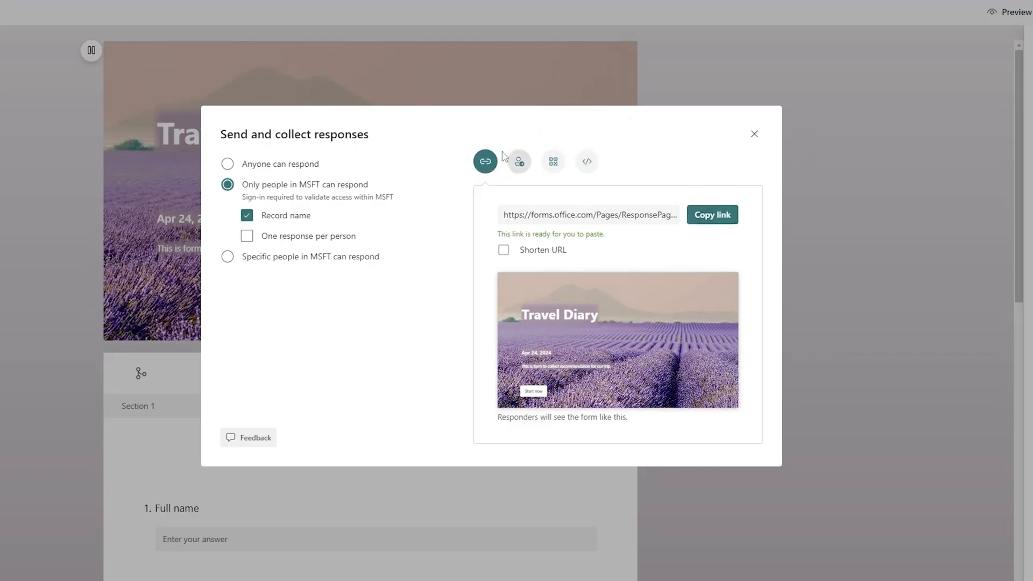
{"action": "mouse_move", "coordinate": [519, 161]}
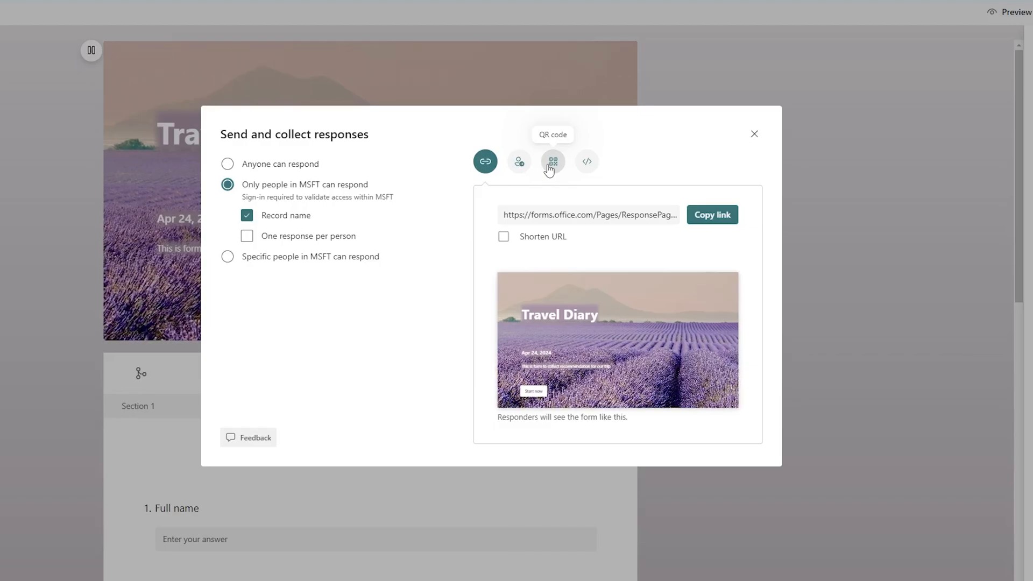
{"action": "mouse_move", "coordinate": [587, 162]}
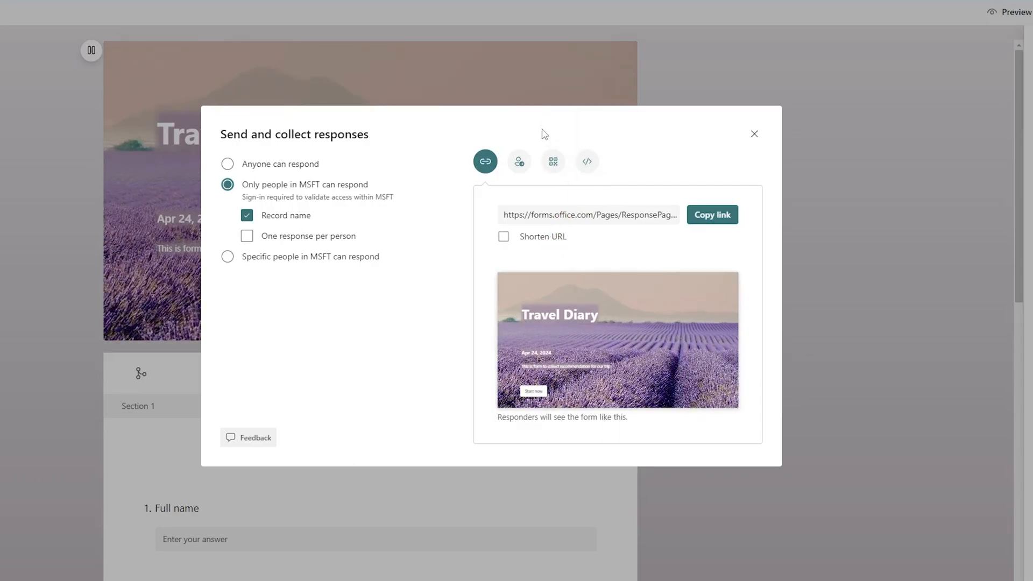
{"action": "mouse_move", "coordinate": [587, 162]}
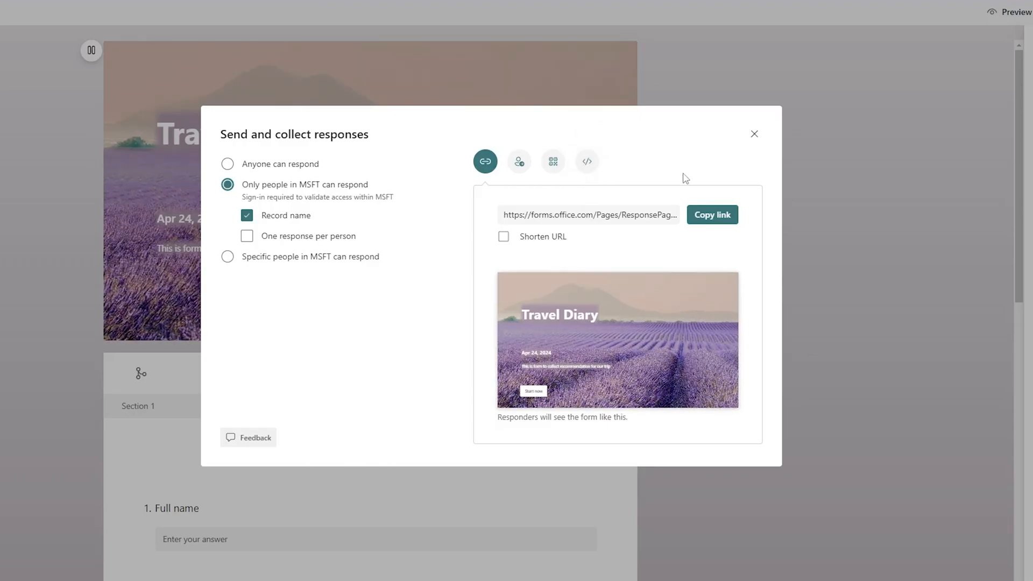
{"action": "left_click", "coordinate": [713, 214]}
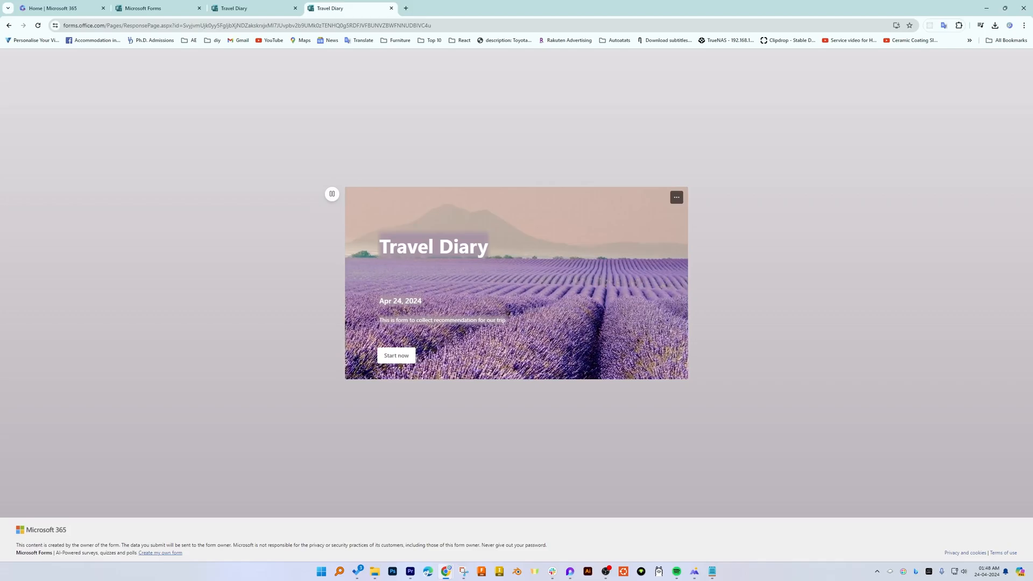
- Answer with name 'Prit', Spring and Fall as best times, Hiking as activity, then continue to Budget
{"action": "left_click", "coordinate": [395, 355]}
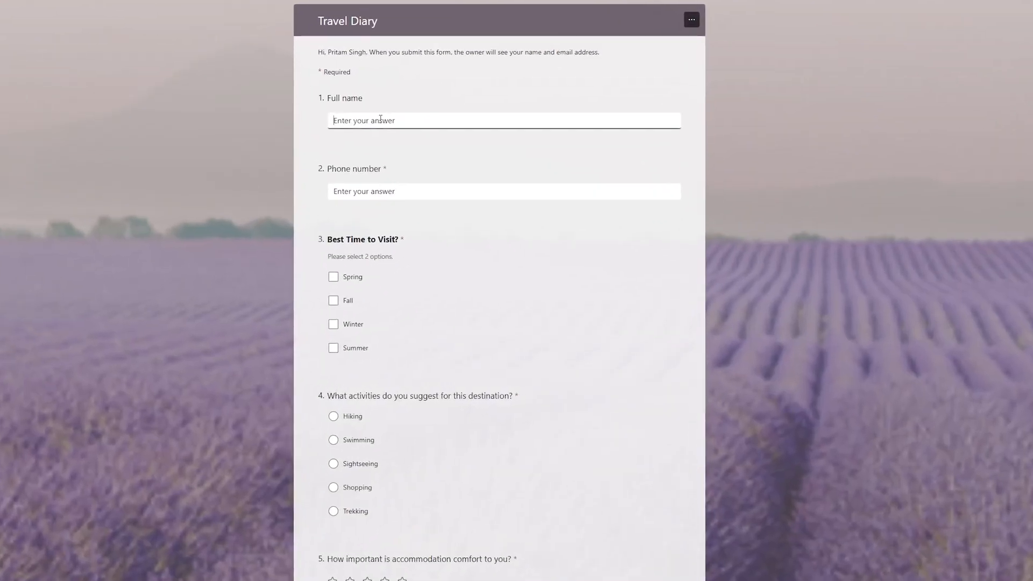
{"action": "type", "text": "Pritam"}
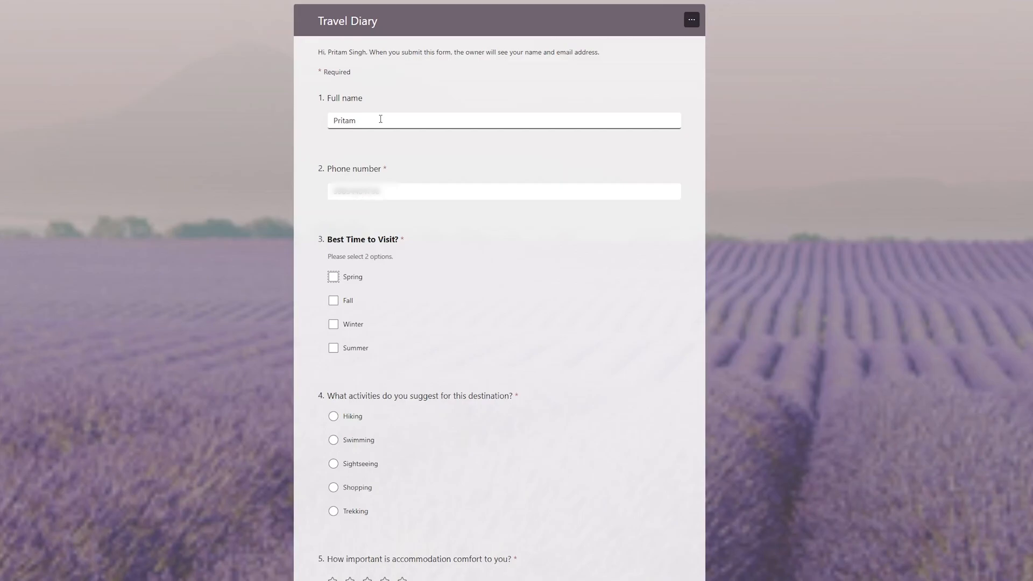
{"action": "left_click", "coordinate": [334, 277]}
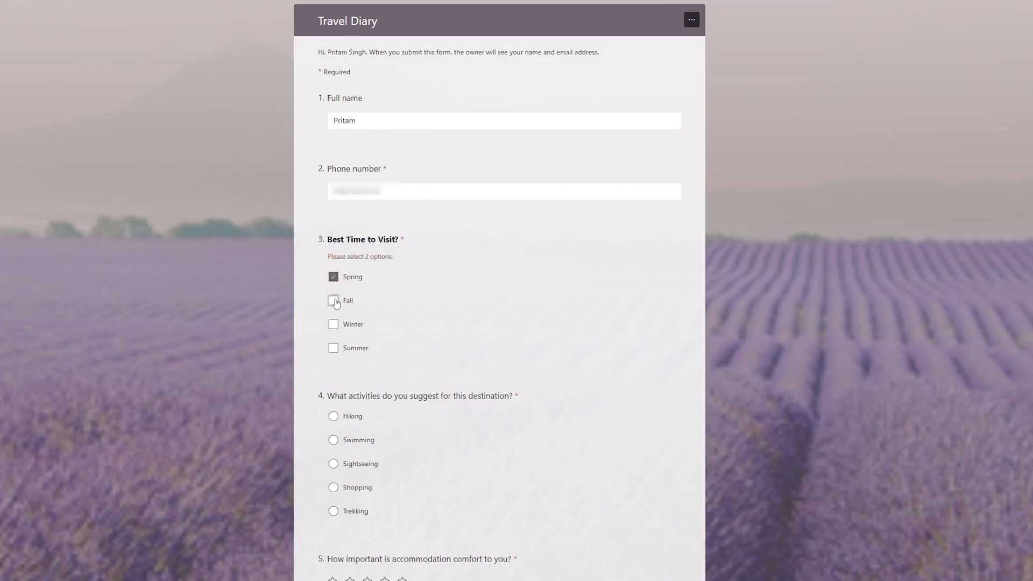
{"action": "mouse_move", "coordinate": [518, 313]}
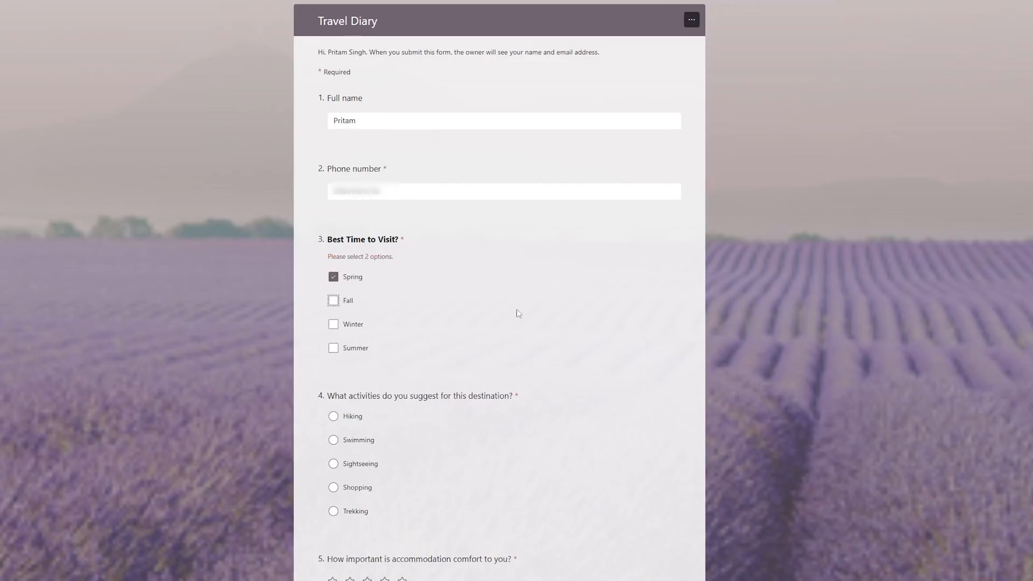
{"action": "left_click", "coordinate": [333, 300]}
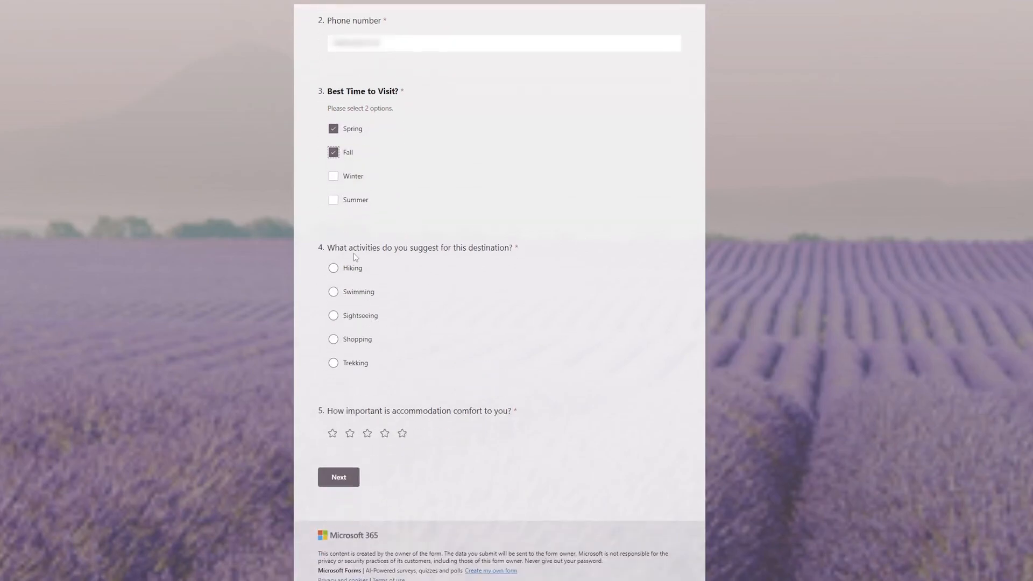
{"action": "mouse_move", "coordinate": [379, 285]}
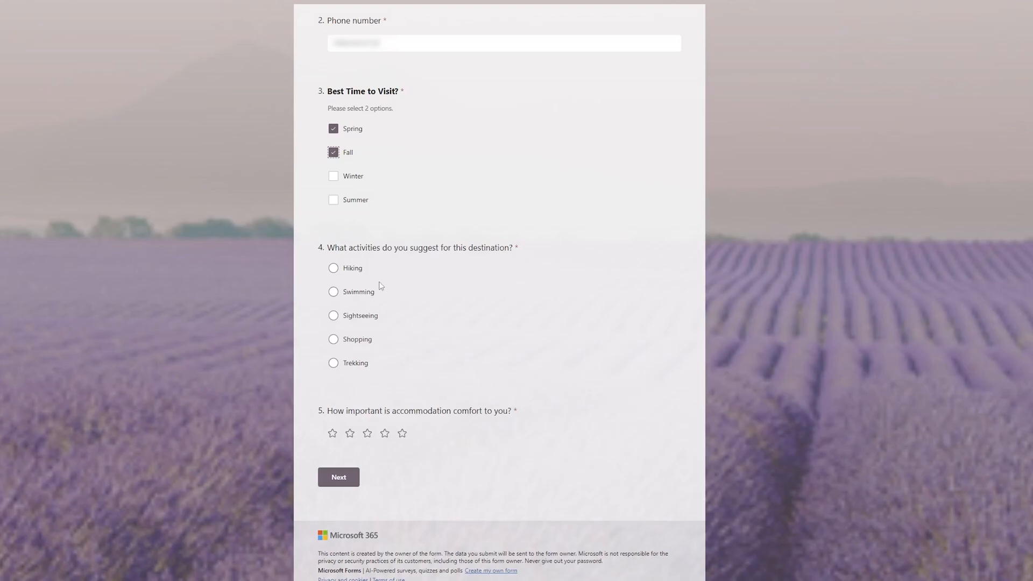
{"action": "mouse_move", "coordinate": [553, 260]}
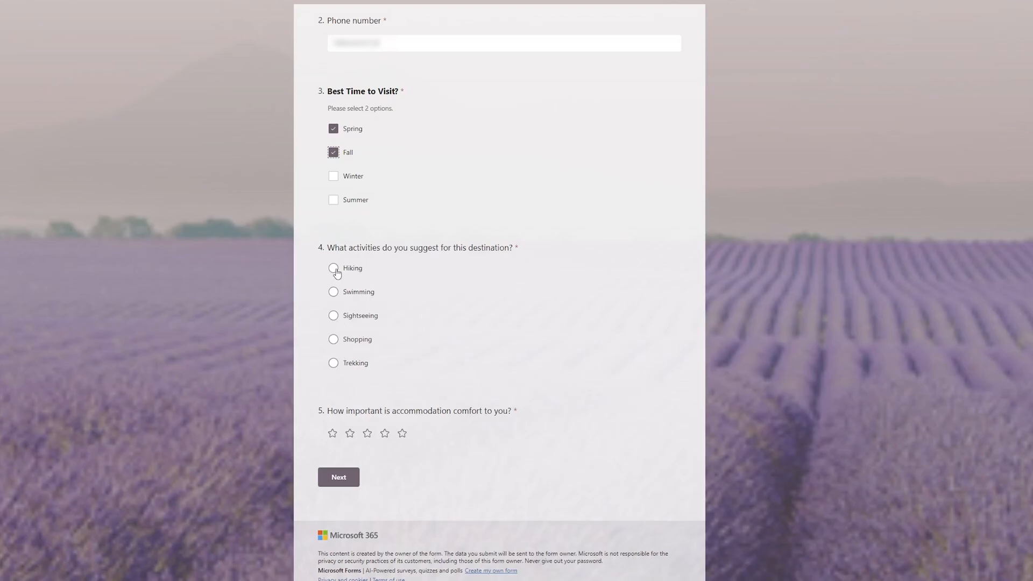
{"action": "left_click", "coordinate": [334, 269]}
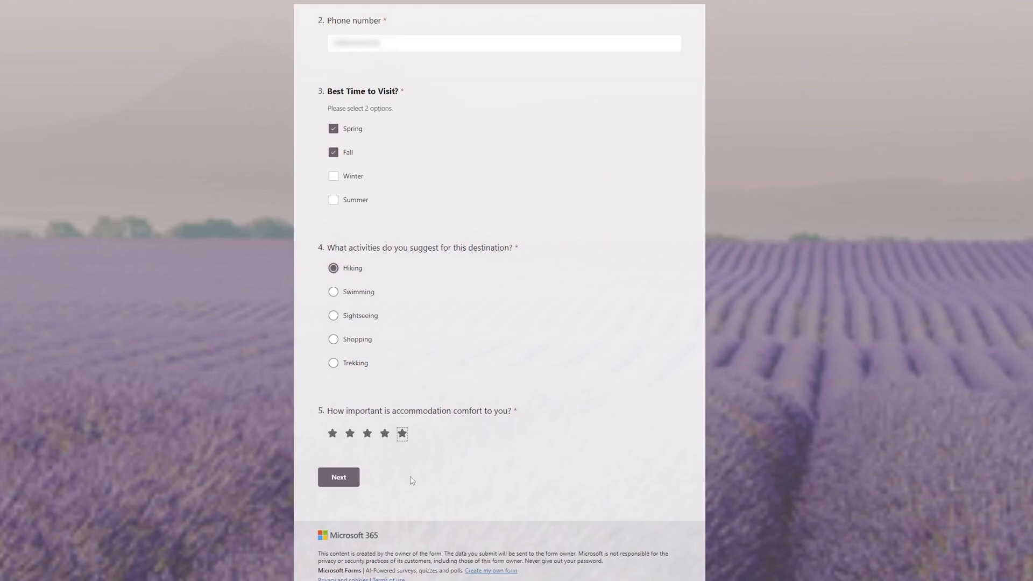
{"action": "mouse_move", "coordinate": [346, 477]}
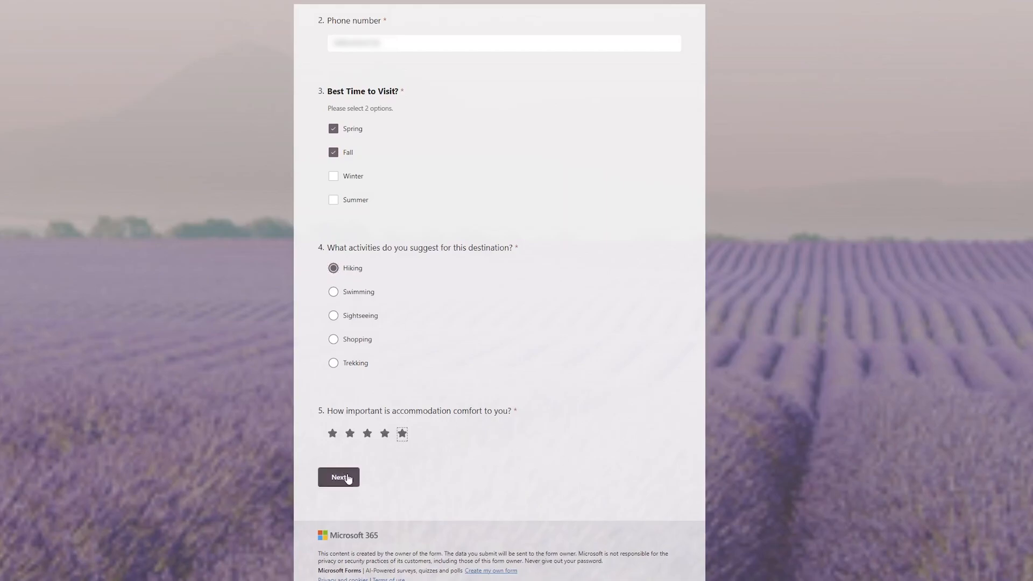
{"action": "left_click", "coordinate": [338, 478]}
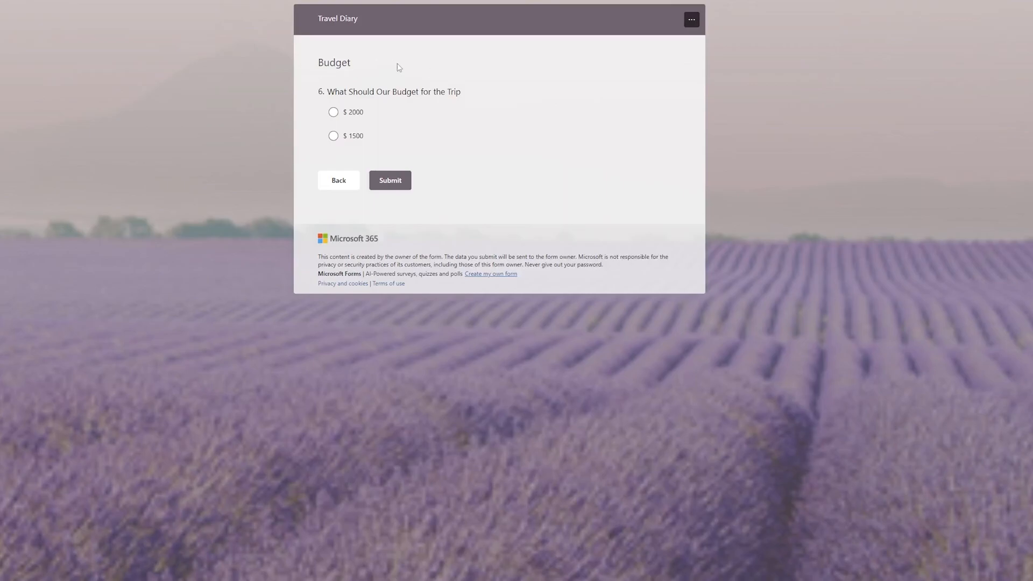
{"action": "mouse_move", "coordinate": [377, 114]}
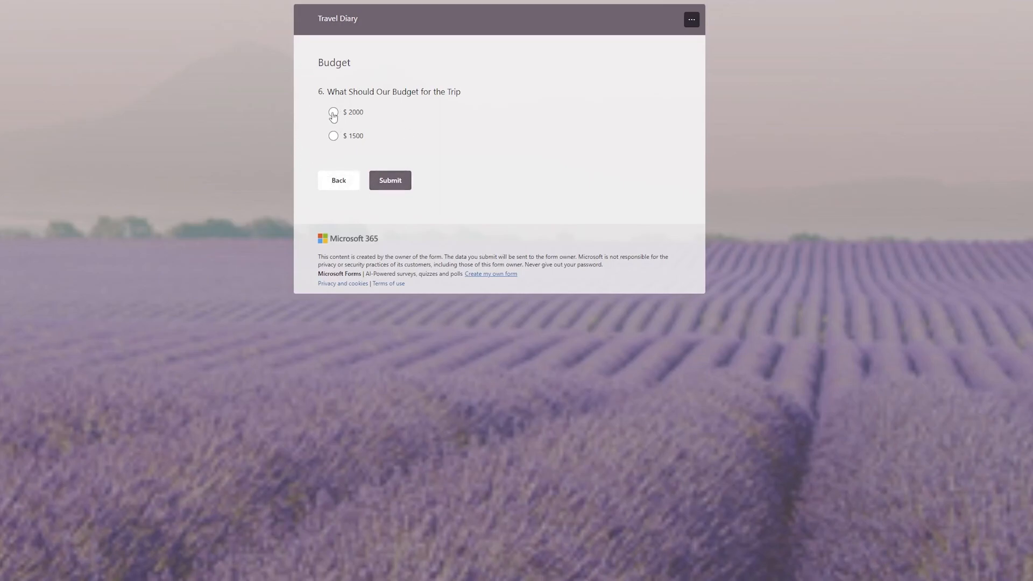
{"action": "left_click", "coordinate": [333, 112]}
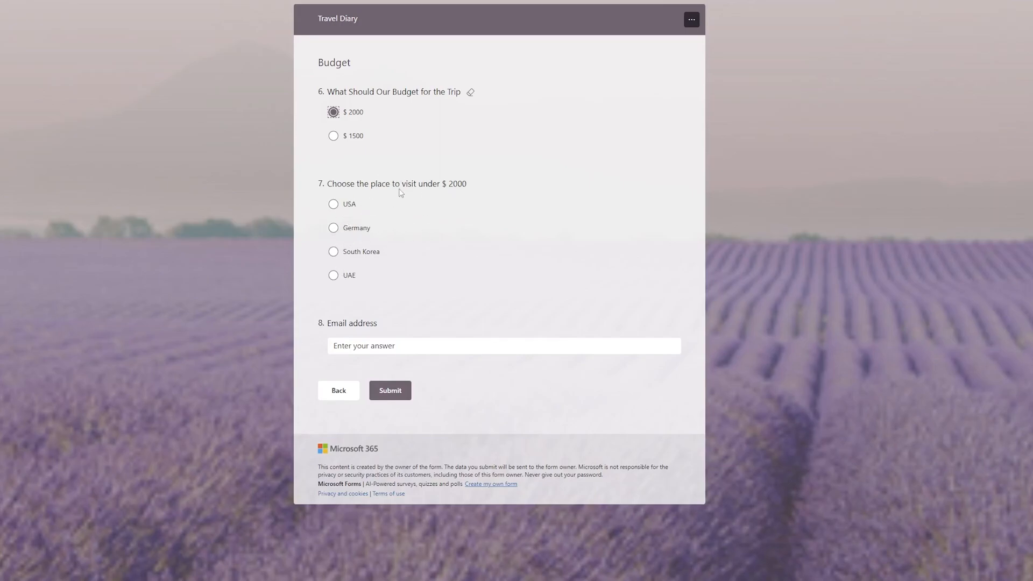
{"action": "left_click", "coordinate": [333, 135]}
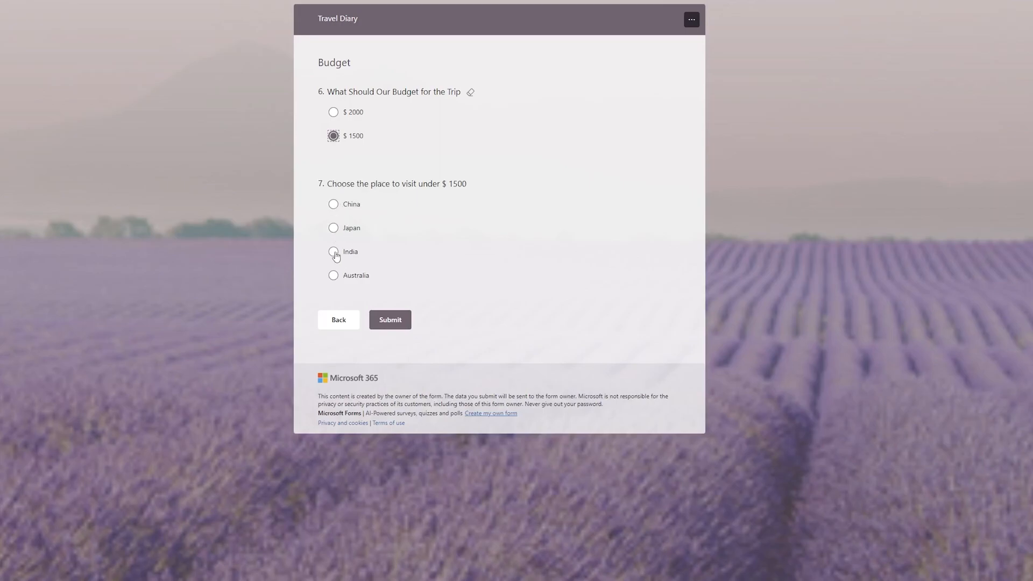
{"action": "left_click", "coordinate": [333, 275]}
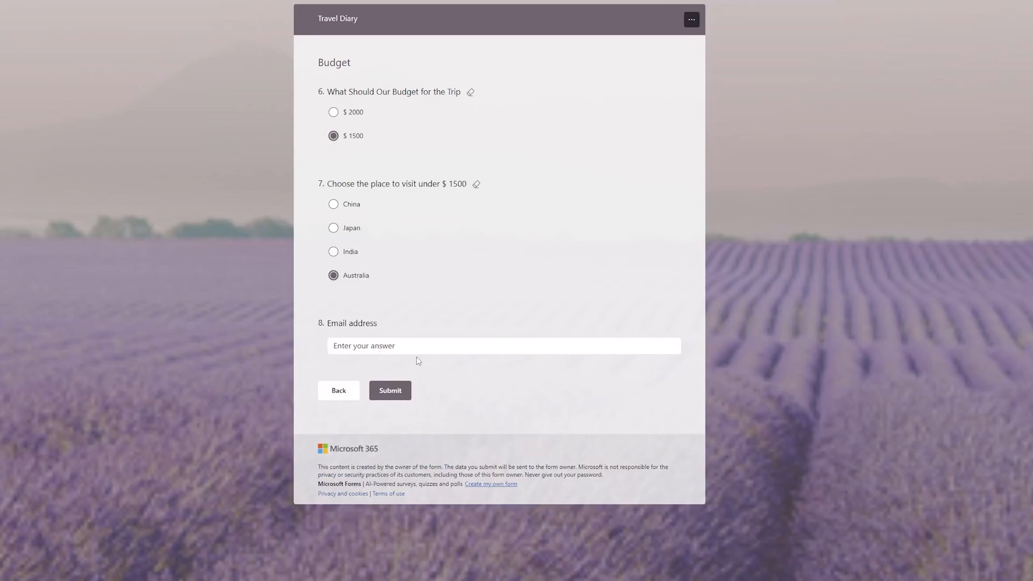
{"action": "left_click", "coordinate": [333, 112]}
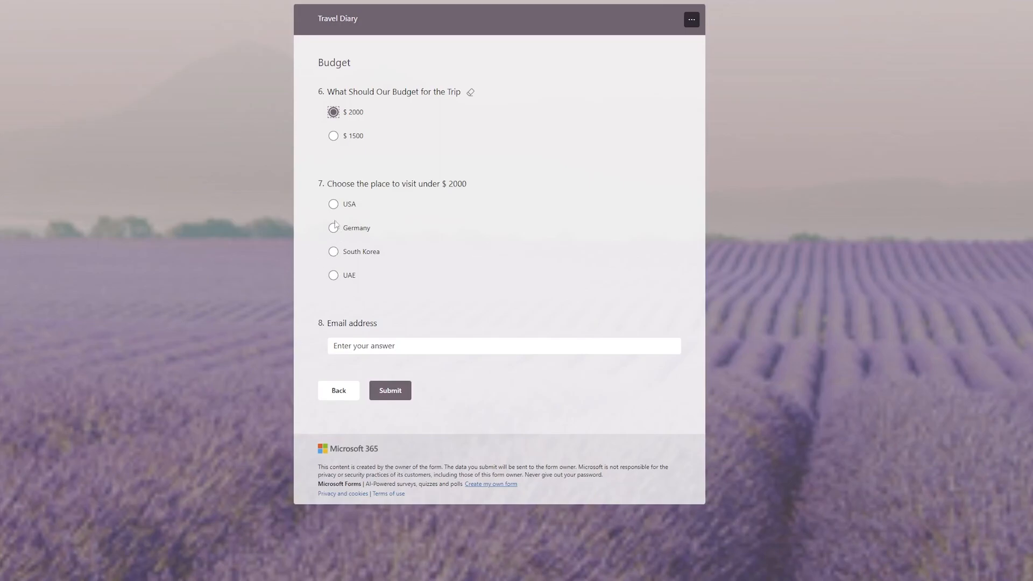
{"action": "left_click", "coordinate": [334, 228]}
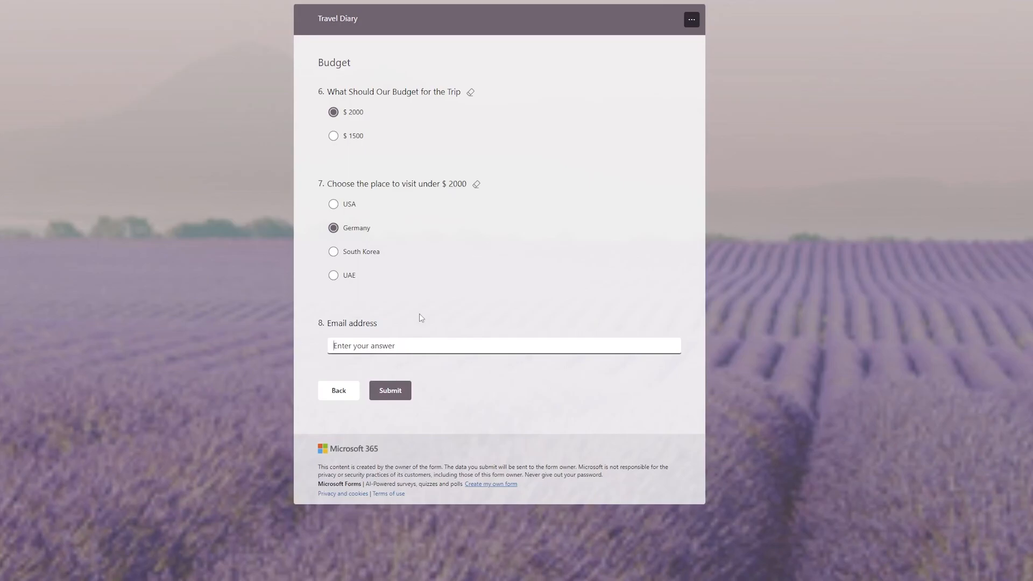
{"action": "type", "text": "email@example.com"}
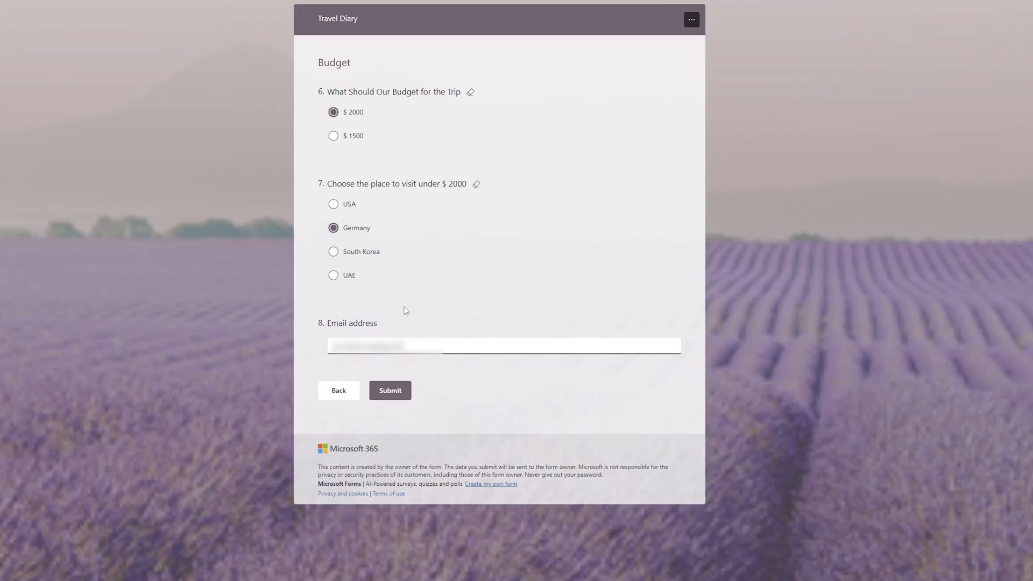
{"action": "mouse_move", "coordinate": [402, 398]}
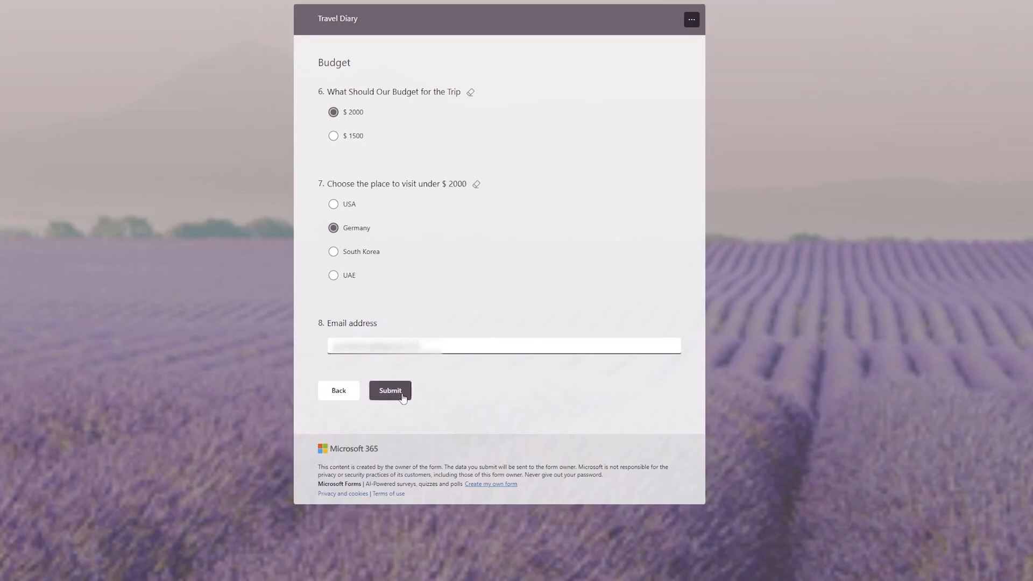
{"action": "left_click", "coordinate": [389, 391]}
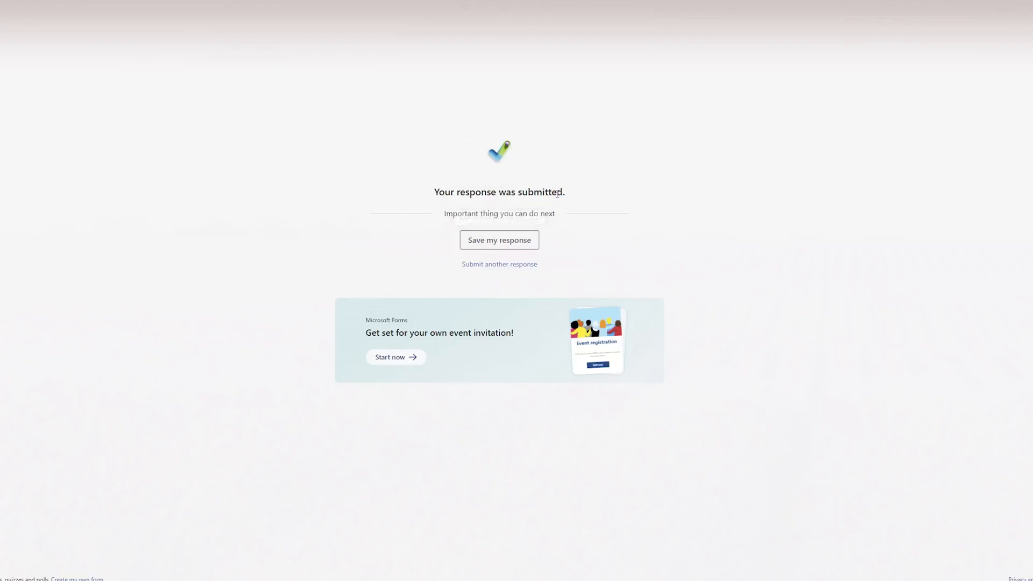
- Start another blank response, switch back to the Travel Diary editor and dismiss the sharing dialog
{"action": "left_click", "coordinate": [499, 265]}
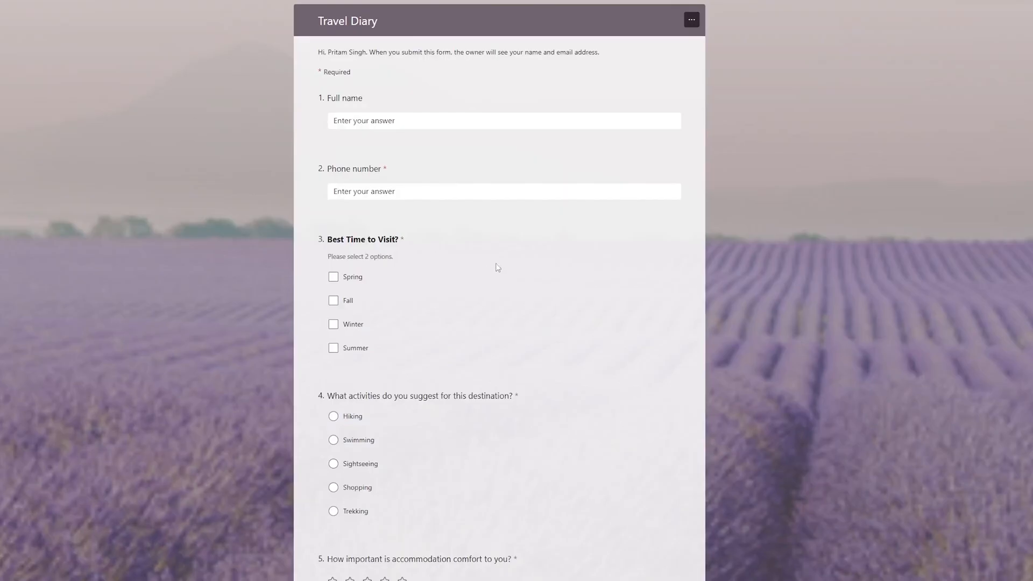
{"action": "scroll", "scroll_direction": "down", "scroll_amount": 3}
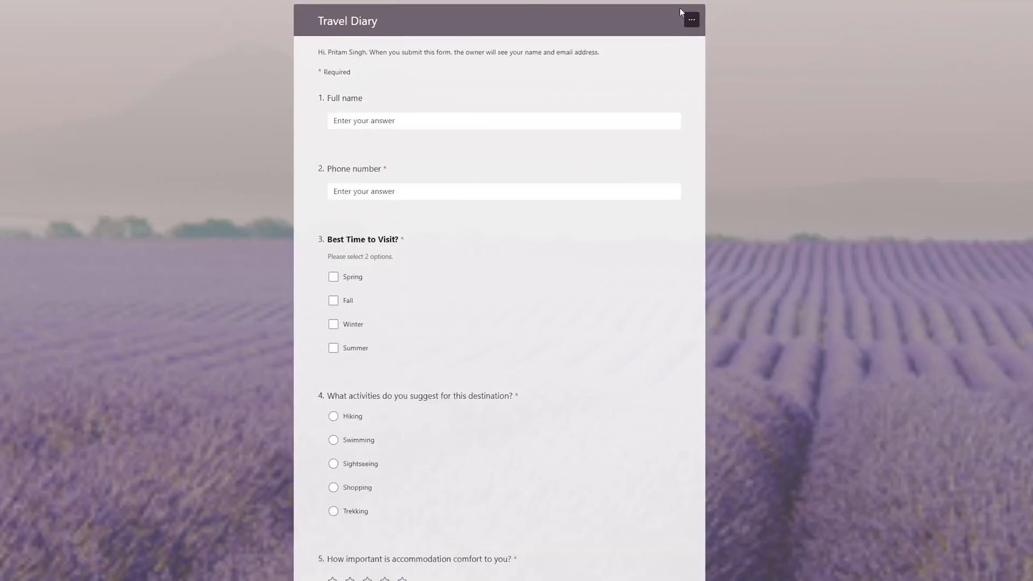
{"action": "mouse_move", "coordinate": [682, 12]}
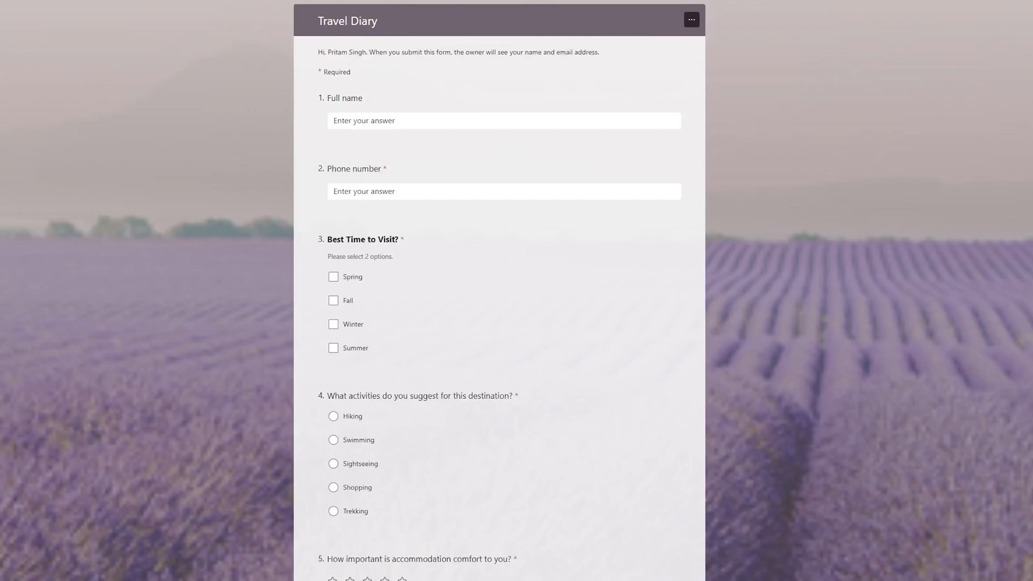
{"action": "left_click", "coordinate": [992, 34]}
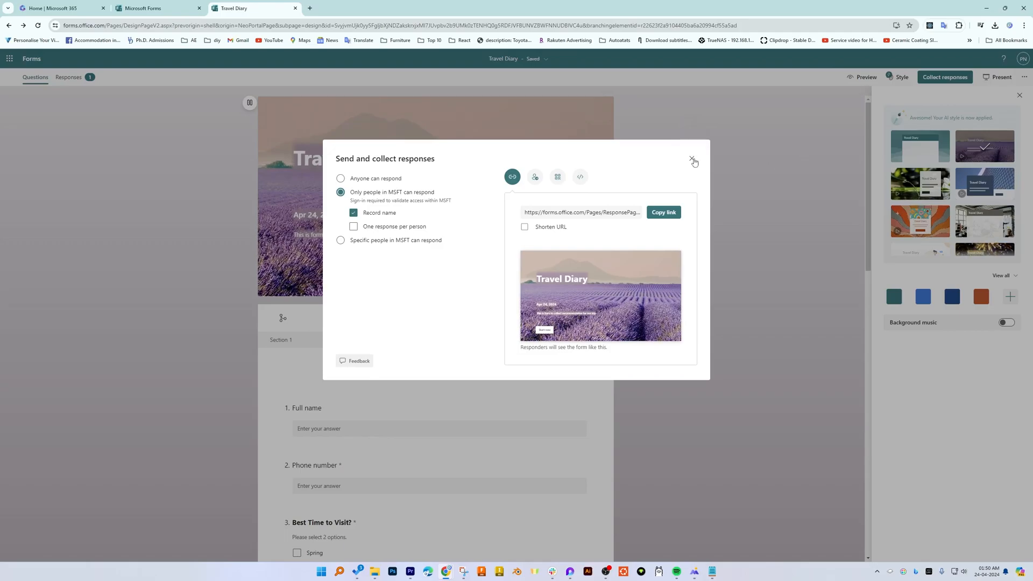
{"action": "left_click", "coordinate": [691, 161]}
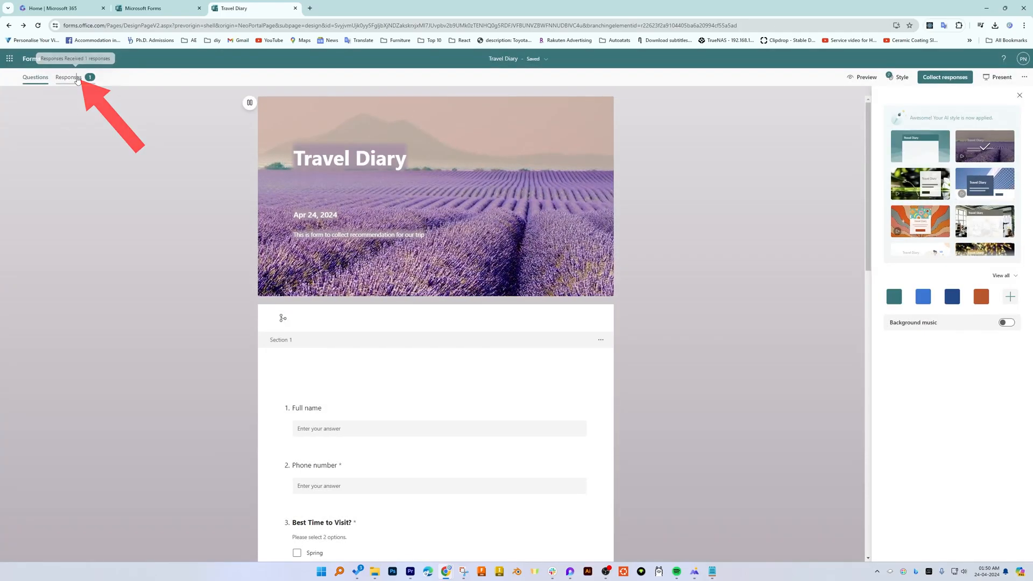
- Review the Responses summary charts for each question, then send the results to an Excel workbook
{"action": "left_click", "coordinate": [69, 78]}
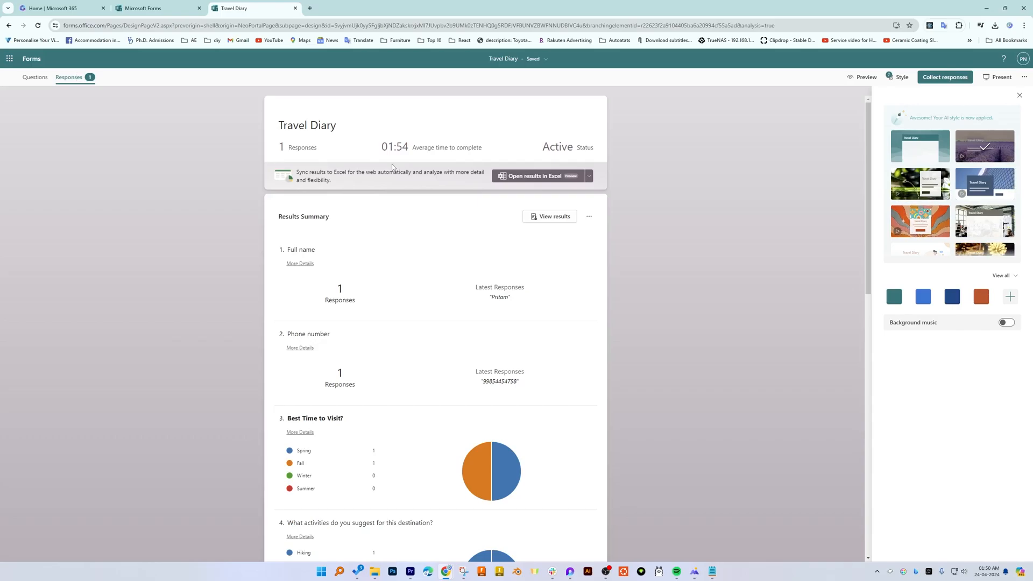
{"action": "scroll", "scroll_direction": "down", "scroll_amount": 3}
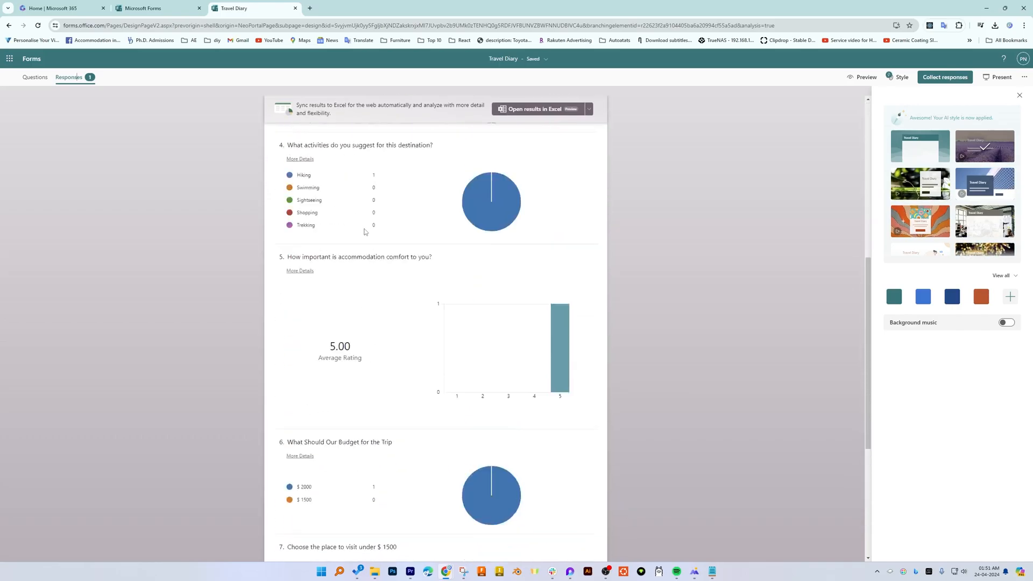
{"action": "scroll", "scroll_direction": "down", "scroll_amount": 3}
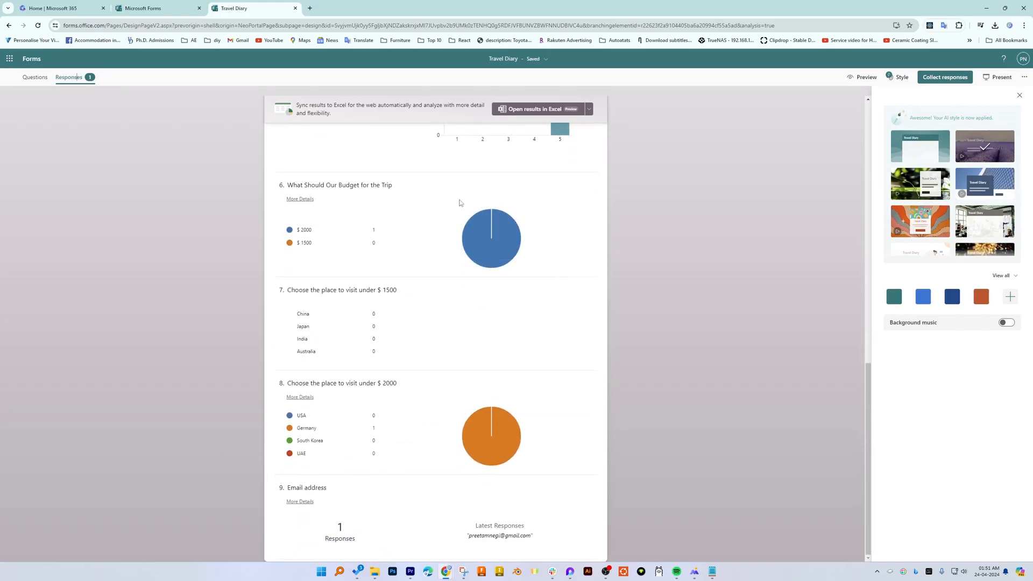
{"action": "scroll", "scroll_direction": "up", "scroll_amount": 3}
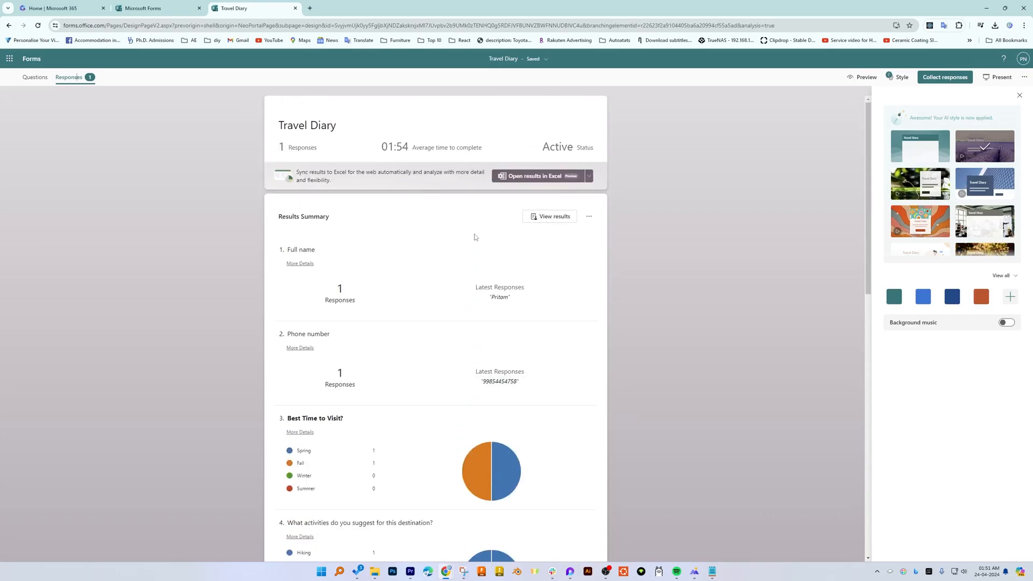
{"action": "mouse_move", "coordinate": [460, 225]}
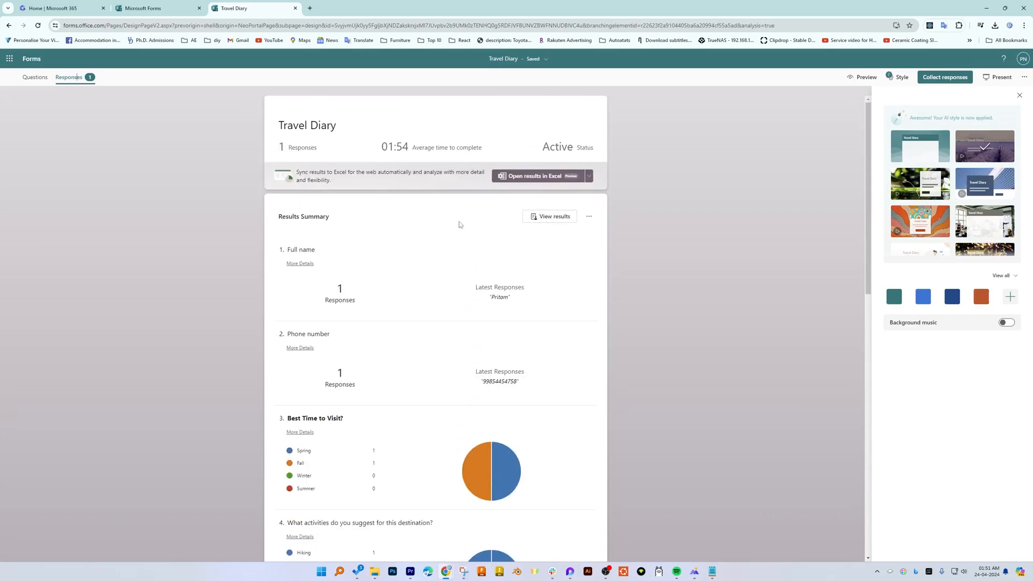
{"action": "left_click", "coordinate": [534, 176]}
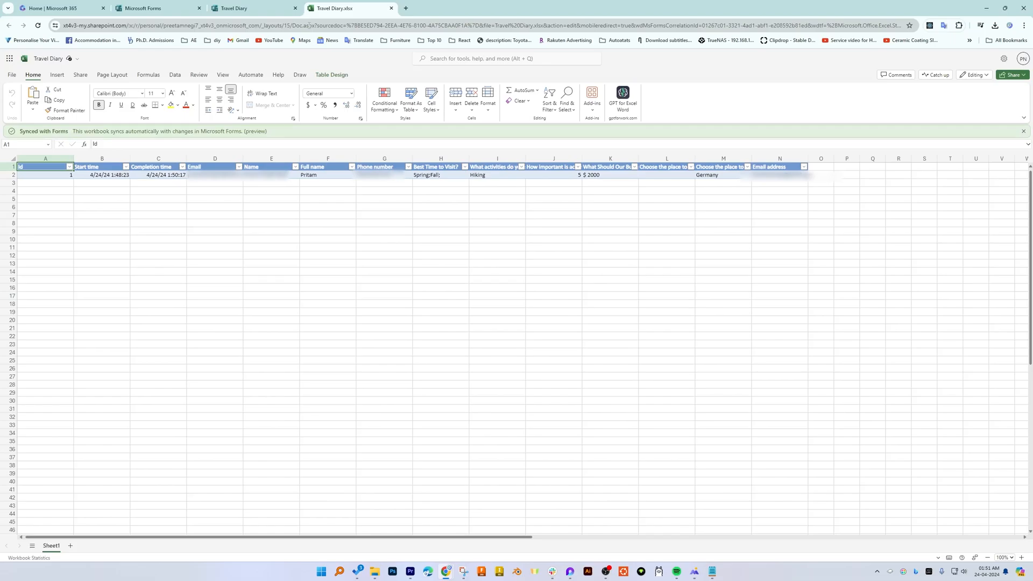
- Return from the Travel Diary.xlsx workbook to the Forms response summary
{"action": "left_click", "coordinate": [234, 9]}
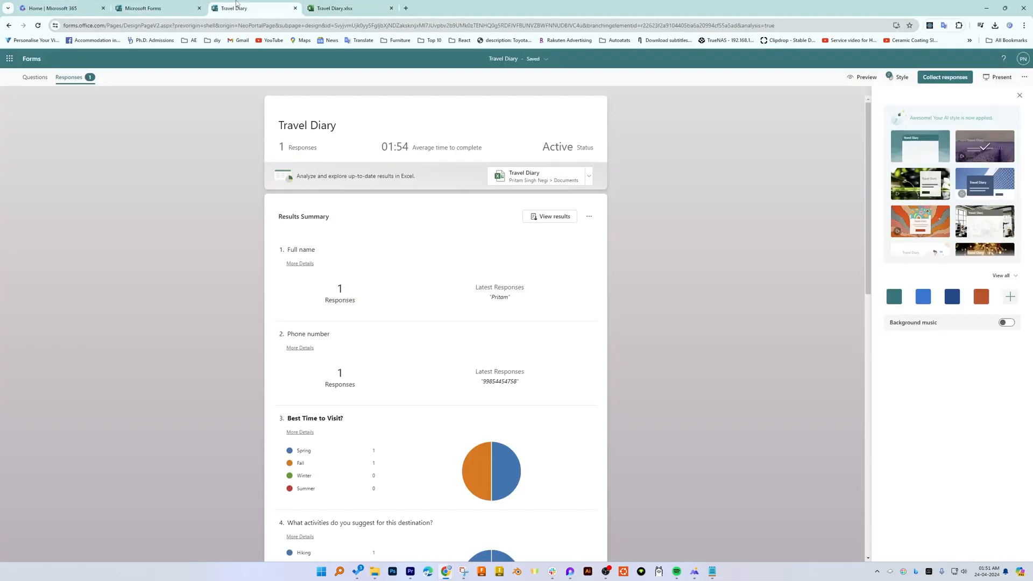
- Present the Travel Diary live results full screen from the Questions view, then leave the presentation
{"action": "left_click", "coordinate": [35, 77]}
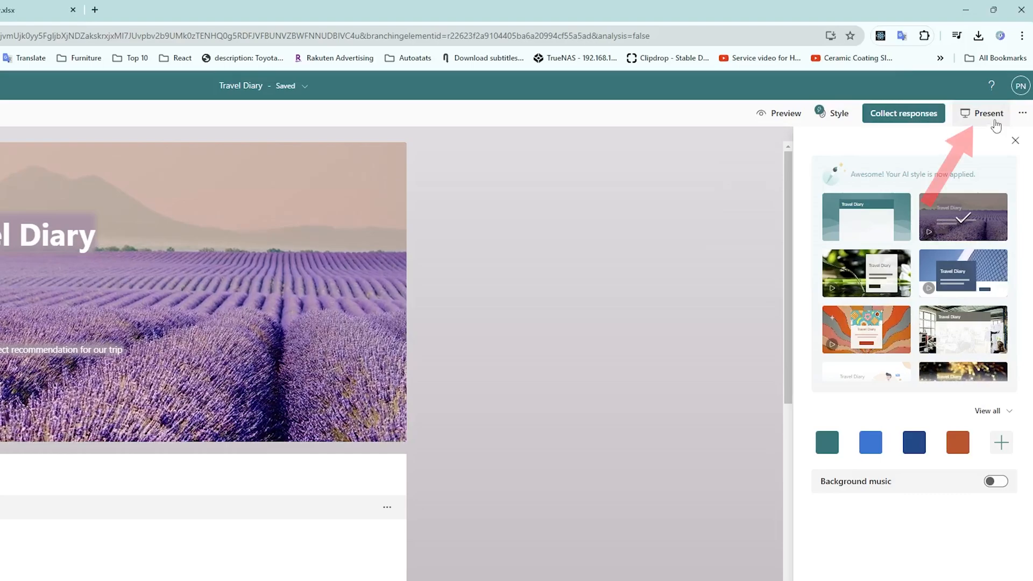
{"action": "left_click", "coordinate": [982, 113]}
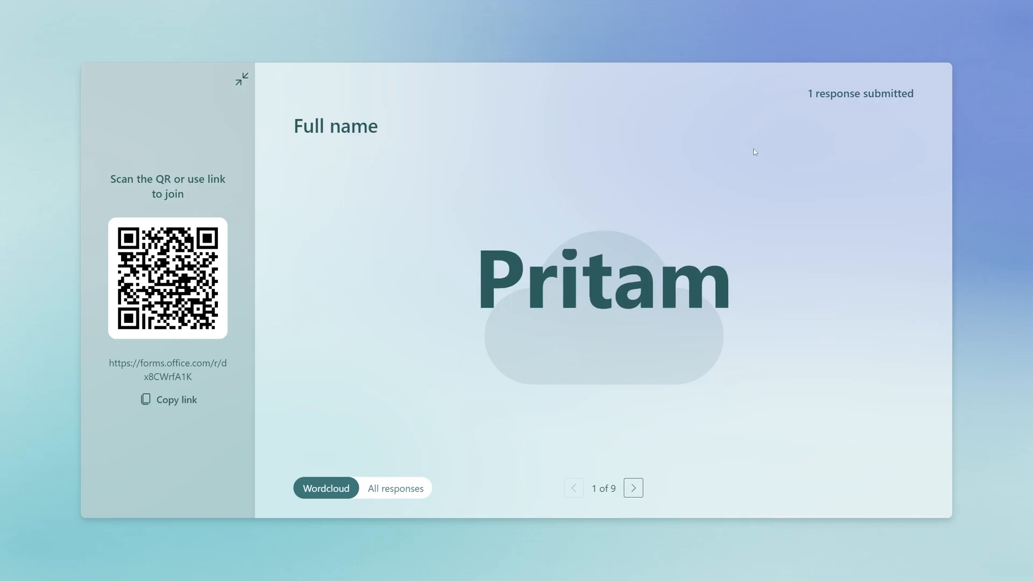
{"action": "mouse_move", "coordinate": [710, 81]}
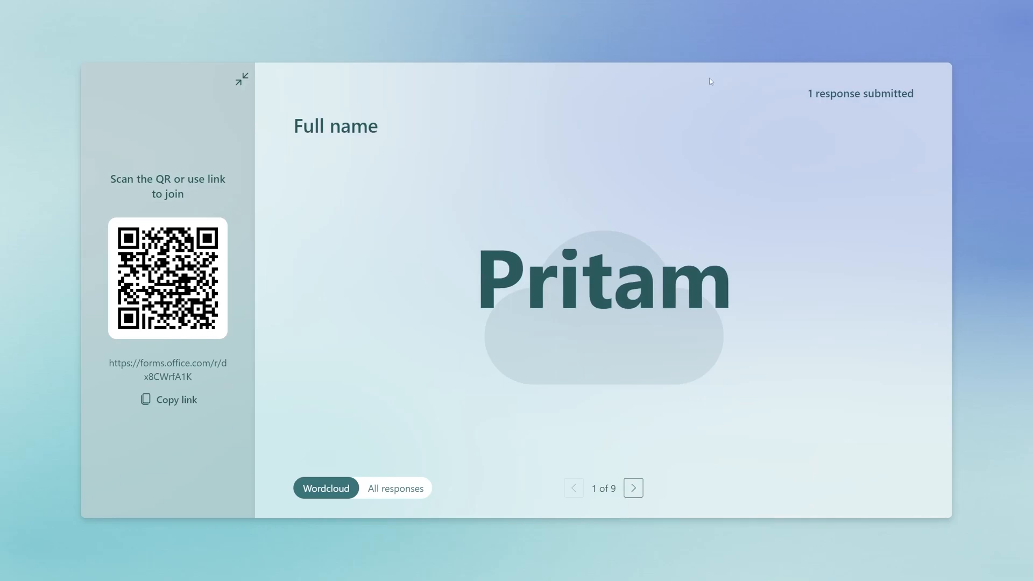
{"action": "left_click", "coordinate": [241, 77]}
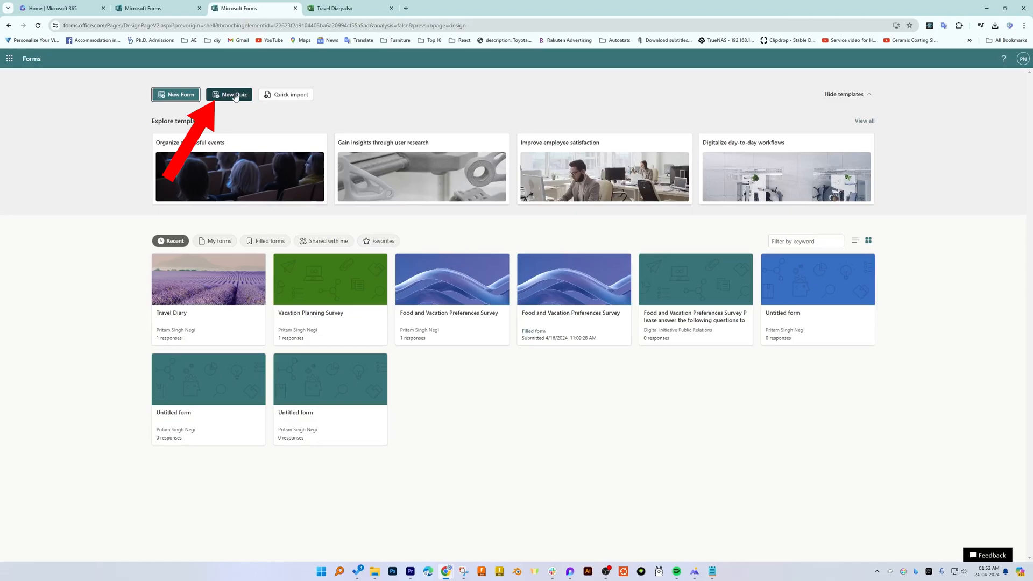
- Create a new untitled quiz from the Forms home page
{"action": "left_click", "coordinate": [229, 95]}
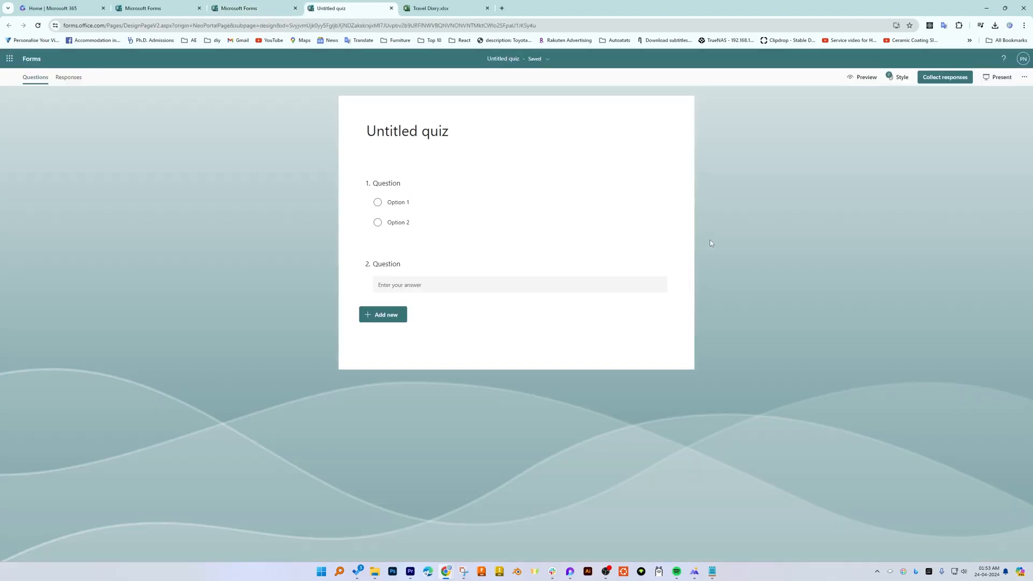